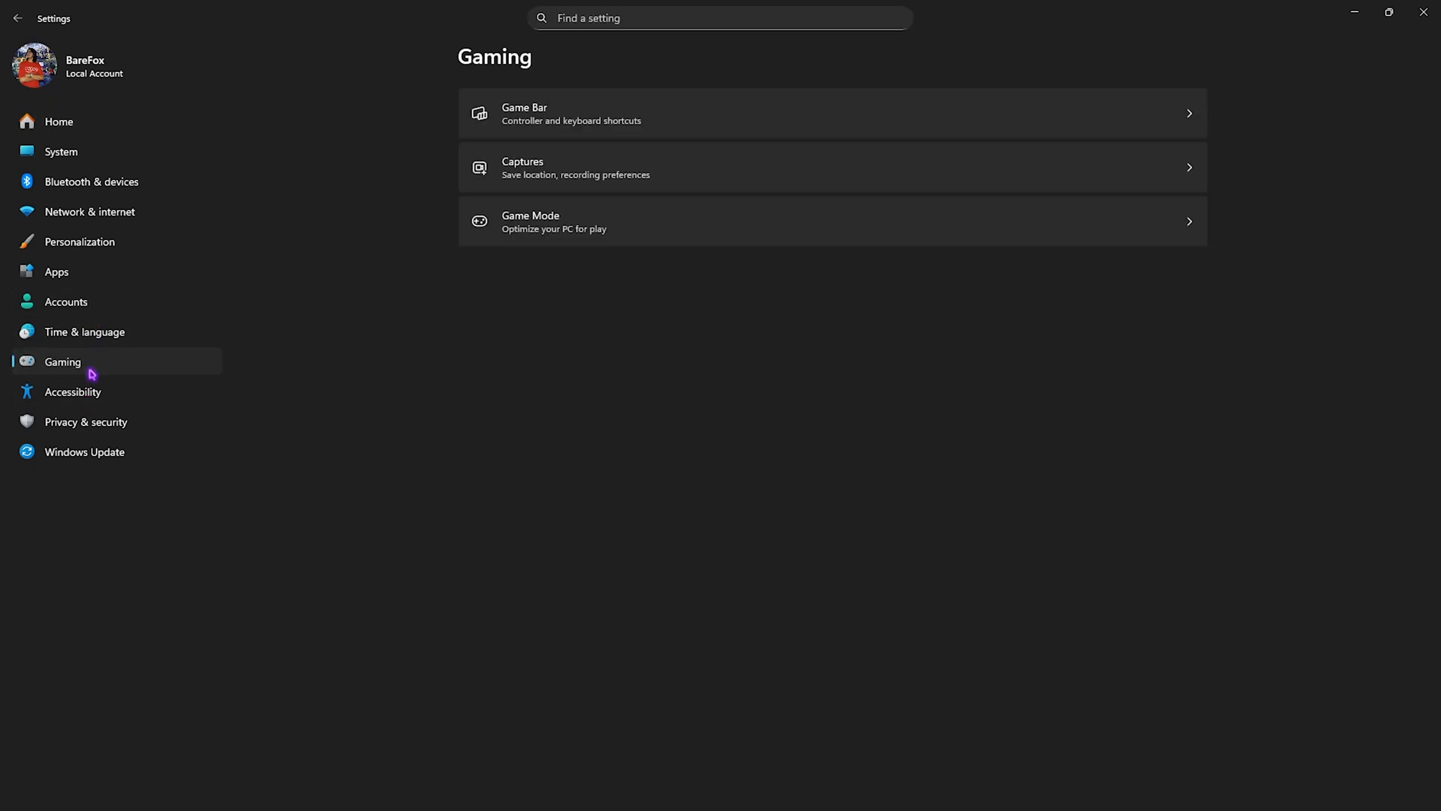
# Go to Gaming > Game Mode in Settings and confirm Game Mode is on
pyautogui.click(555, 114)
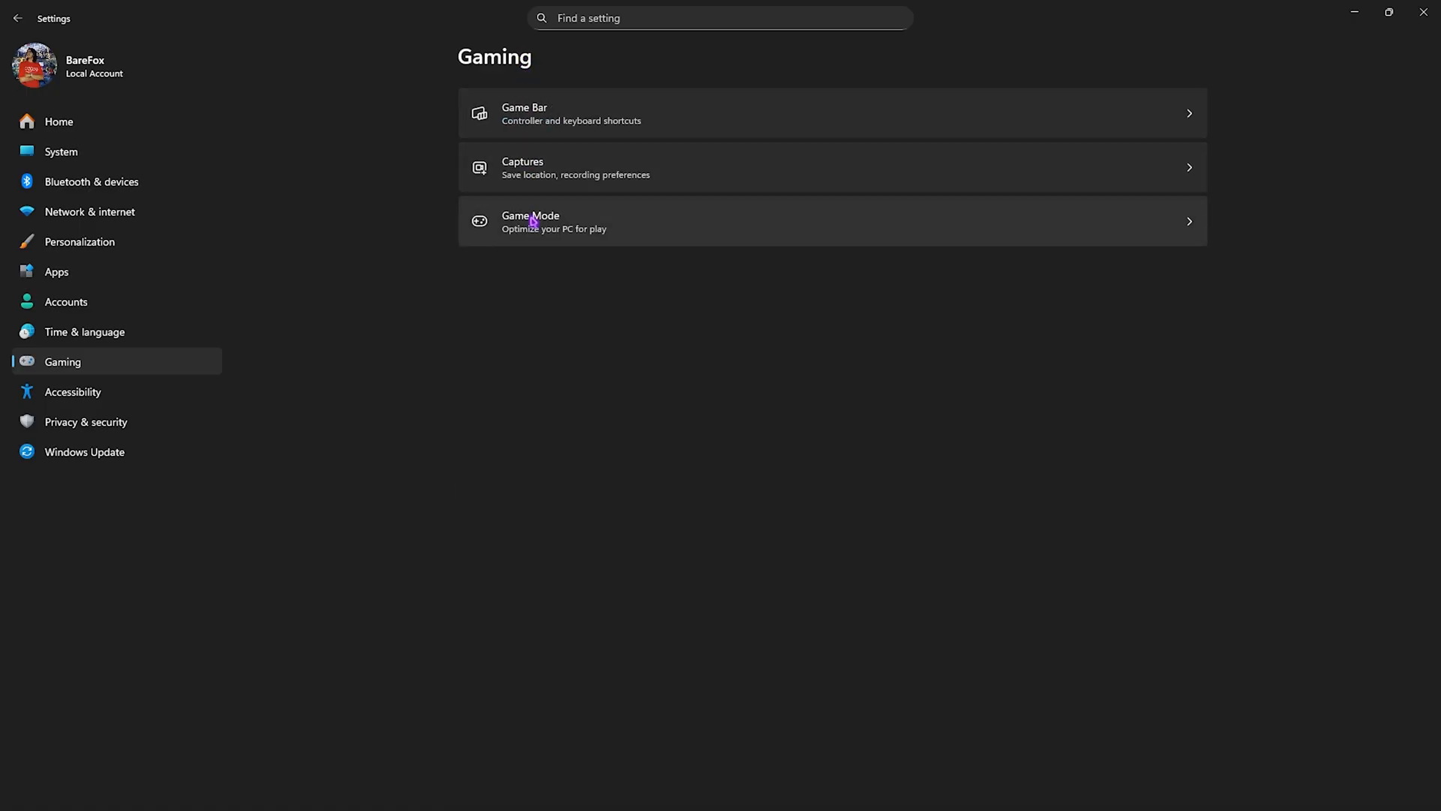
pyautogui.click(530, 221)
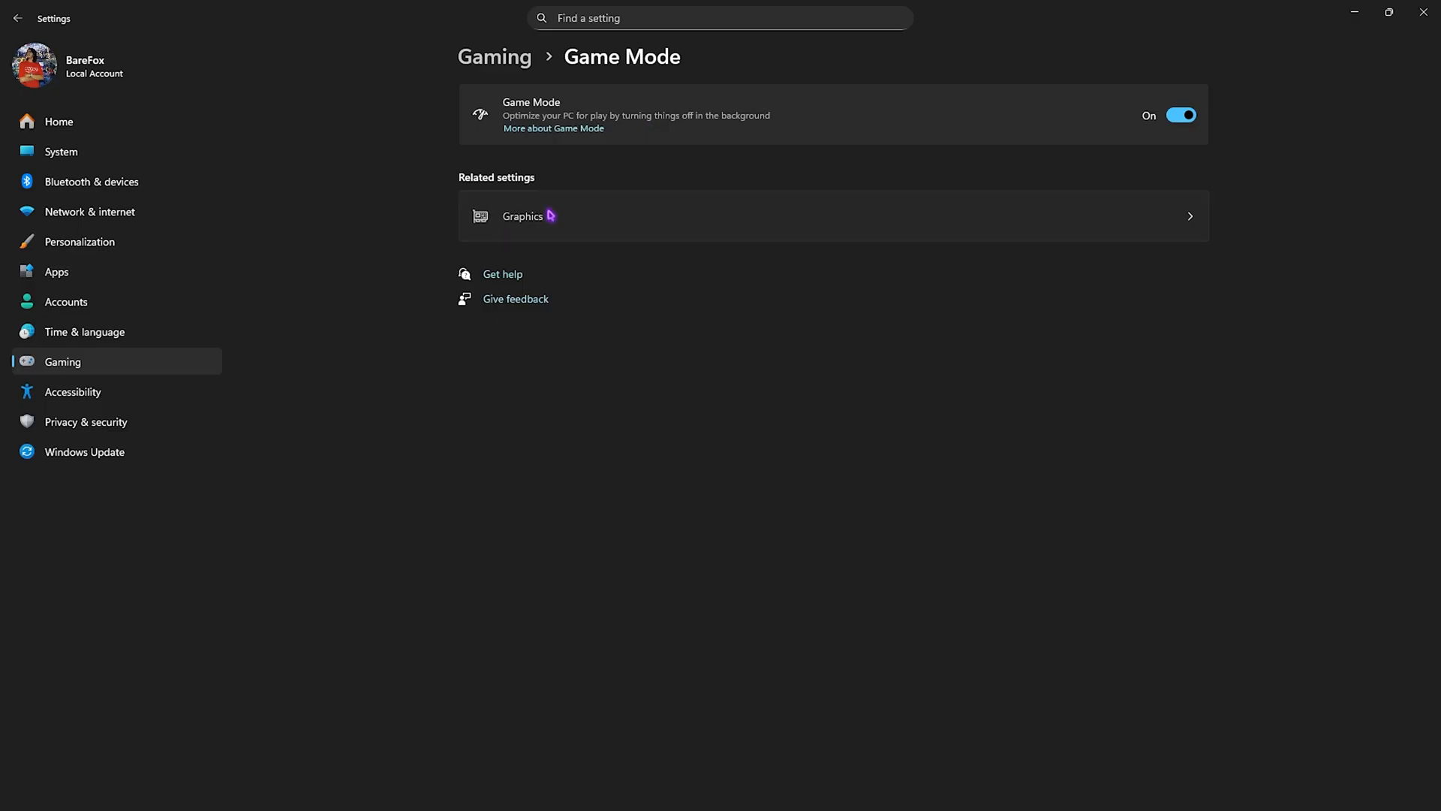
# Expand Advanced graphics settings to show hardware-accelerated GPU scheduling turned on
pyautogui.click(522, 216)
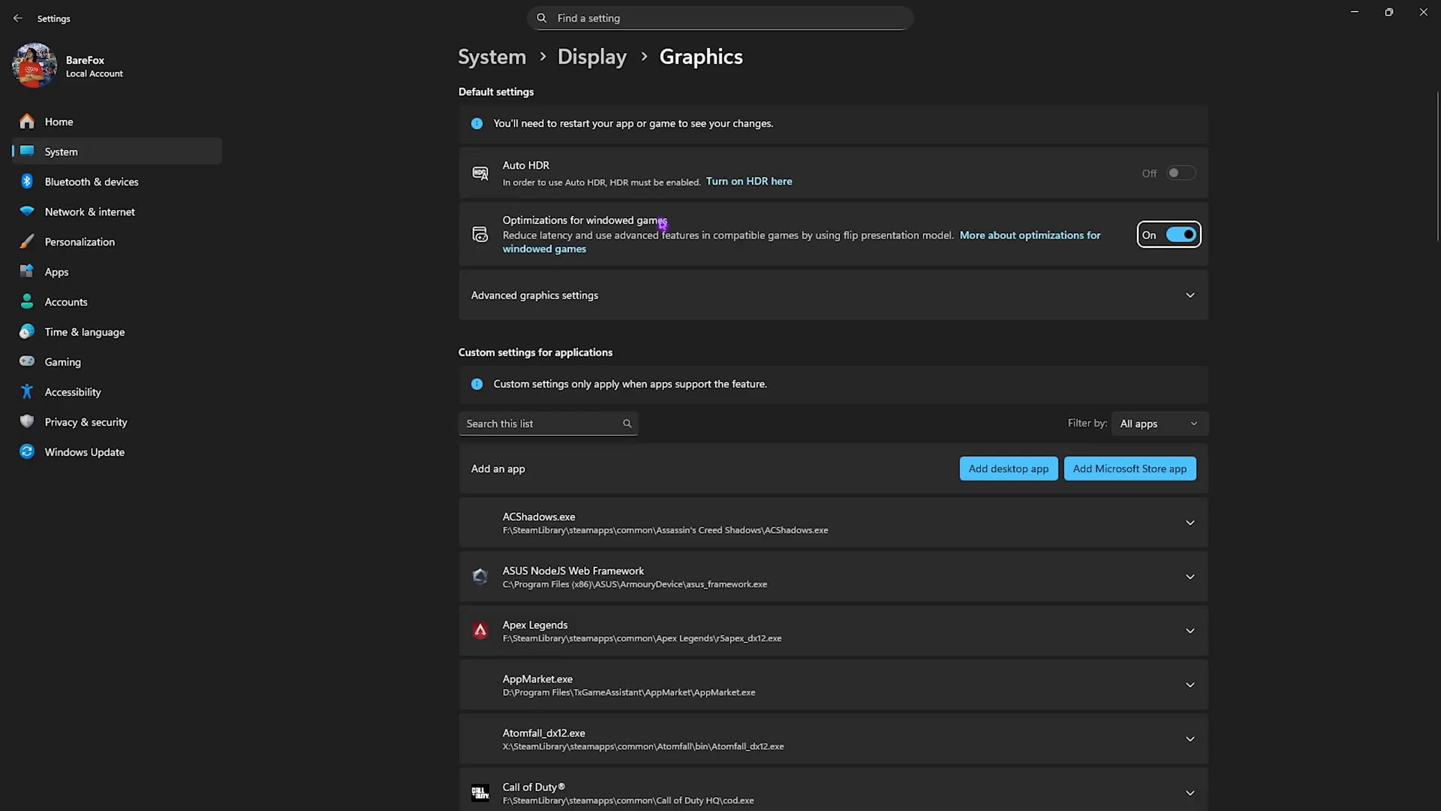
pyautogui.click(549, 295)
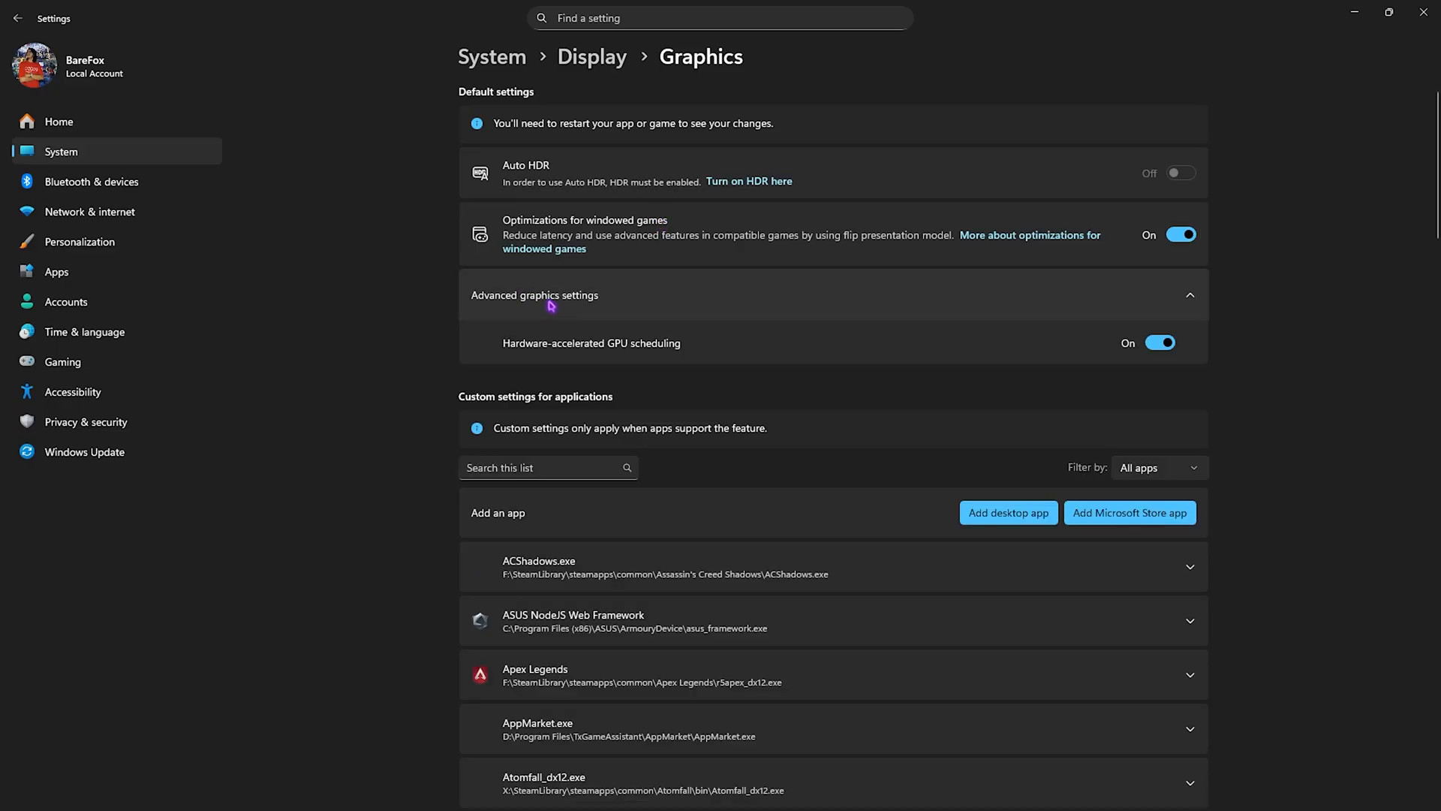
pyautogui.moveTo(543, 355)
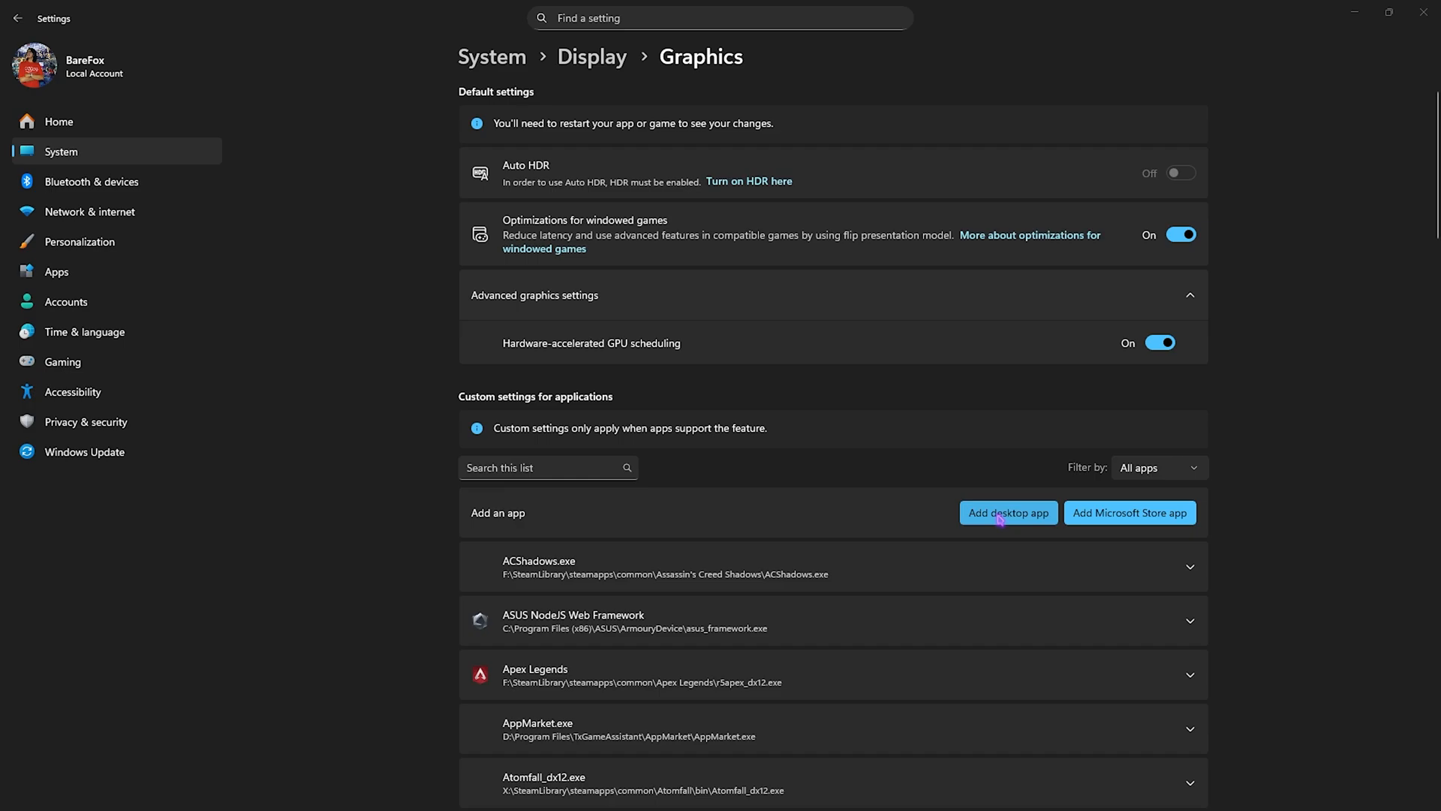
# Add VALORANT-Win64-Shipping.exe from the VALORANT ShooterGame folder as a desktop app
pyautogui.click(1009, 512)
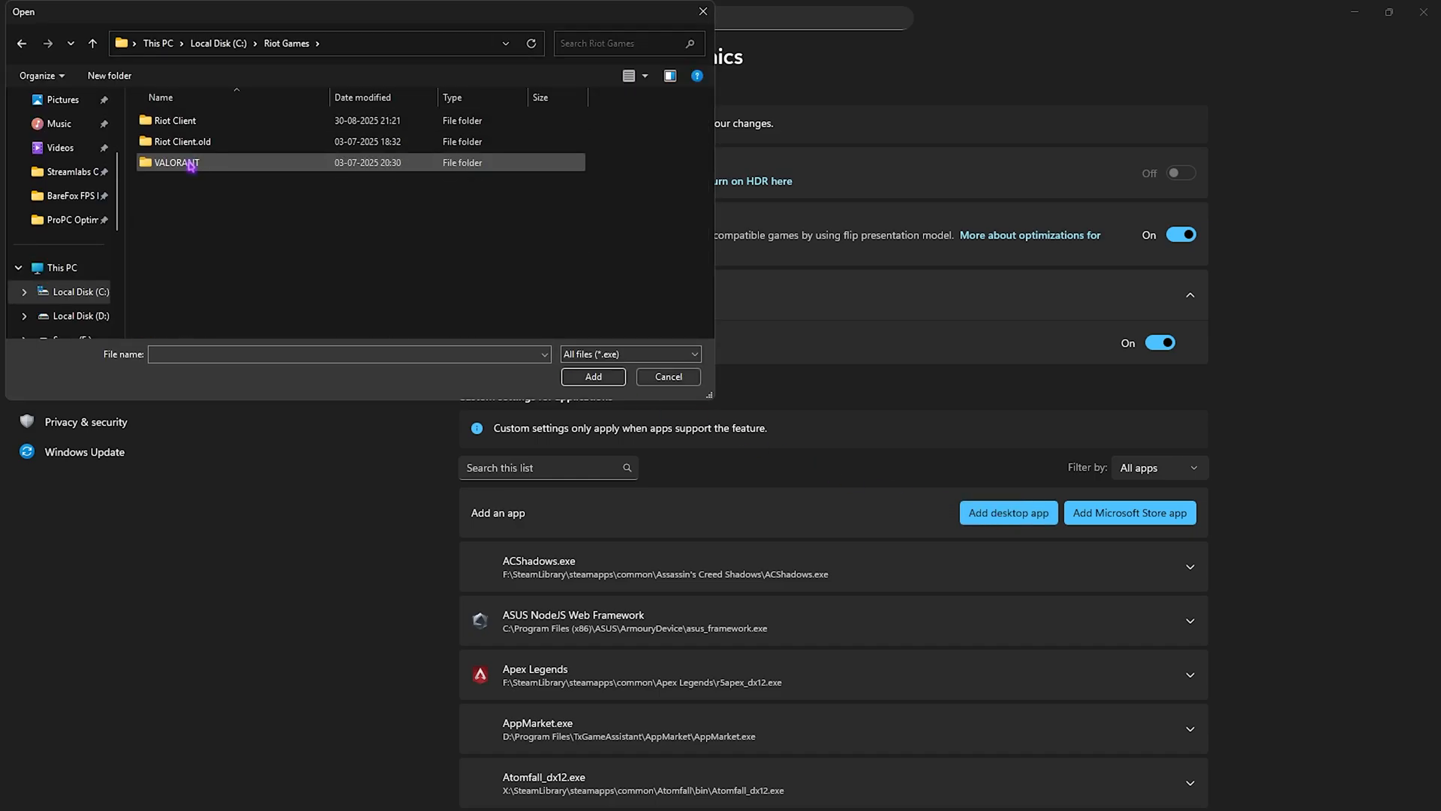
pyautogui.doubleClick(175, 162)
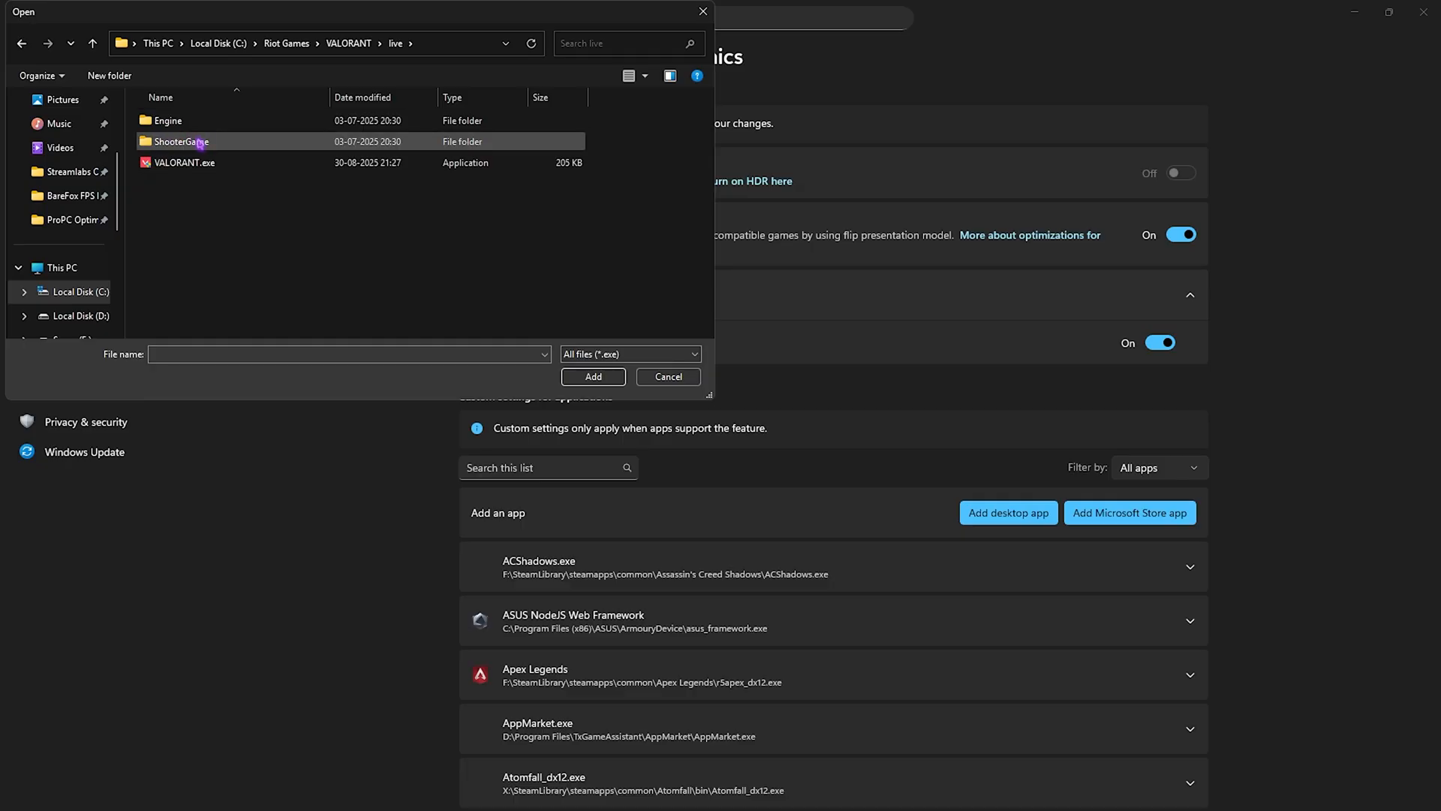
pyautogui.doubleClick(179, 142)
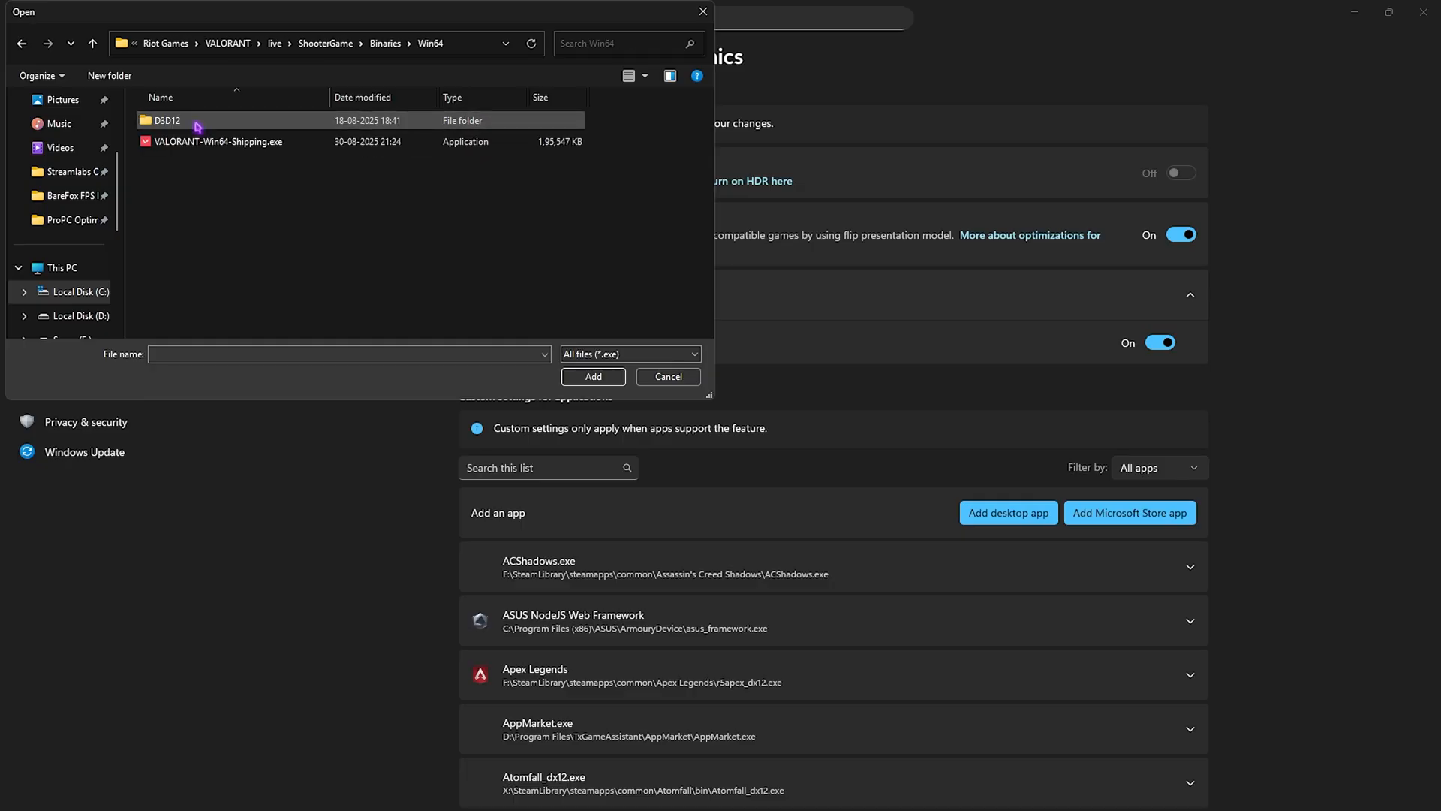
pyautogui.click(217, 142)
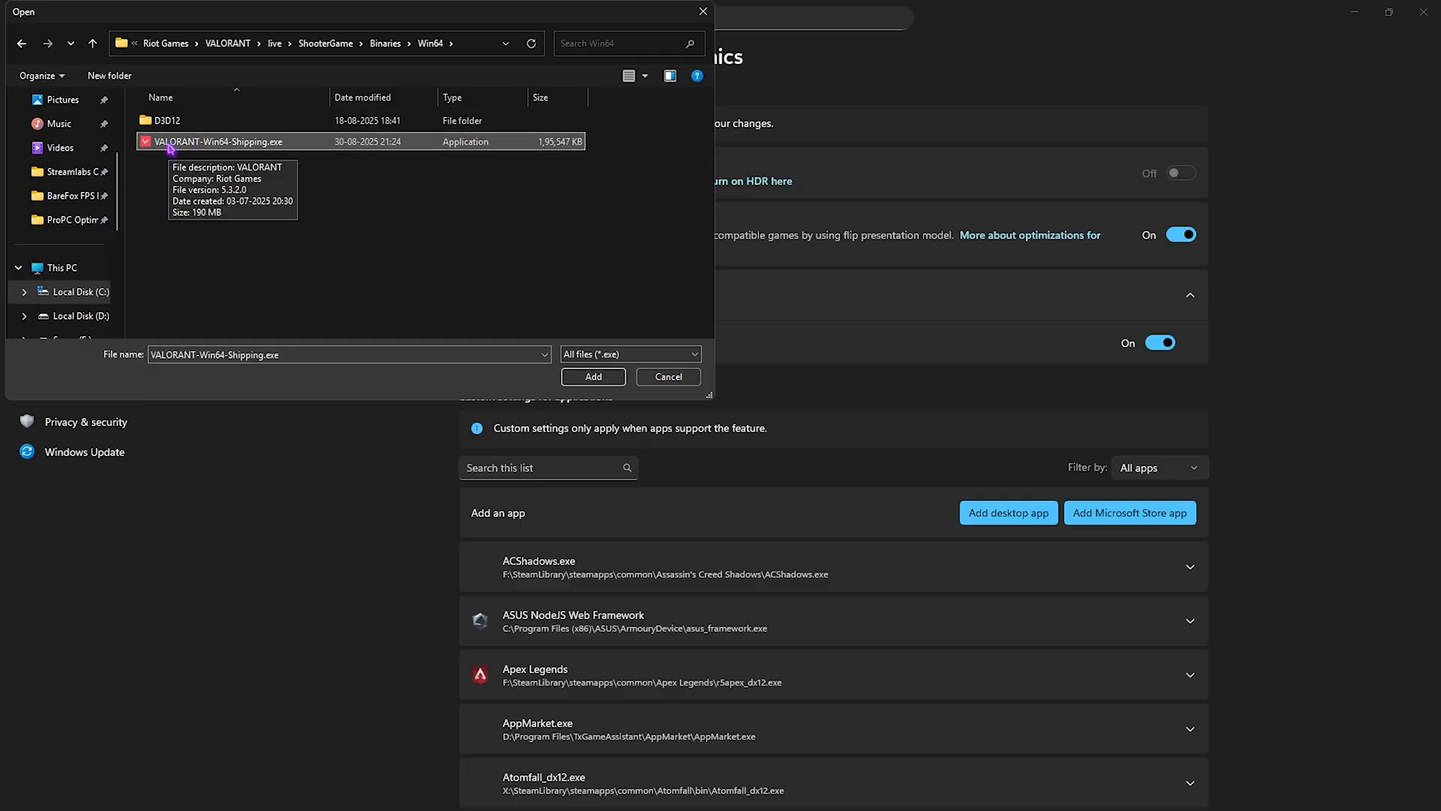
pyautogui.click(593, 376)
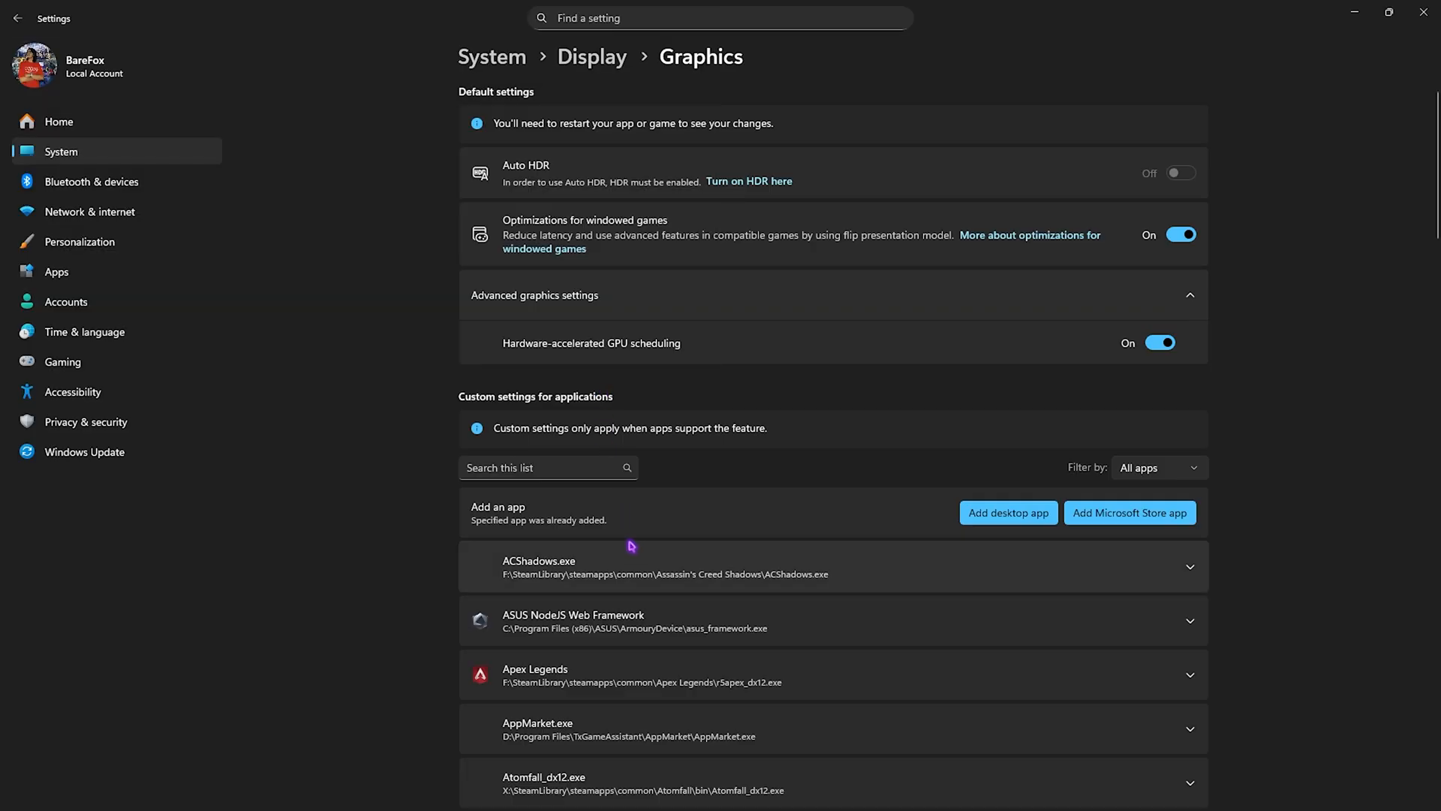
# Set VALORANT's GPU preference to High Performance (NVIDIA GeForce RTX 2070 SUPER)
pyautogui.scroll(-3)
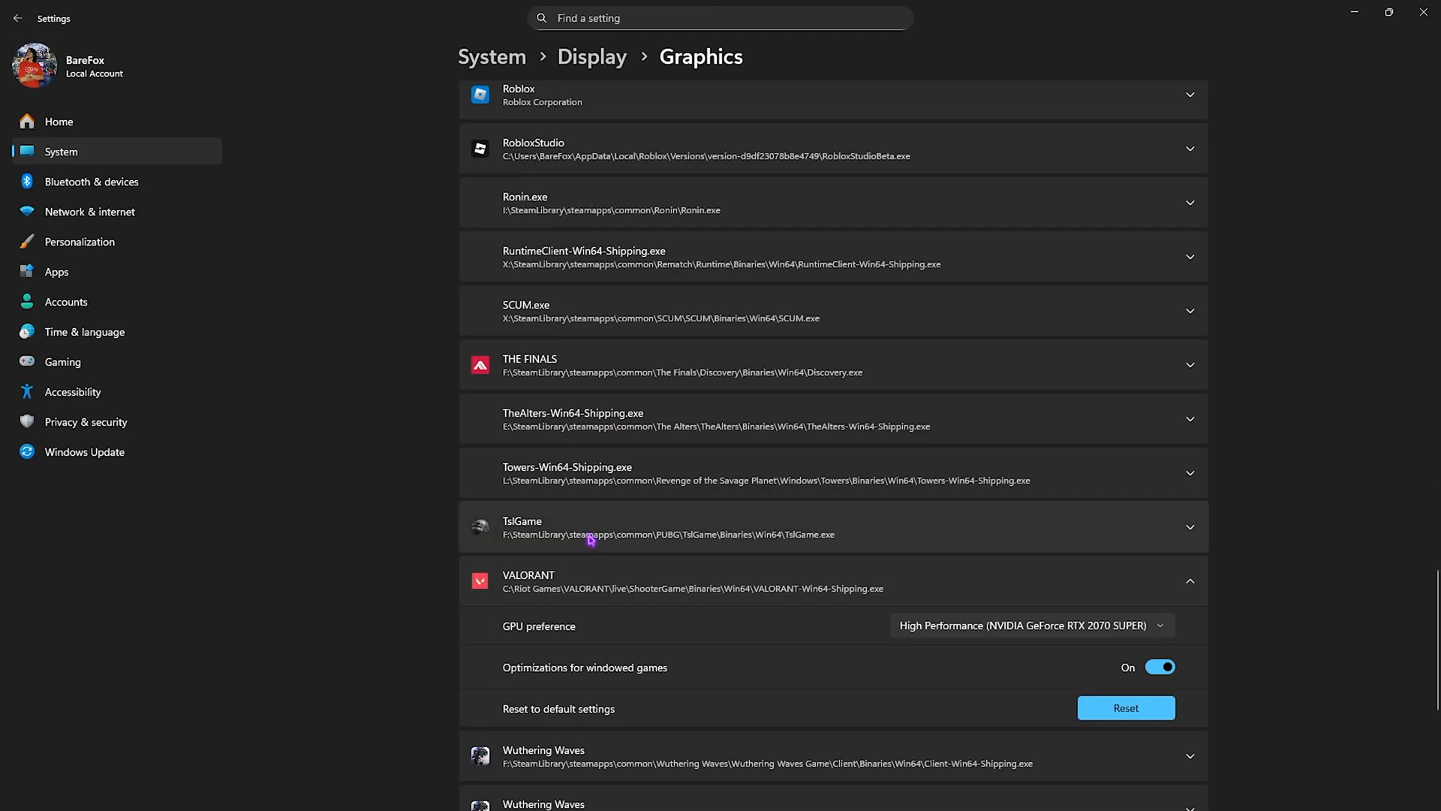
pyautogui.click(1032, 625)
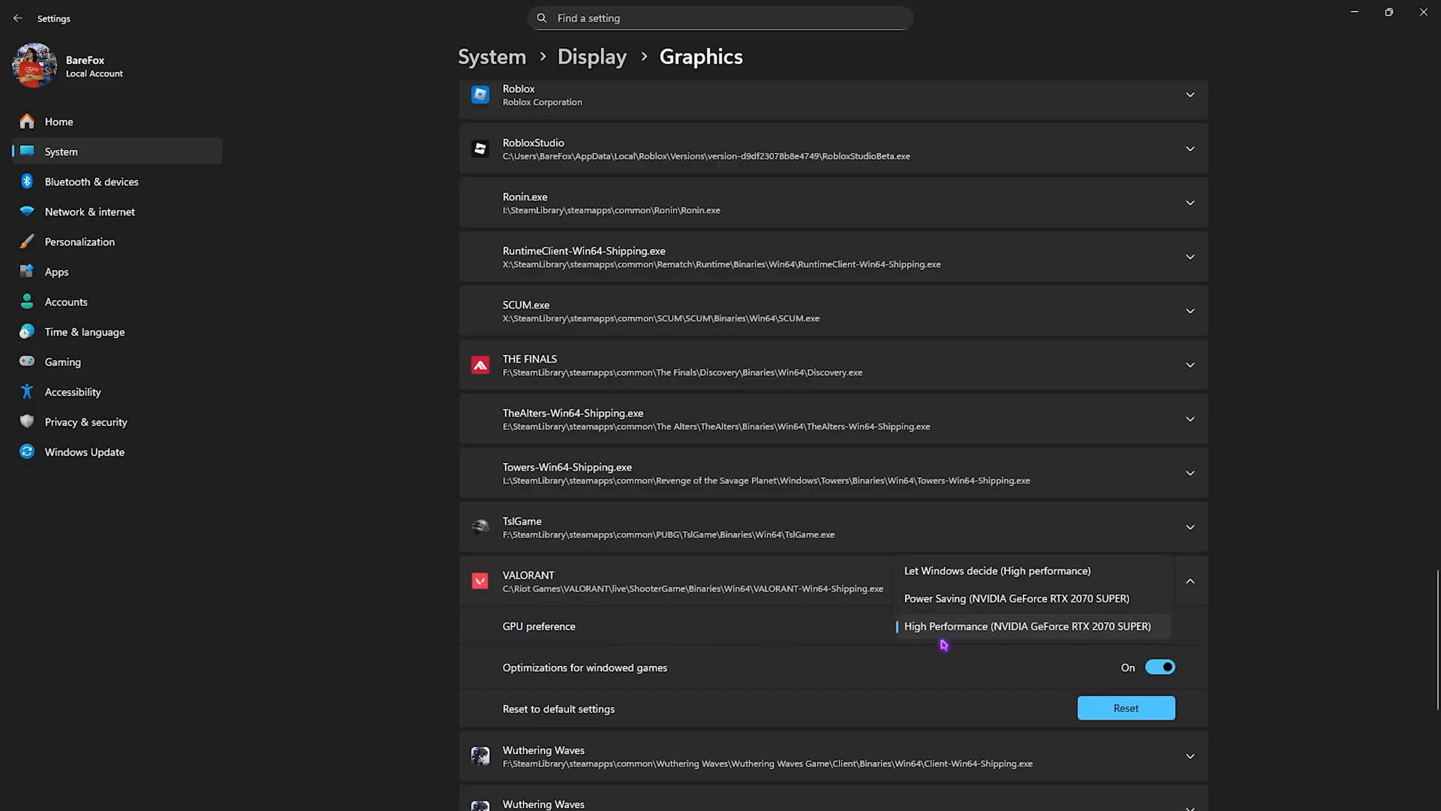
pyautogui.click(1027, 626)
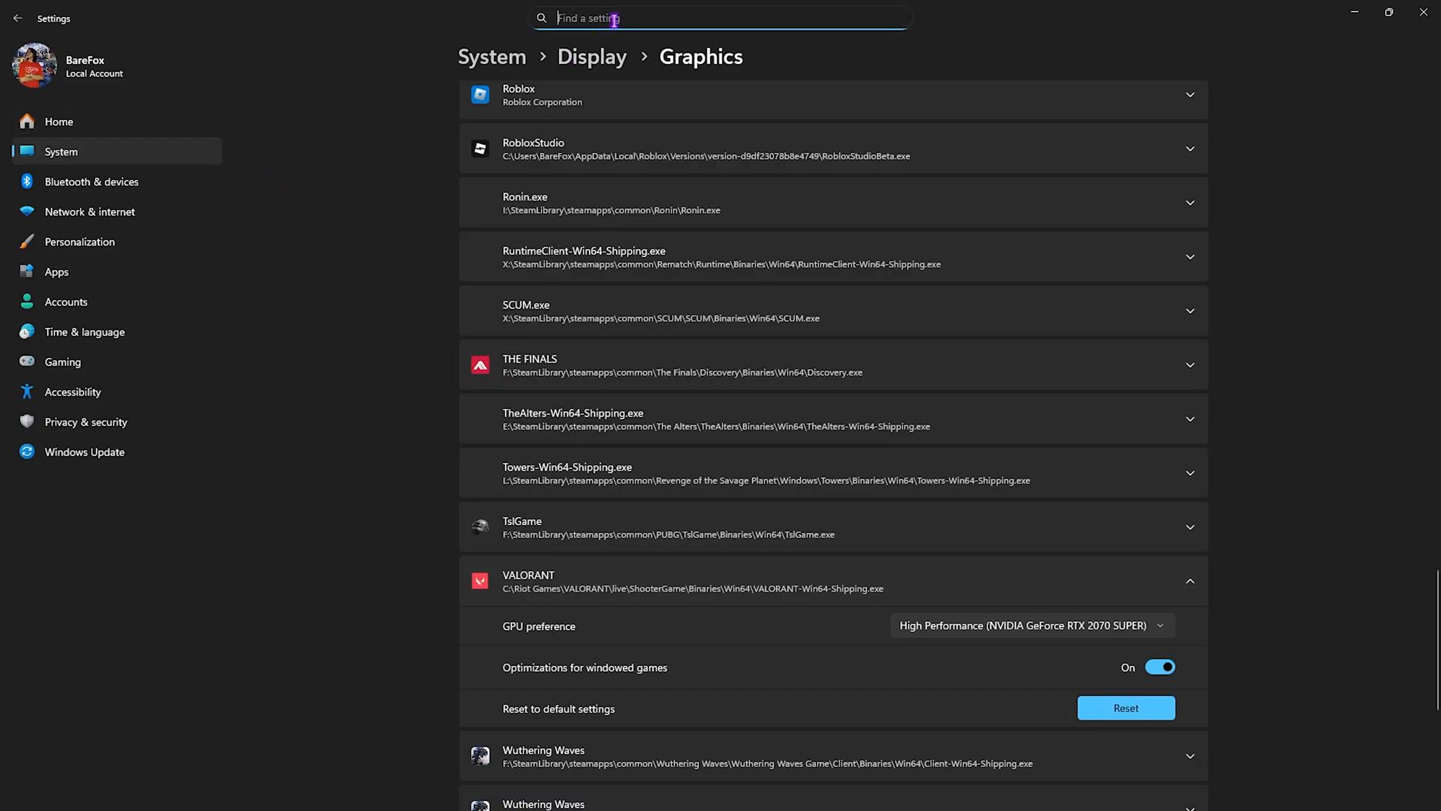
pyautogui.write('Cor')
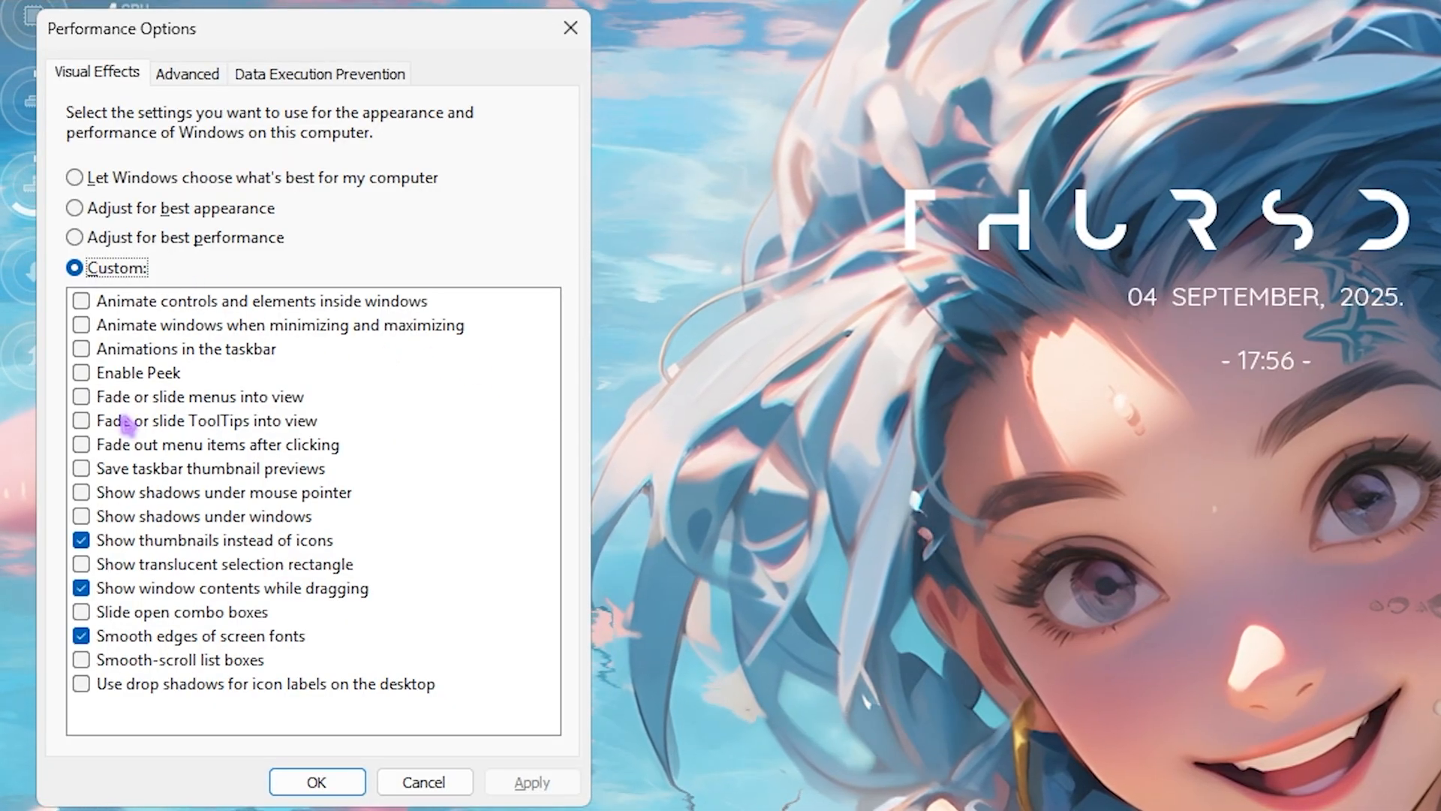
# Enable Save taskbar thumbnail previews in the Visual Effects list
pyautogui.click(80, 468)
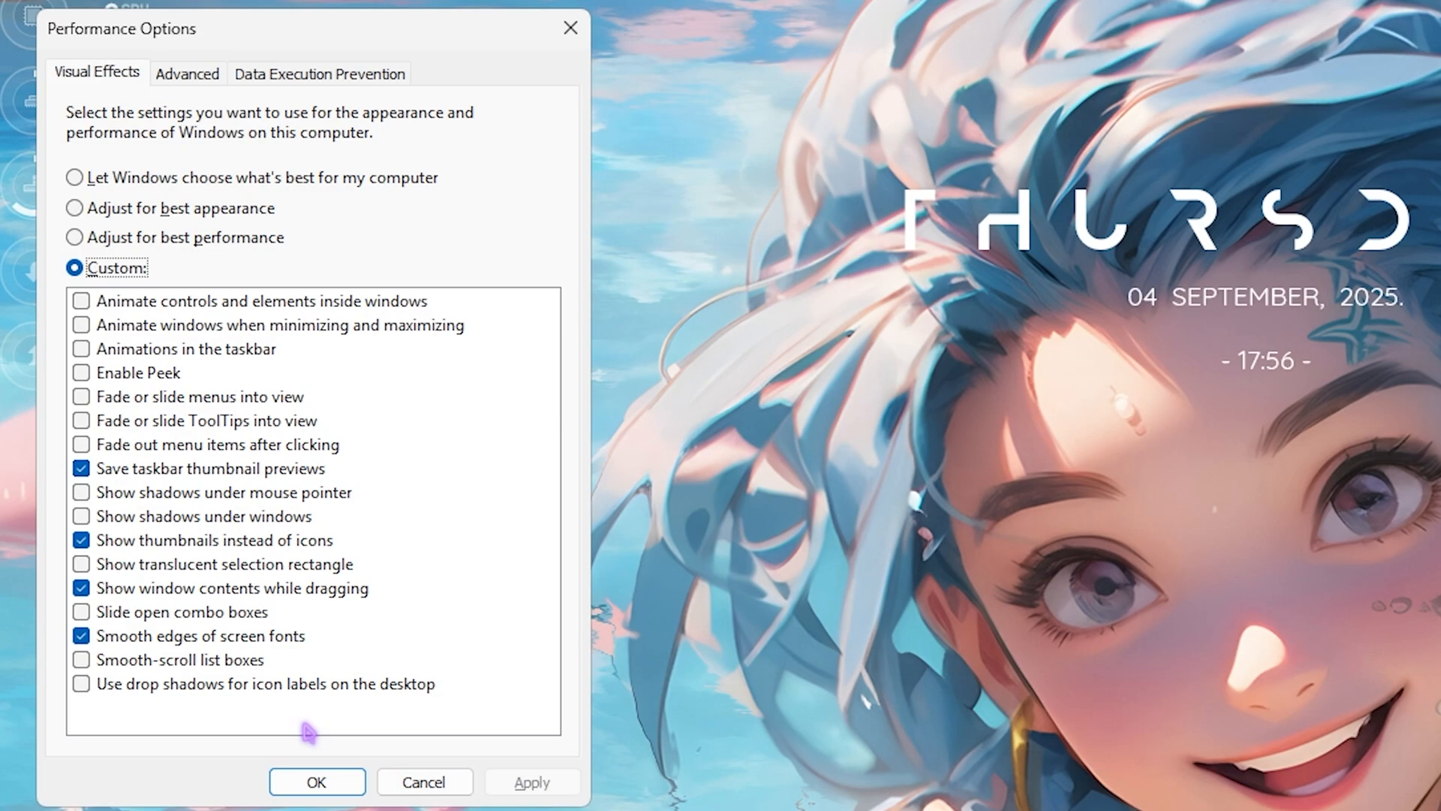
pyautogui.moveTo(304, 738)
pyautogui.write('local')
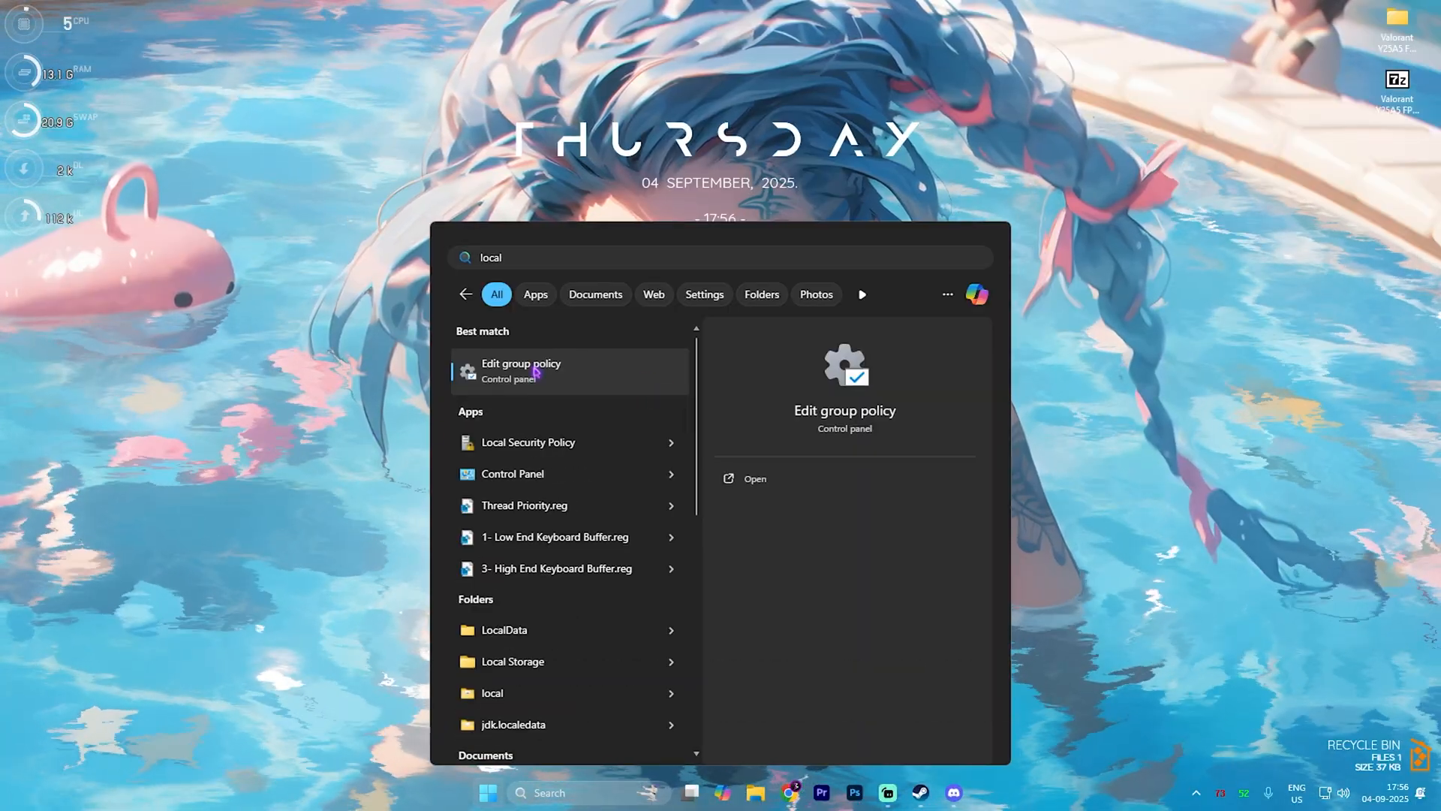
# Launch Edit group policy from the Start search results
pyautogui.click(536, 371)
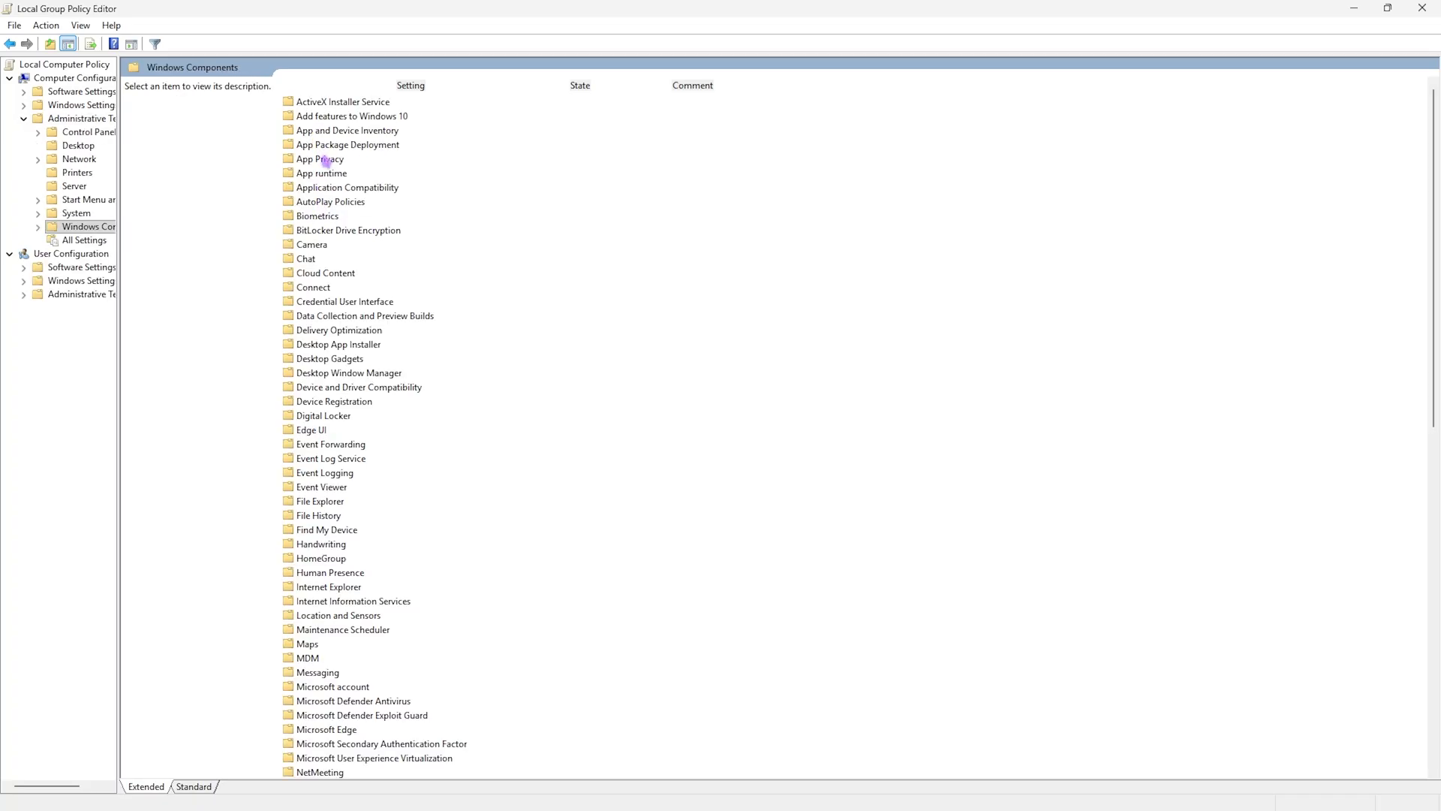
# Set App Privacy's 'Let Windows apps run in the background' to Enabled with Force Deny
pyautogui.doubleClick(315, 158)
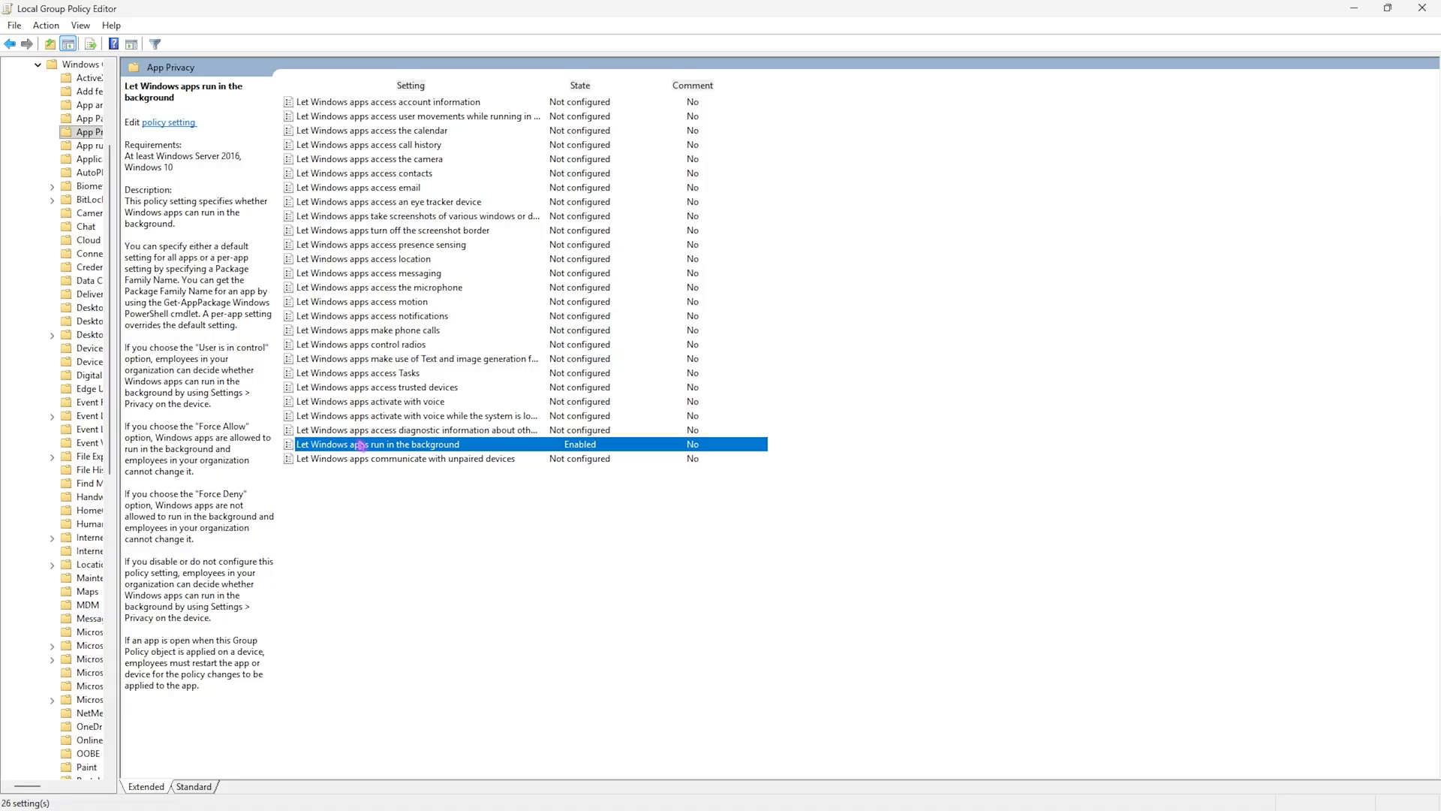
pyautogui.doubleClick(377, 444)
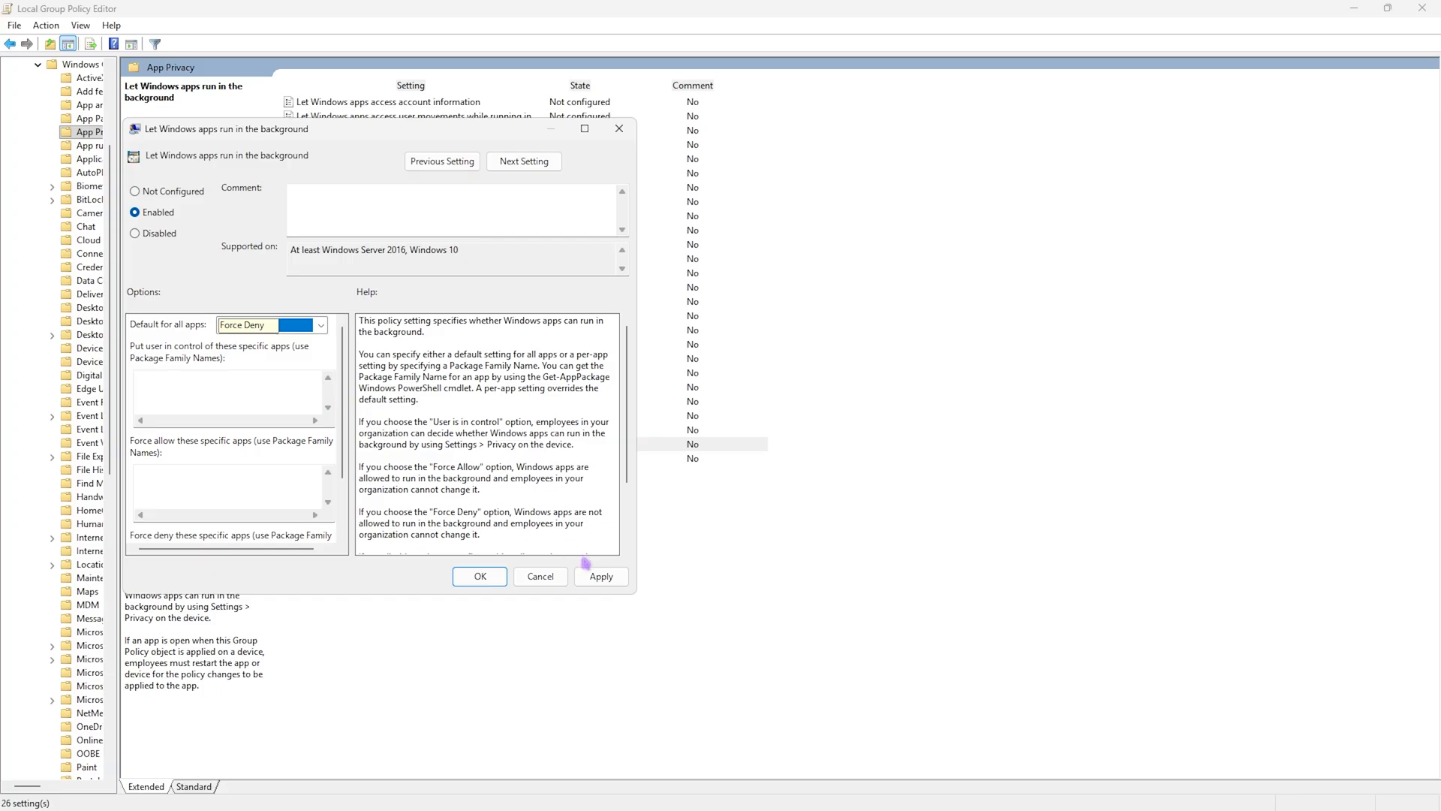
pyautogui.click(601, 576)
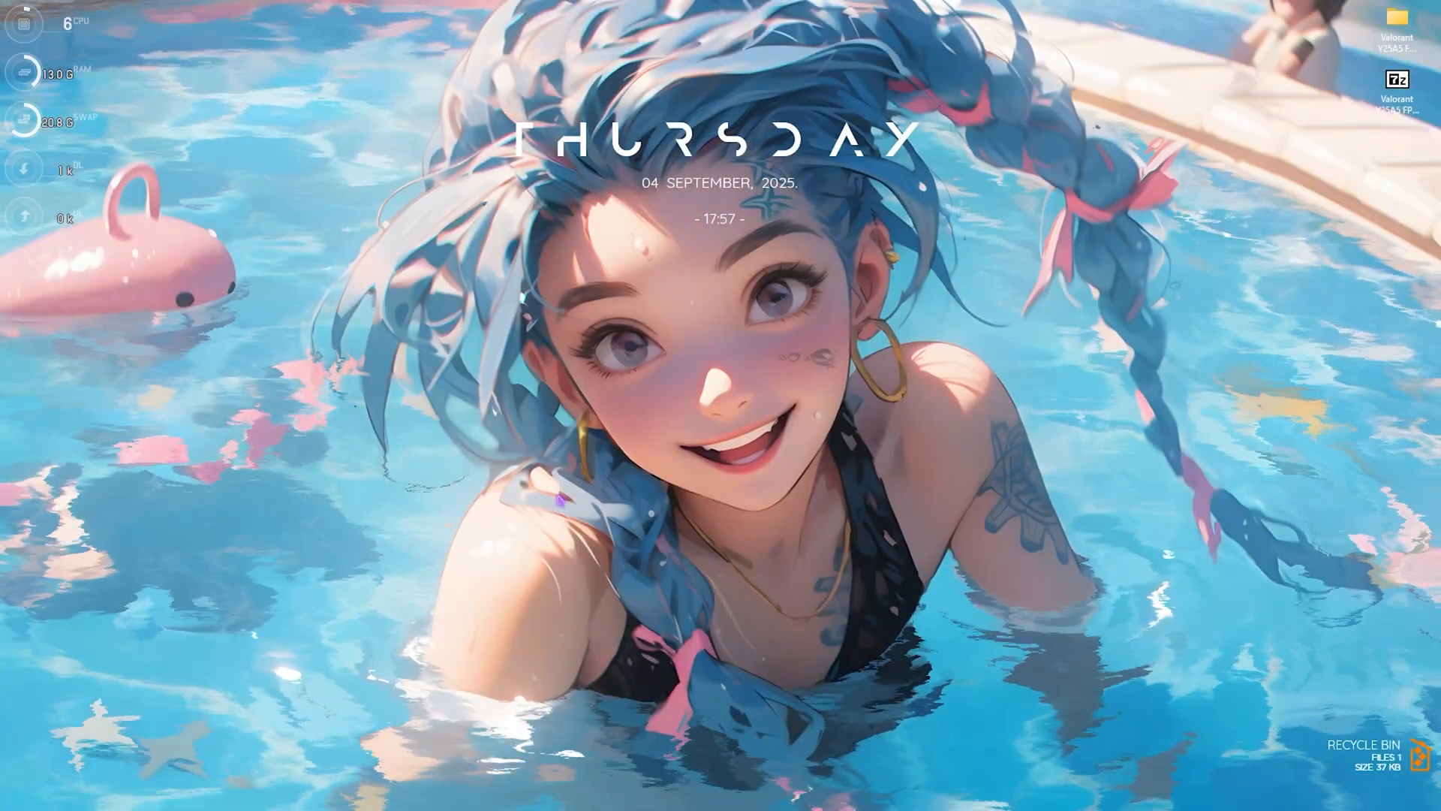
# Create a restore point named 'Valor' and dismiss the success message
pyautogui.write('creatre')
pyautogui.write('Valor')
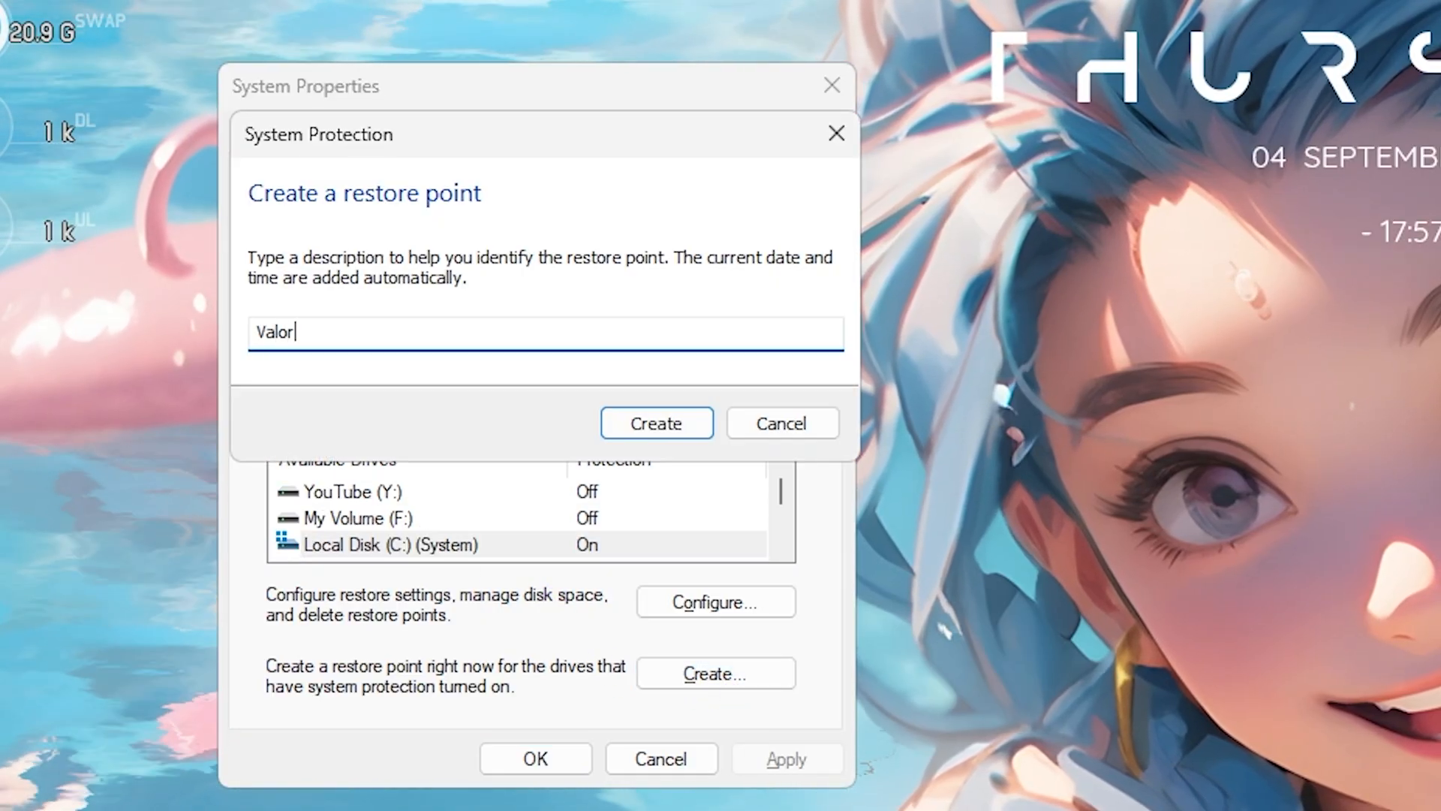
pyautogui.click(657, 423)
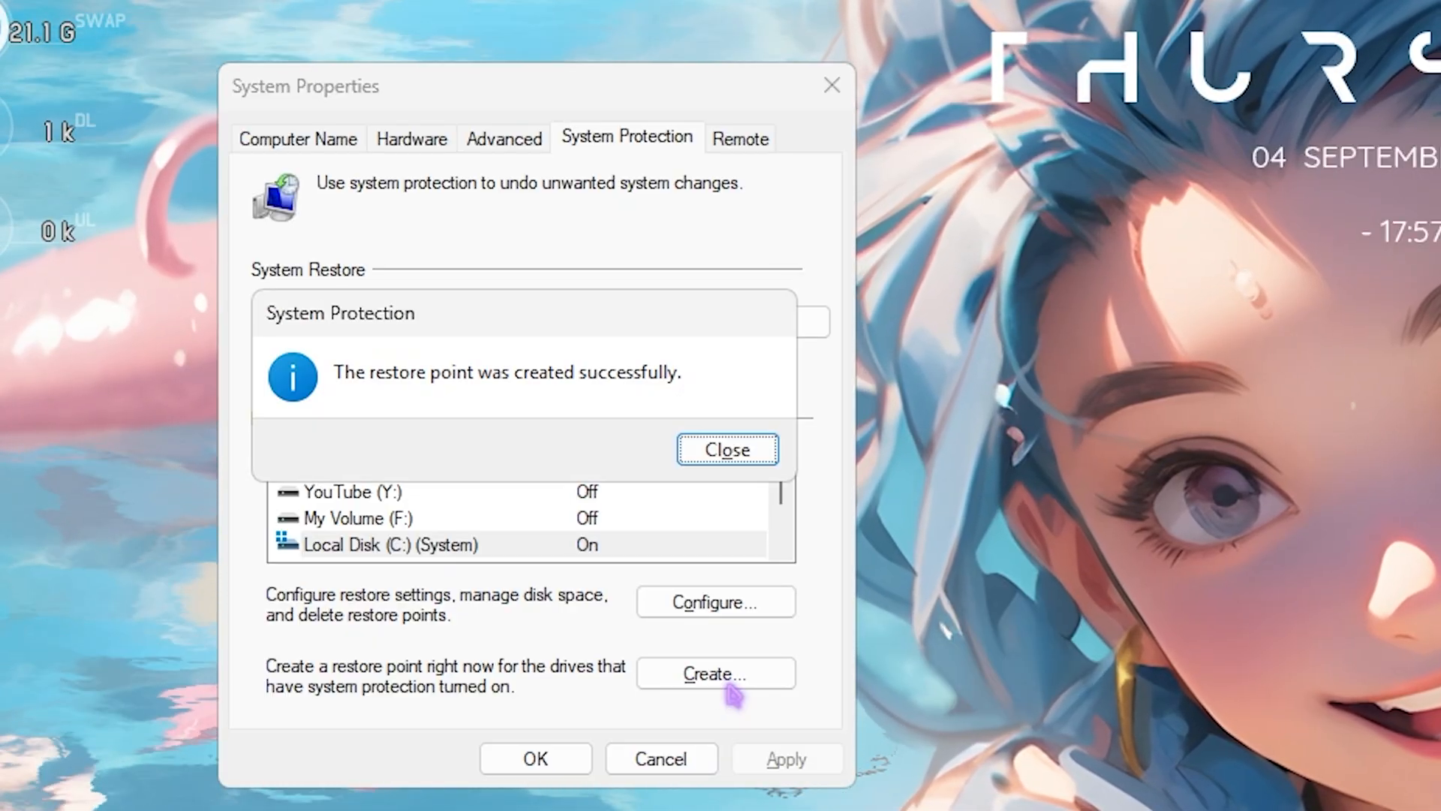
pyautogui.moveTo(721, 486)
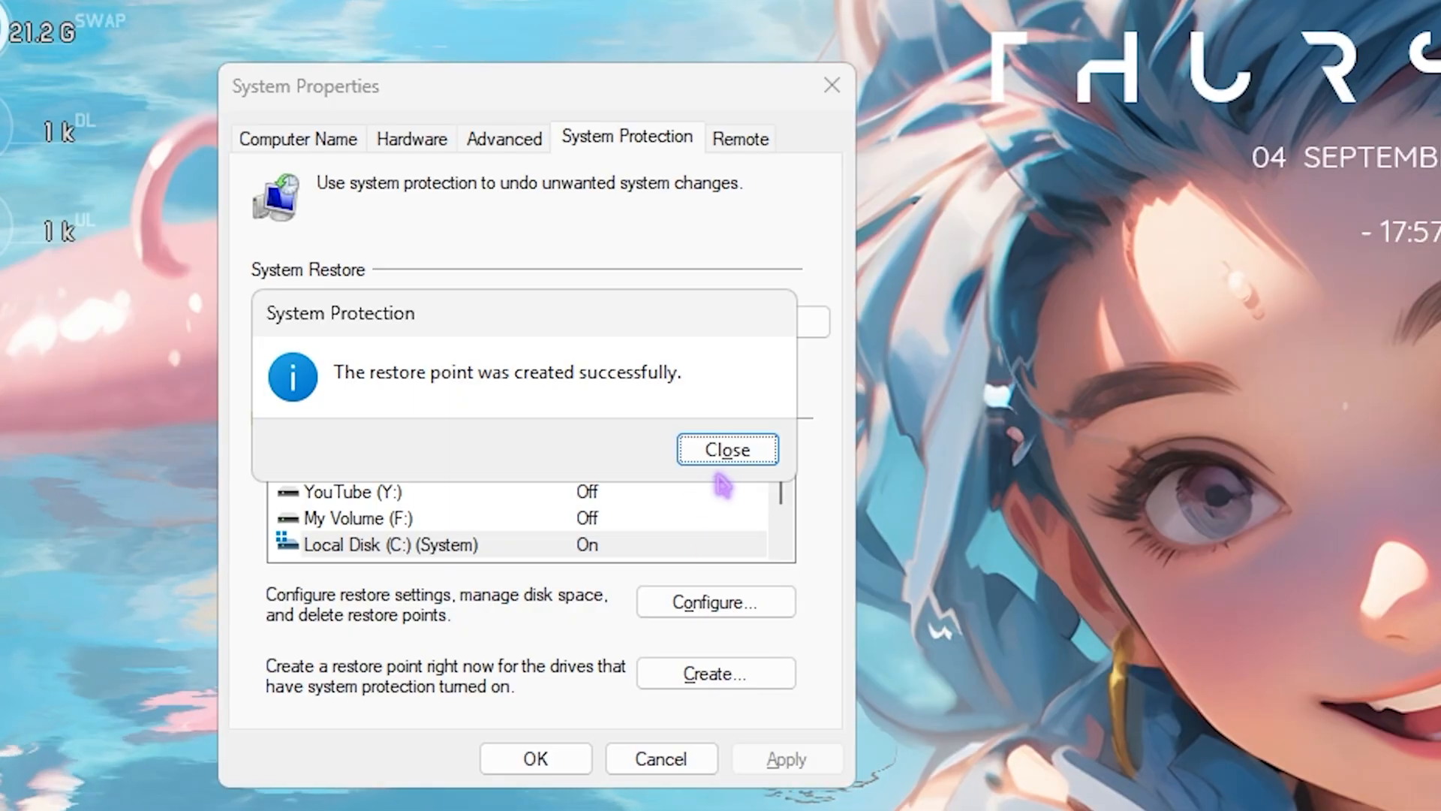
pyautogui.click(727, 449)
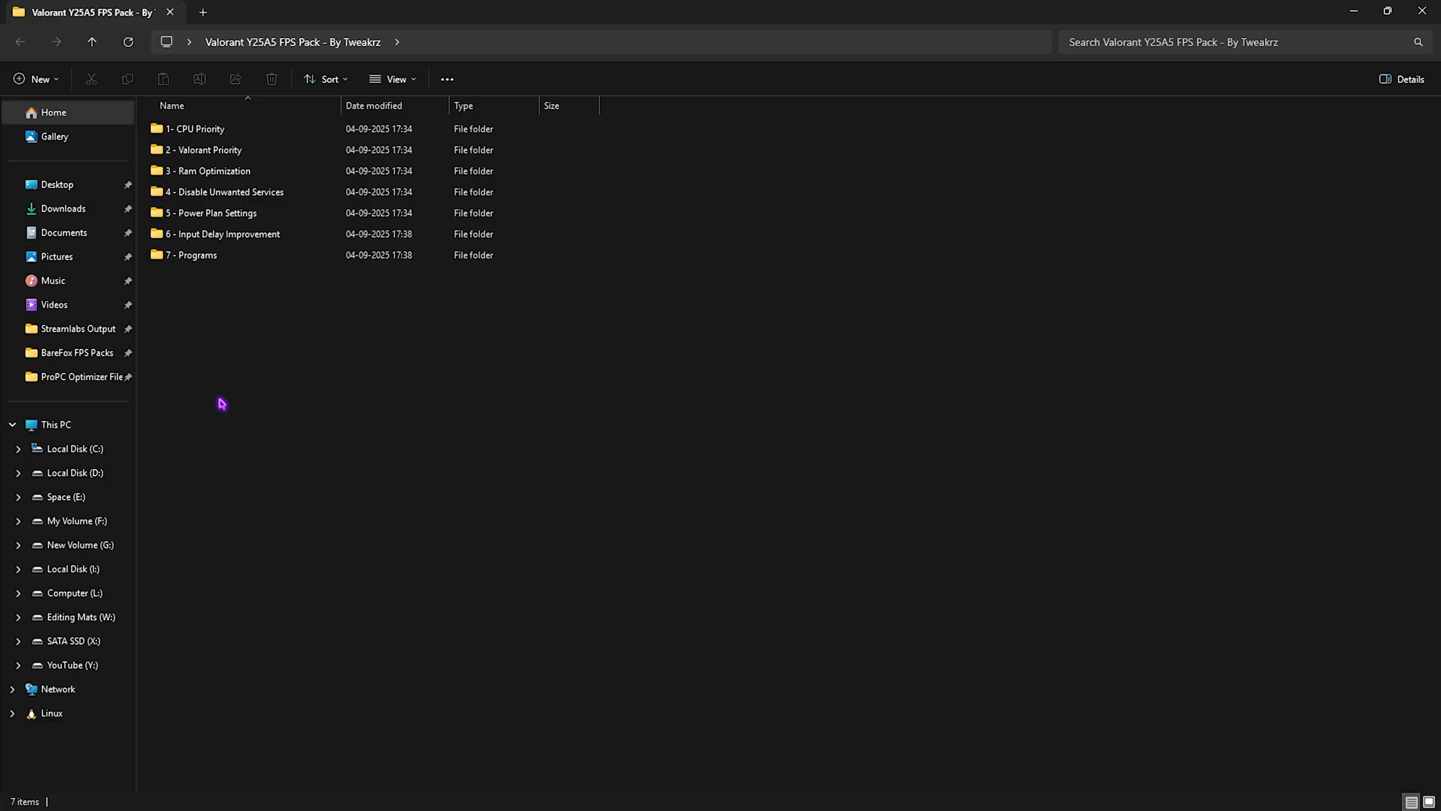
pyautogui.click(213, 132)
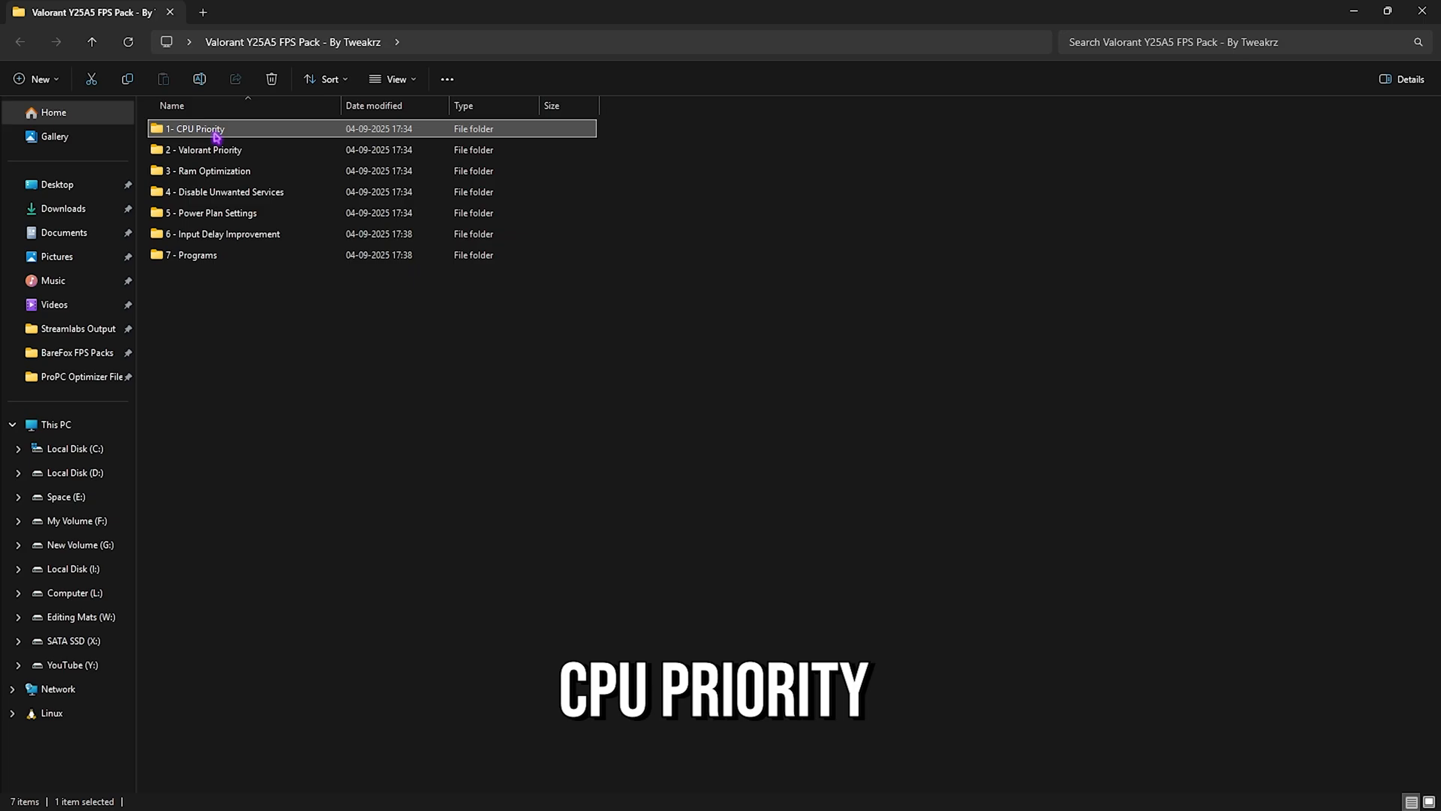
pyautogui.doubleClick(197, 128)
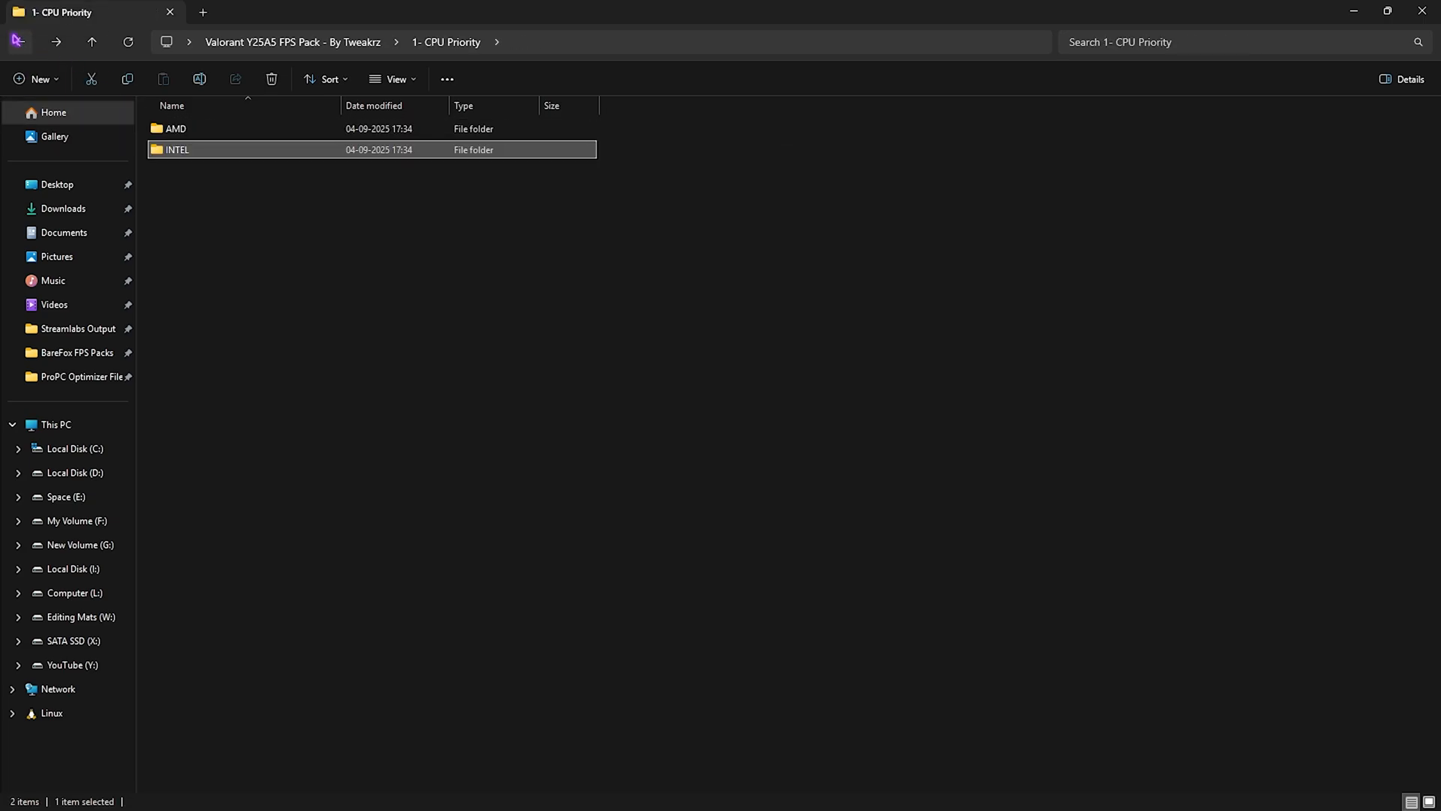
pyautogui.doubleClick(176, 150)
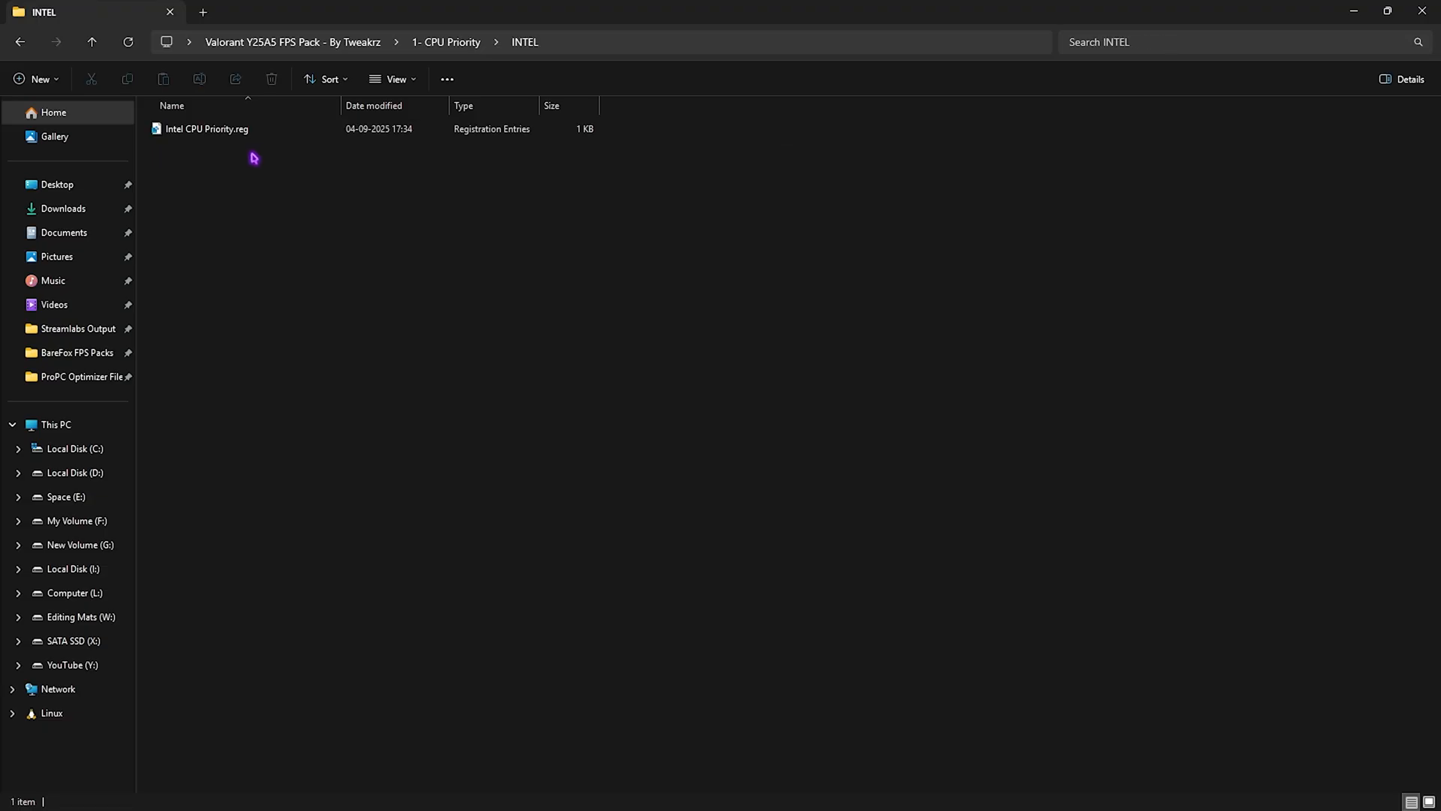
pyautogui.moveTo(37, 56)
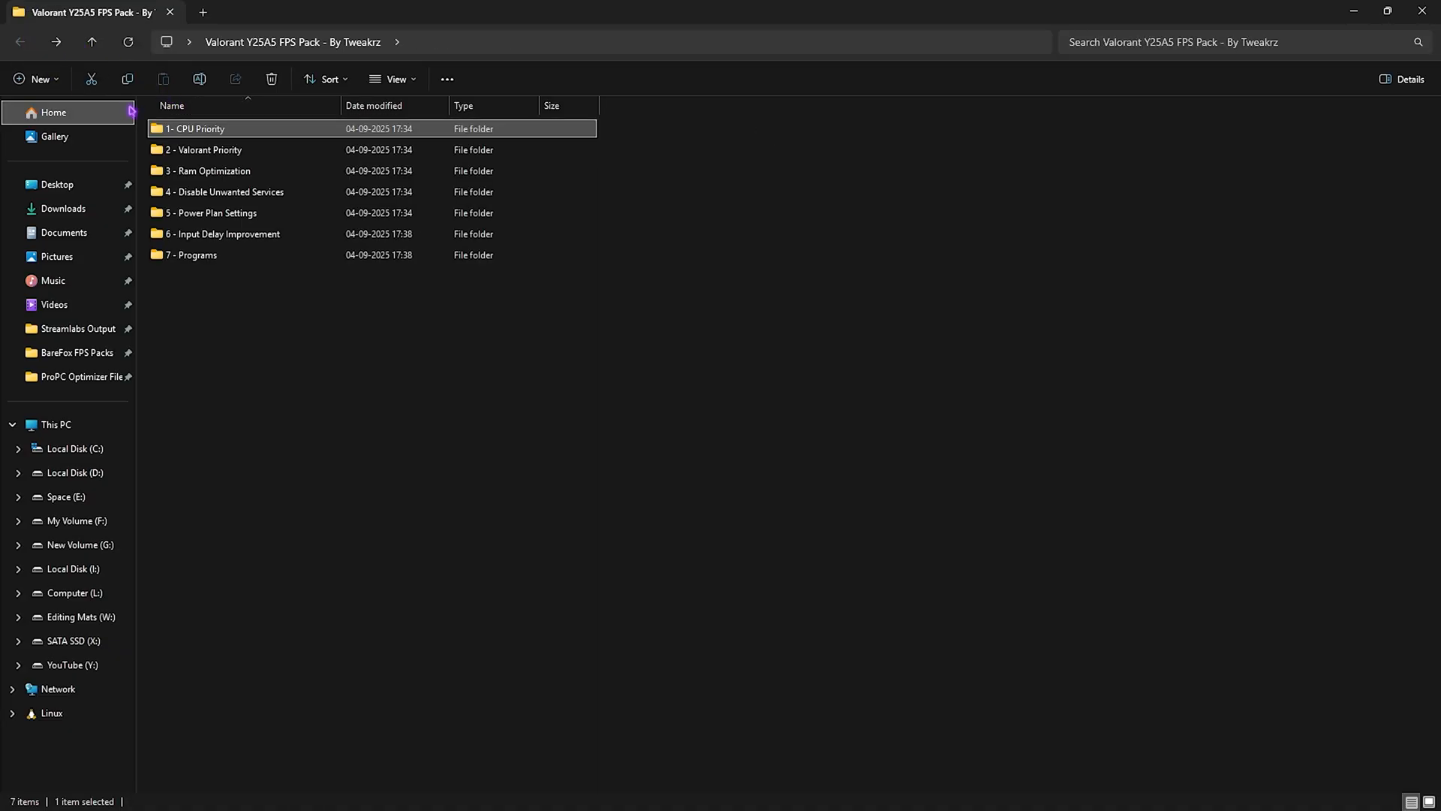
pyautogui.click(201, 150)
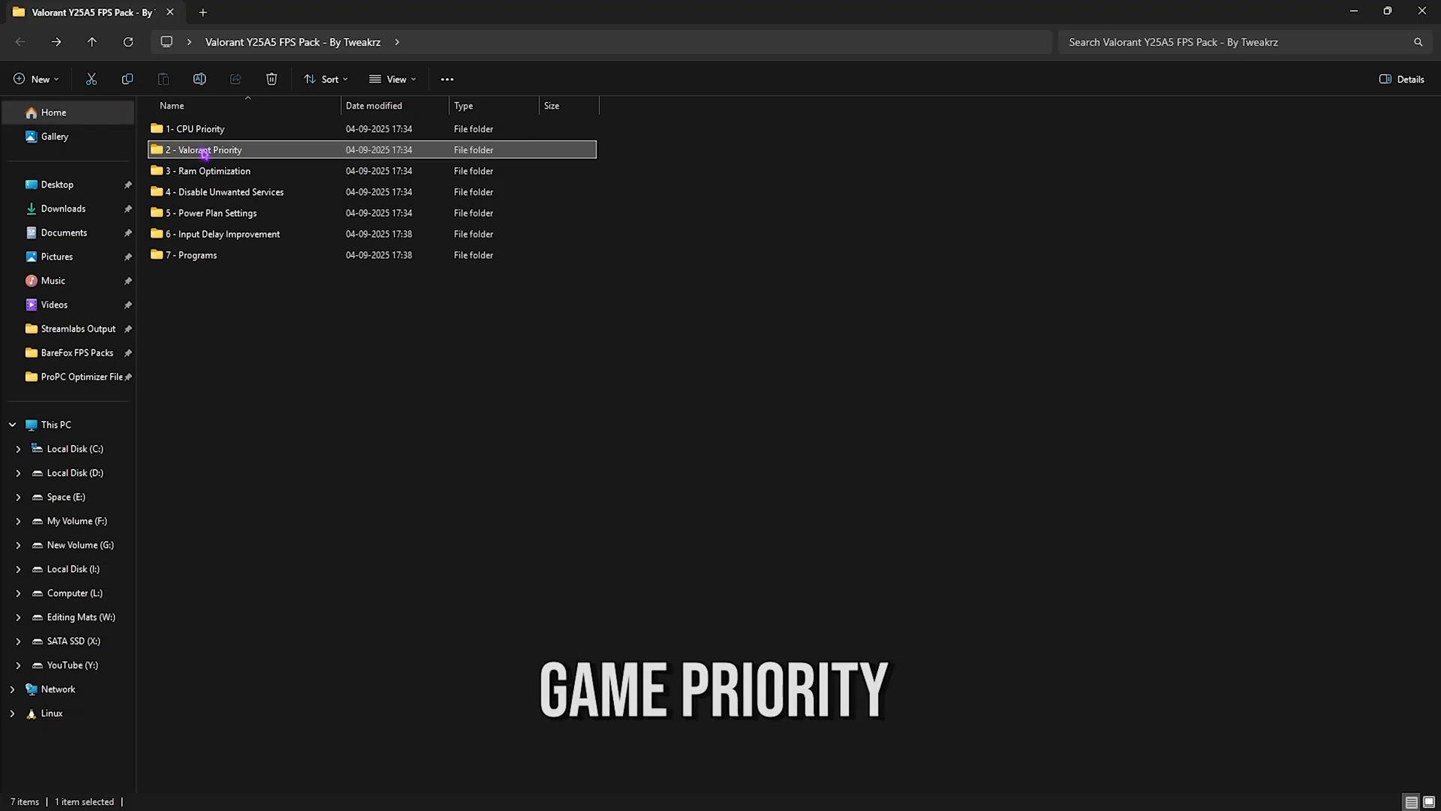
pyautogui.doubleClick(207, 149)
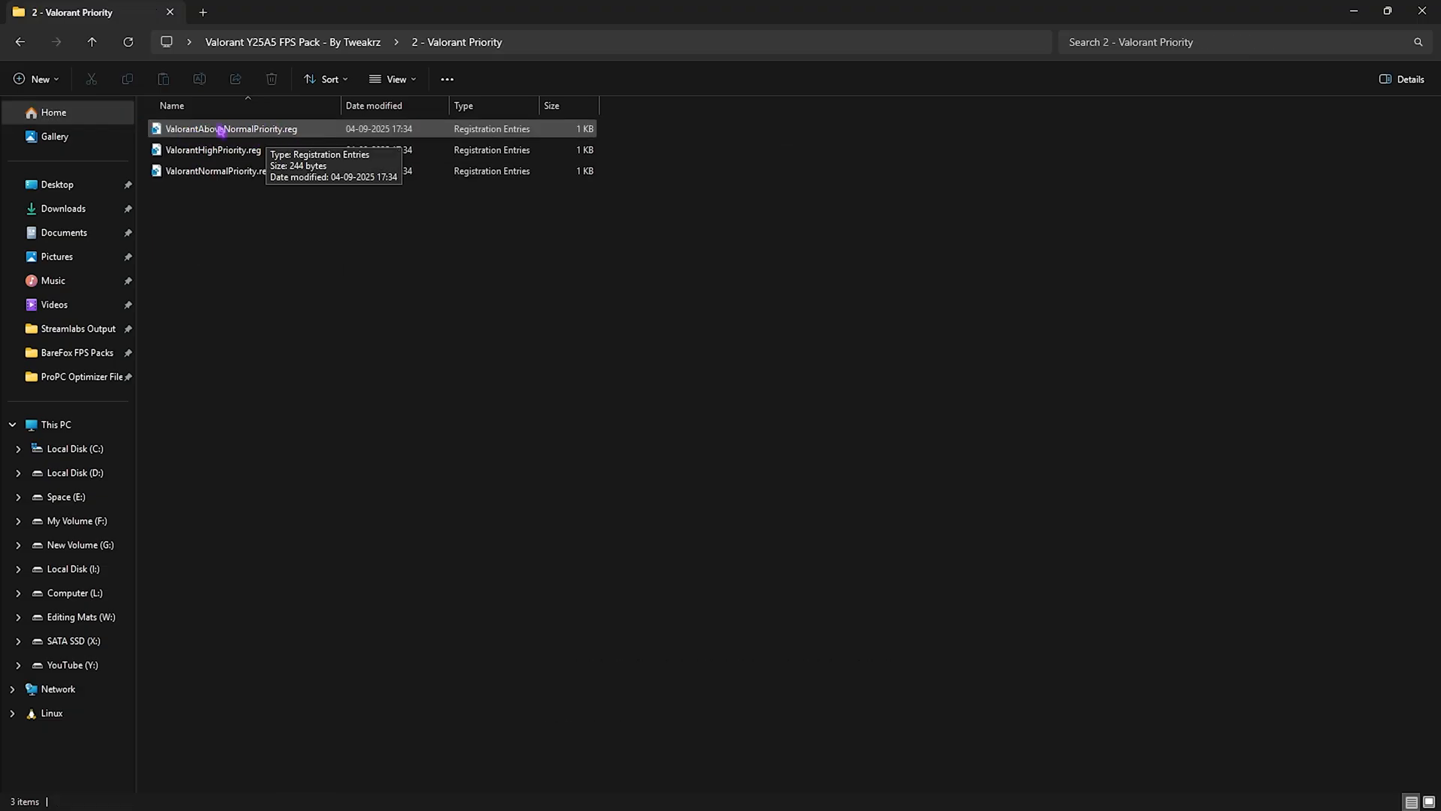
pyautogui.click(214, 170)
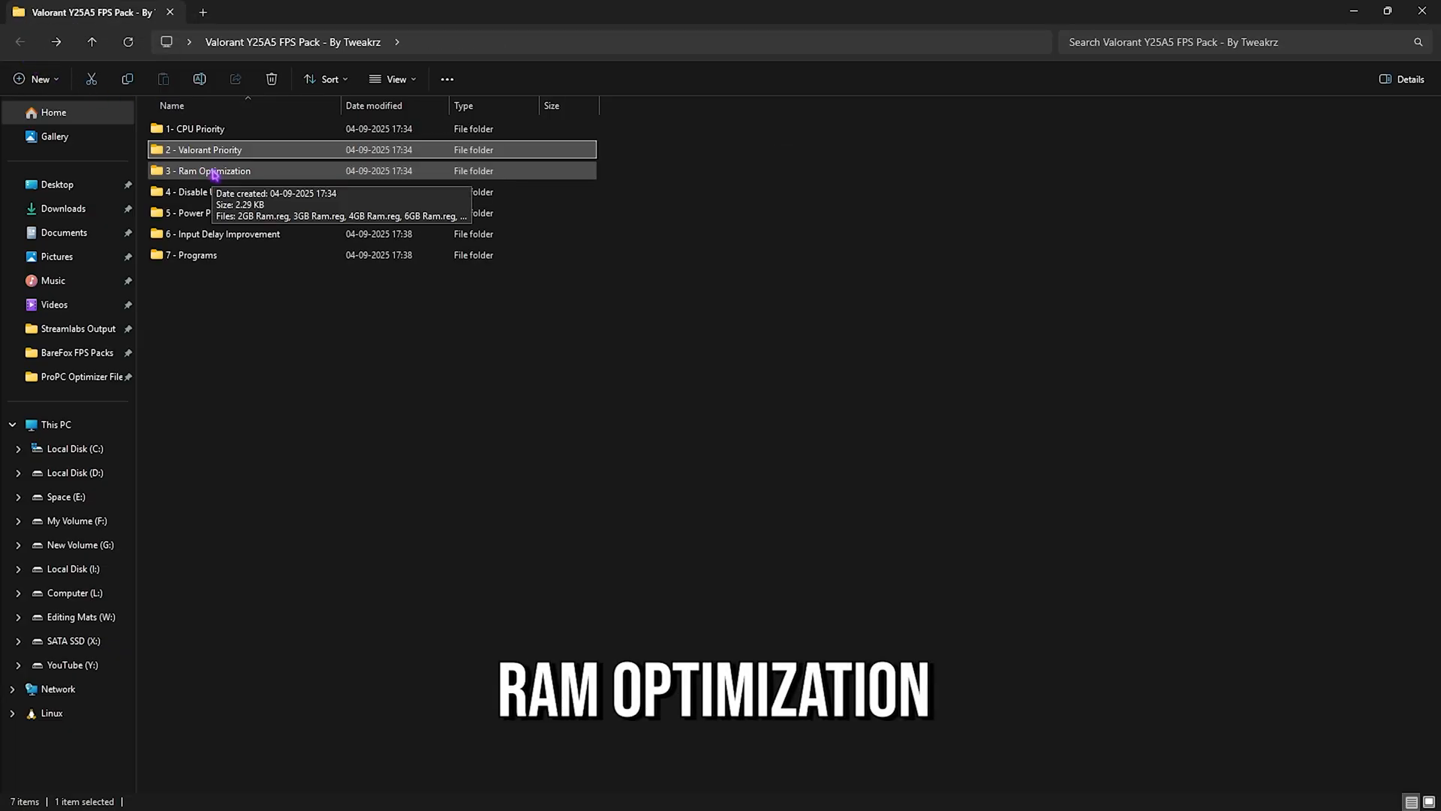
# Open 3 - Ram Optimization and select the 32GB Ram registry tweak
pyautogui.doubleClick(213, 170)
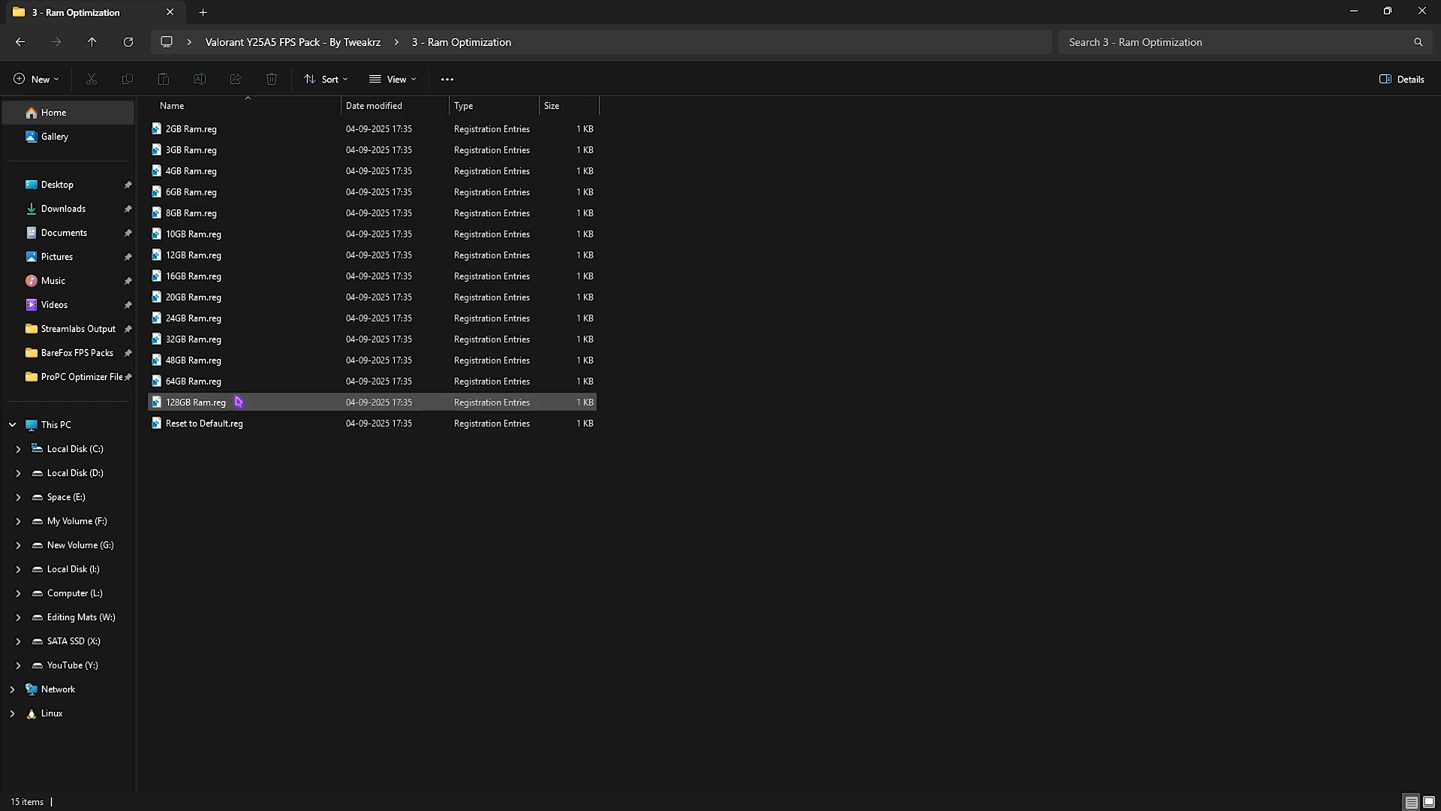
pyautogui.click(193, 380)
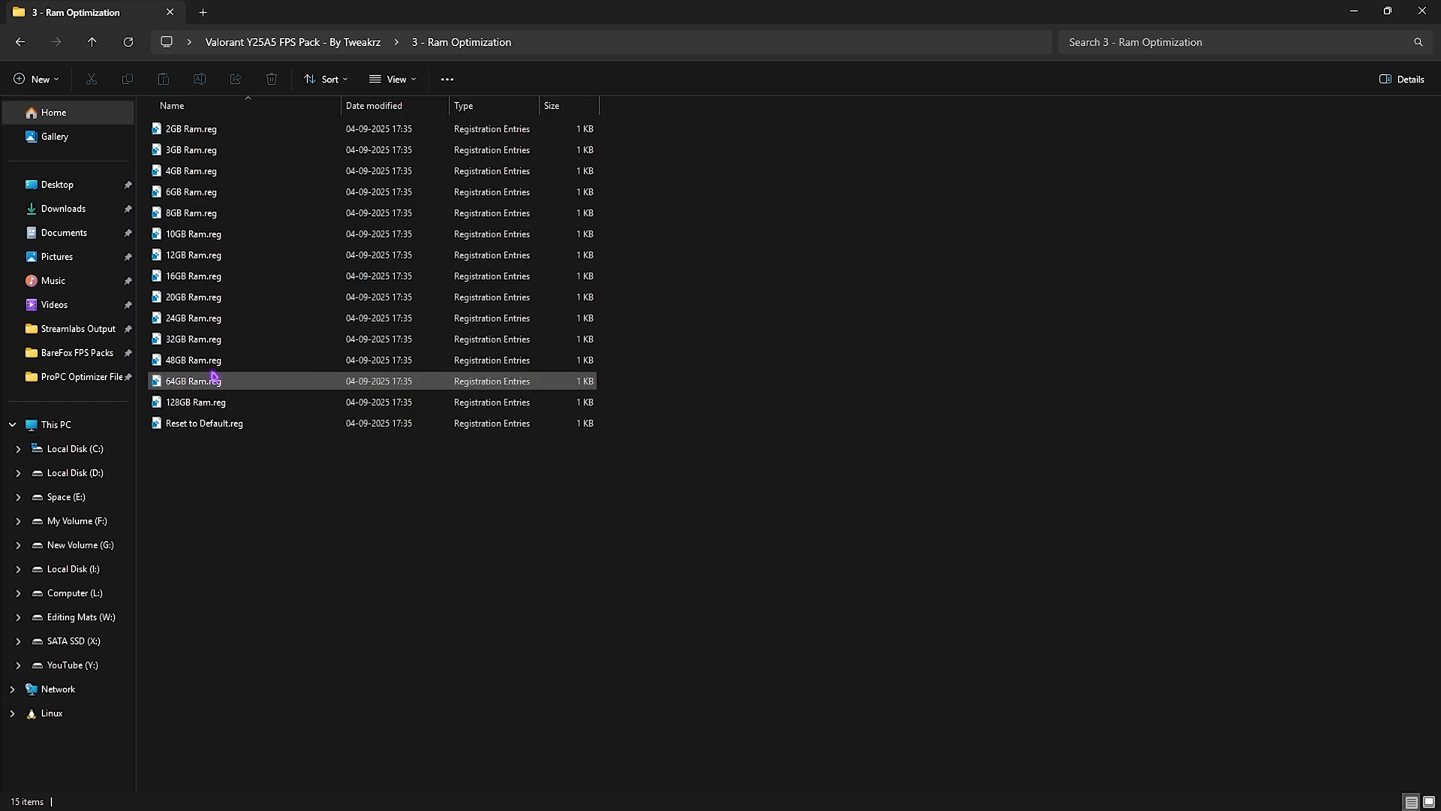
pyautogui.click(192, 338)
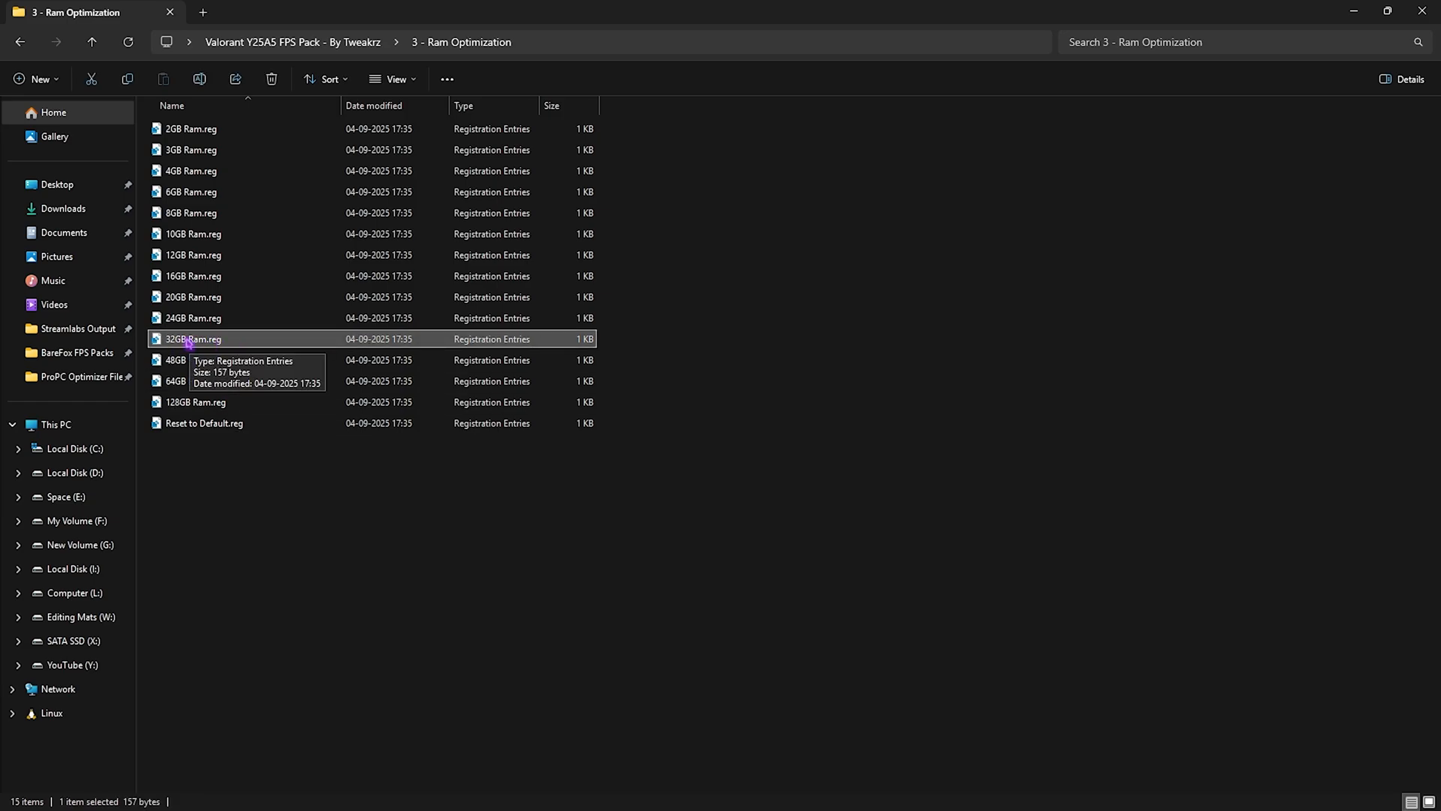
pyautogui.moveTo(334, 346)
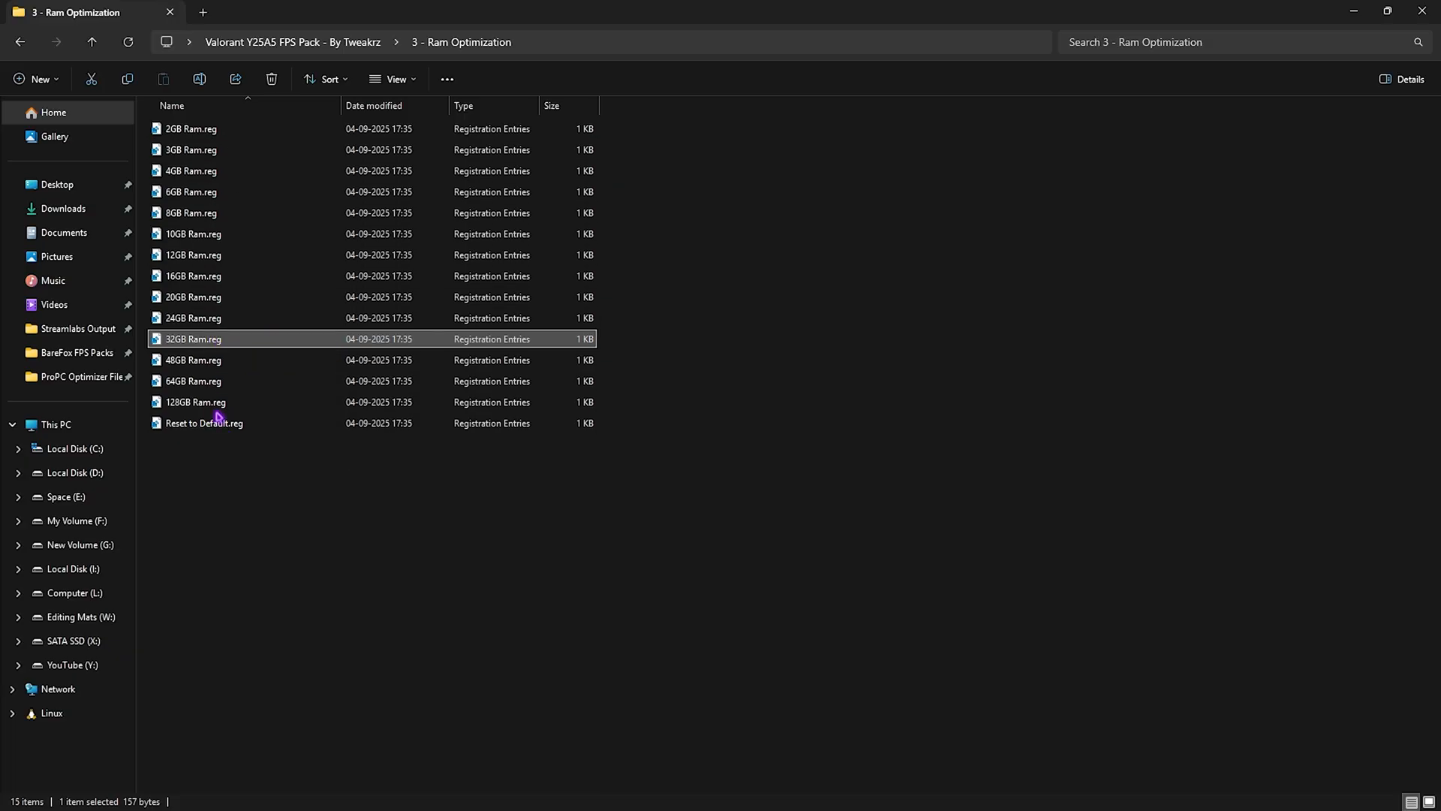
pyautogui.click(204, 423)
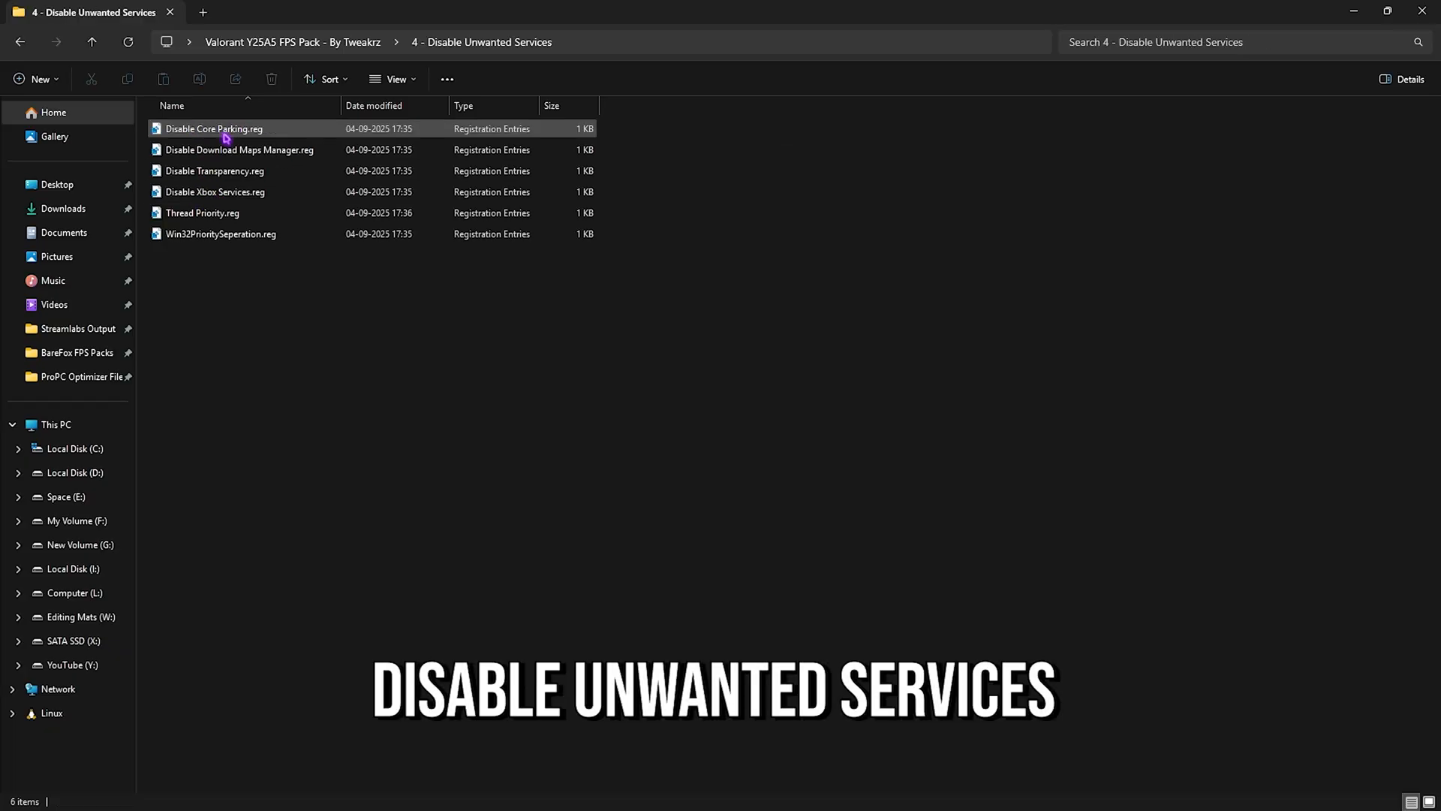
# Select the Disable Core Parking tweak among the Disable Unwanted Services registry files
pyautogui.click(216, 193)
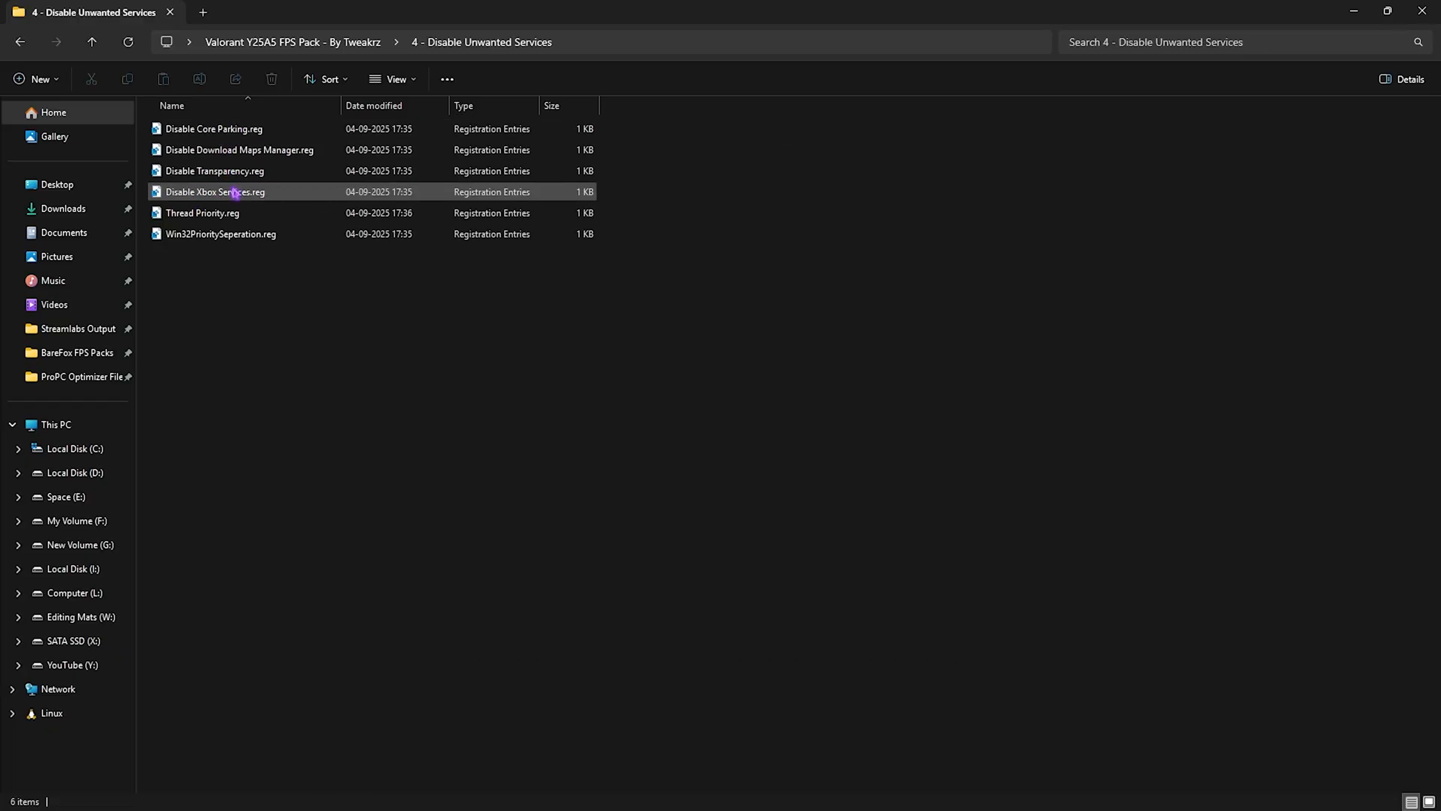
pyautogui.press('ctrl+a')
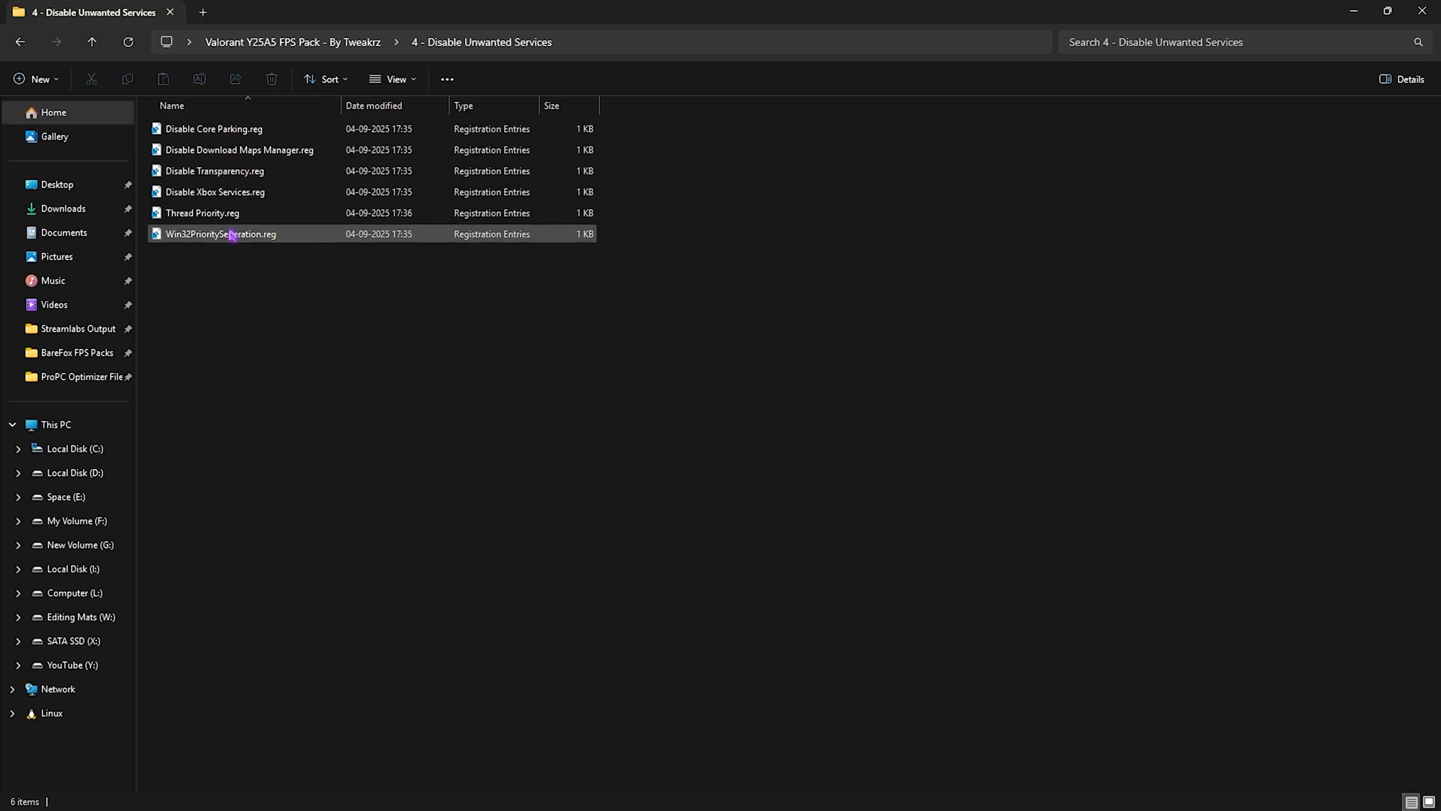
pyautogui.click(214, 130)
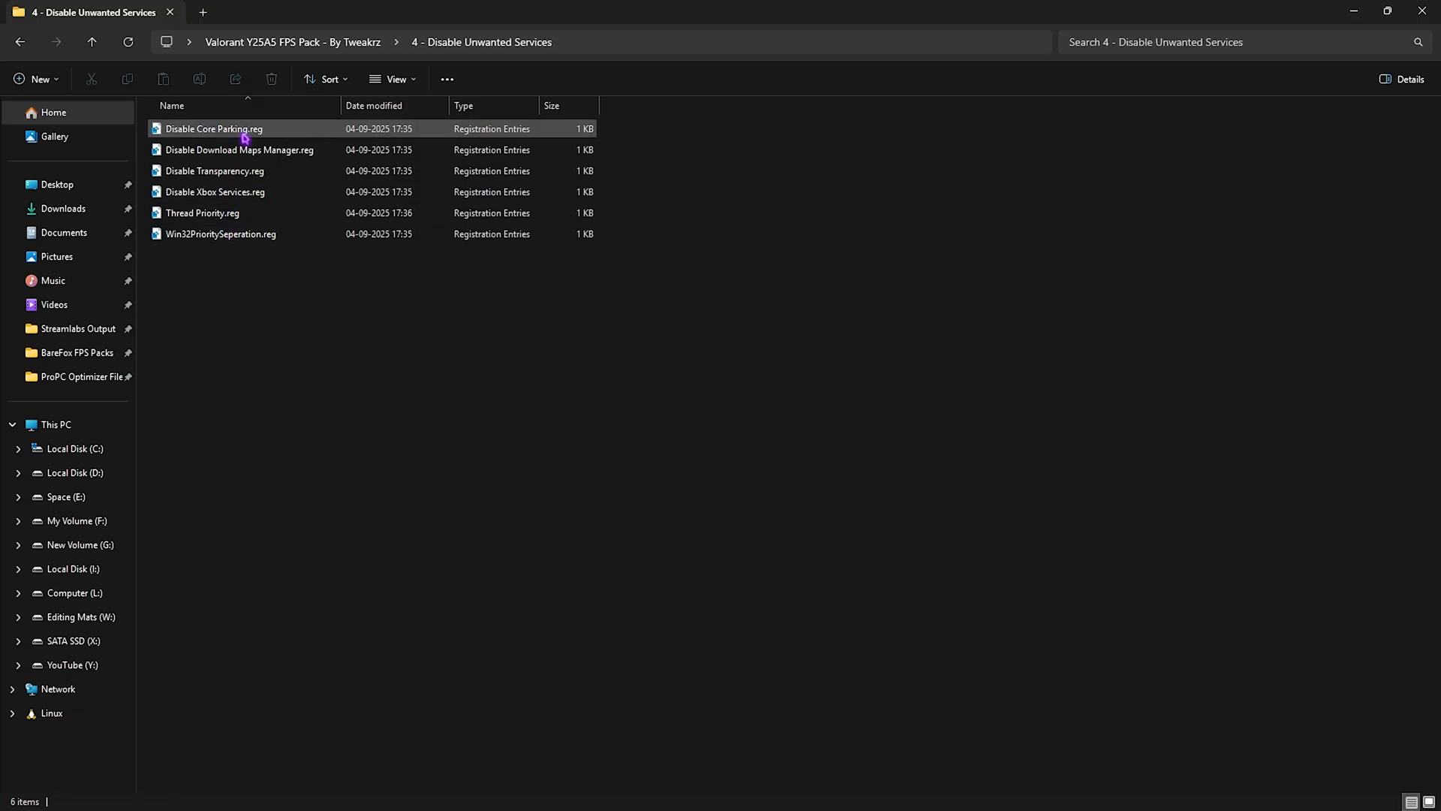
pyautogui.moveTo(246, 137)
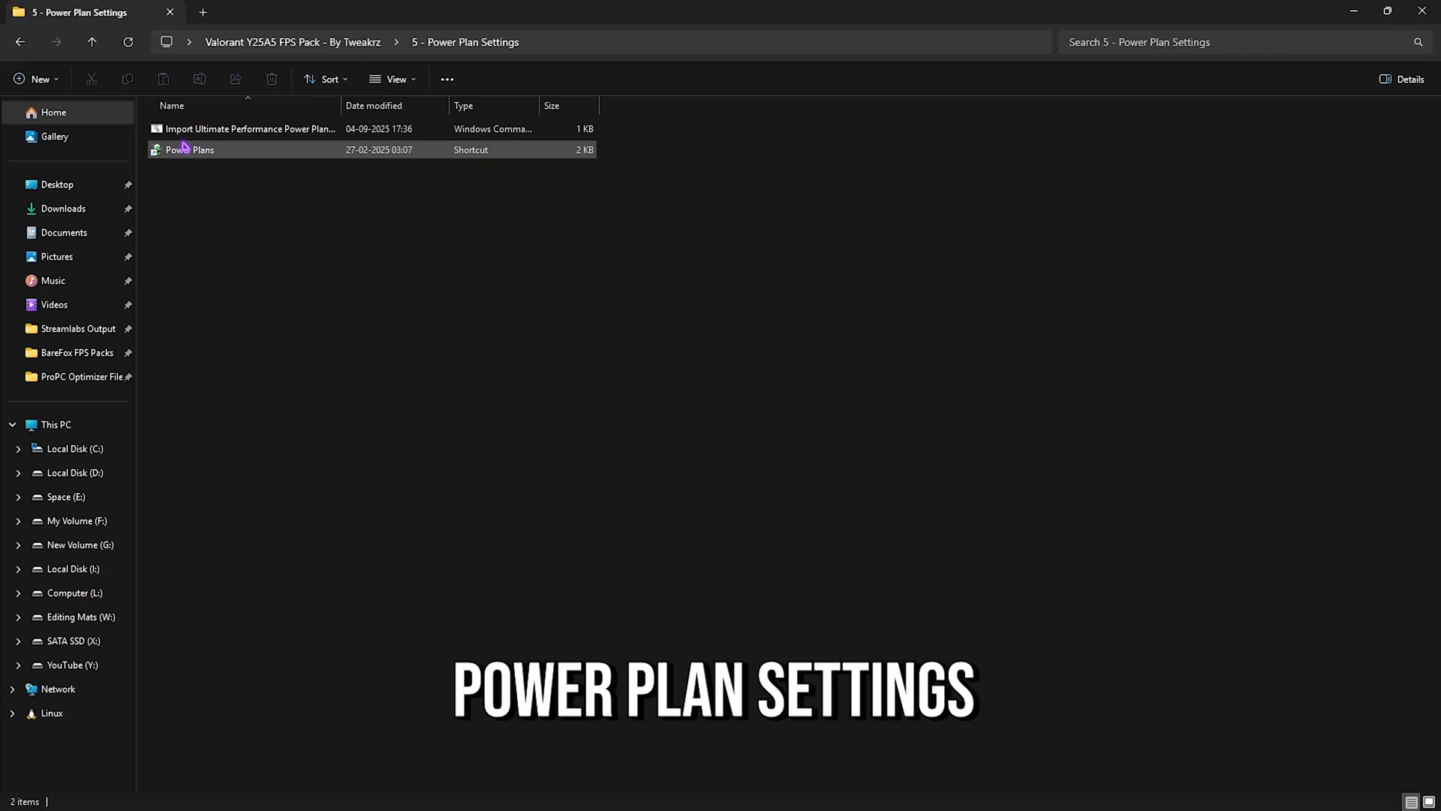
pyautogui.click(240, 128)
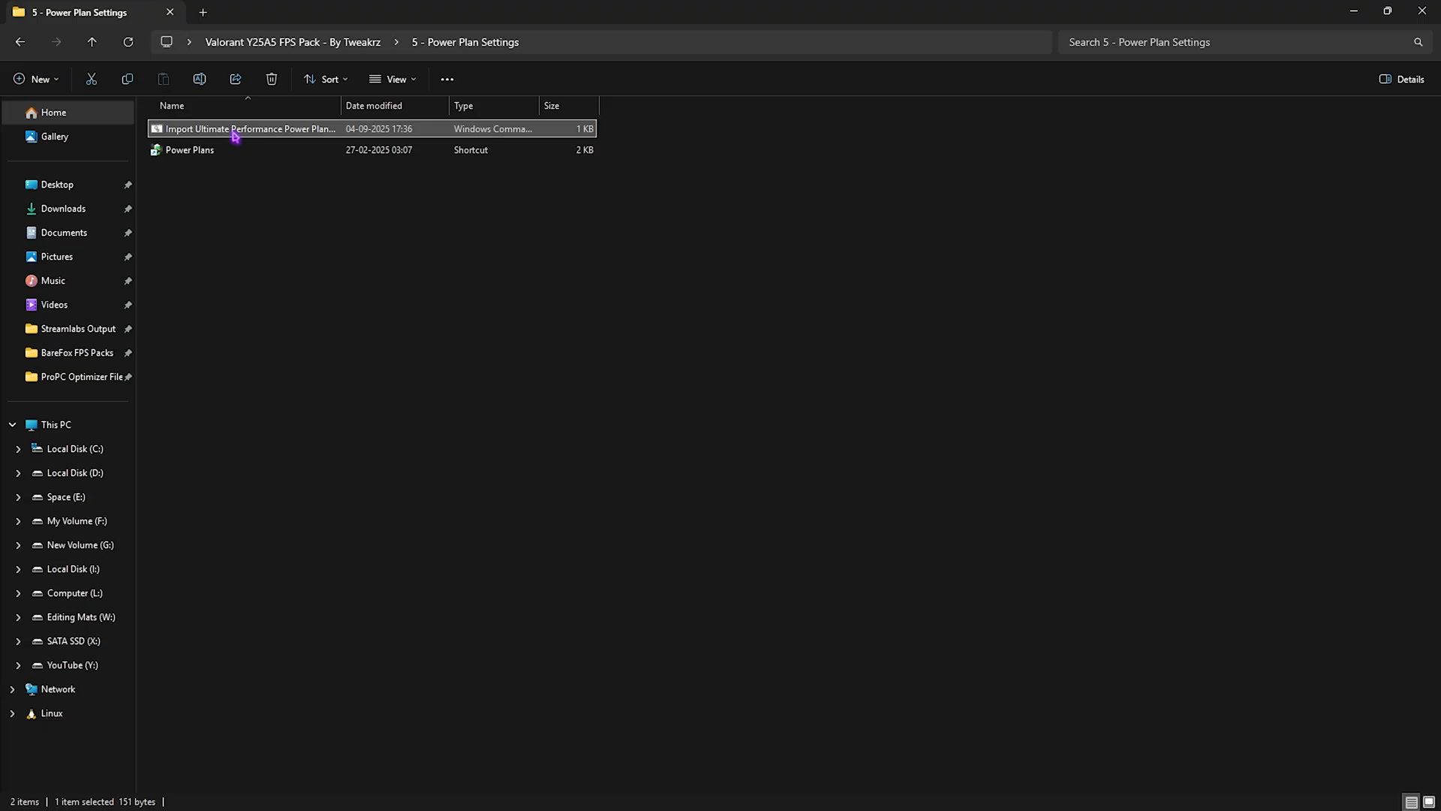
pyautogui.rightClick(239, 129)
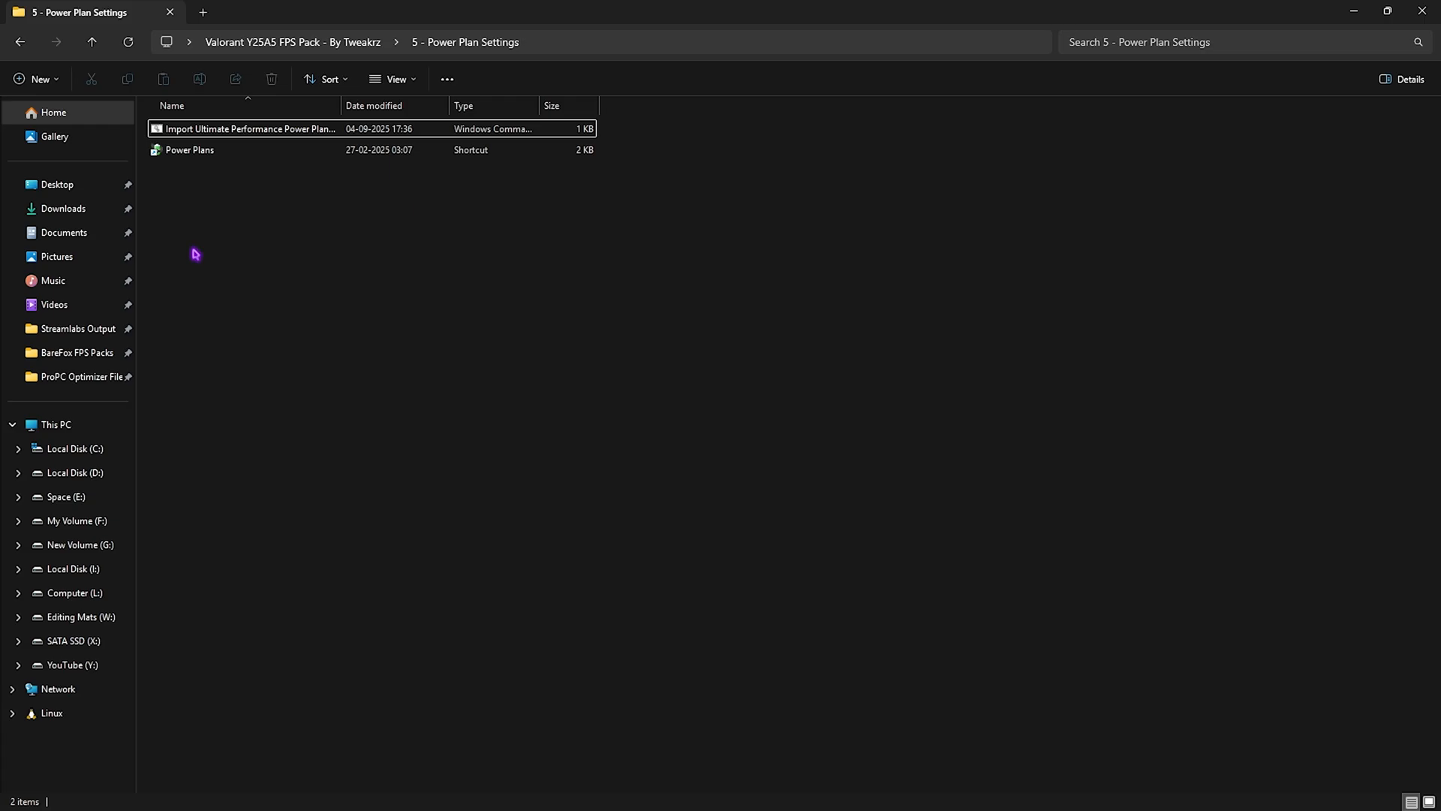
pyautogui.click(189, 150)
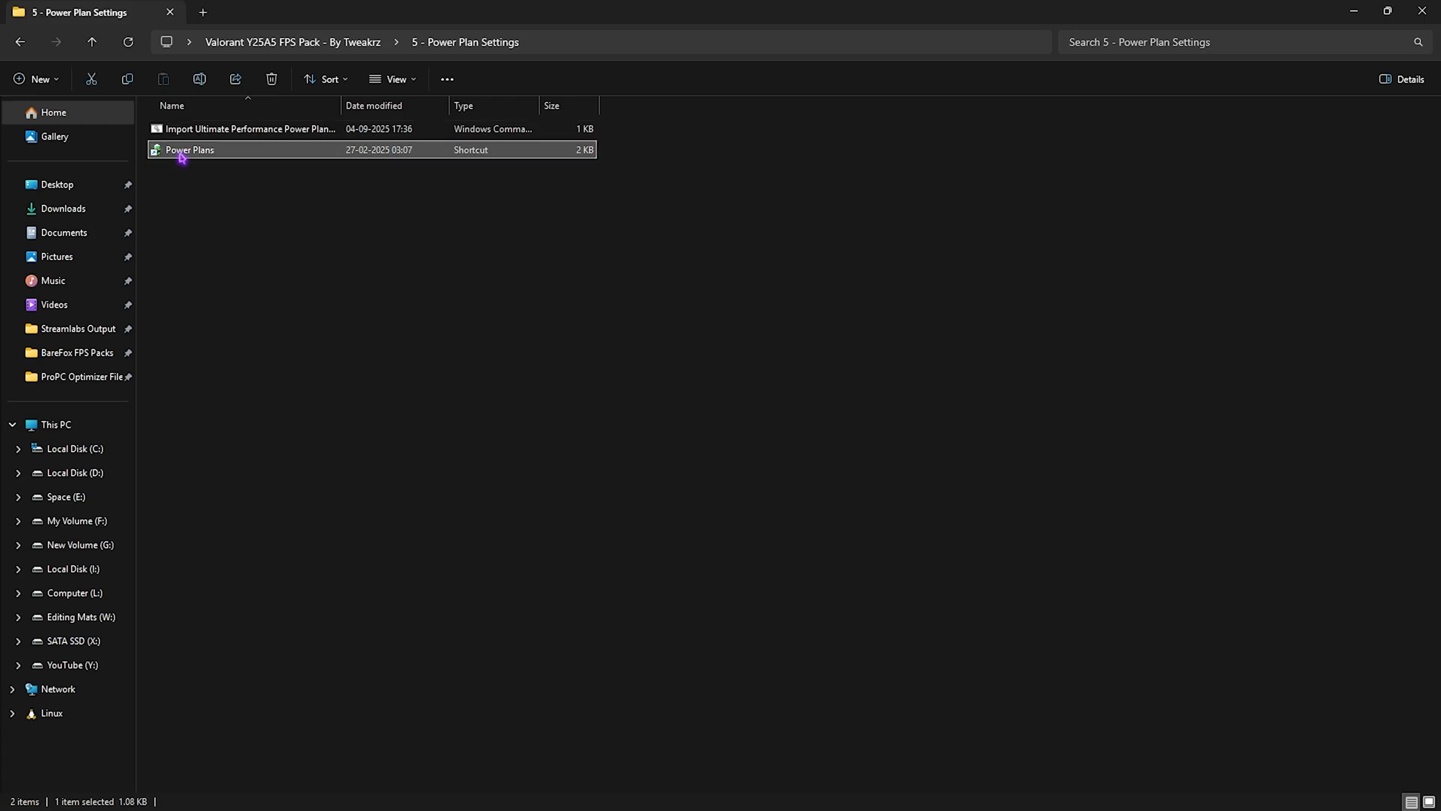
# Open Power Plans and confirm Ultimate Performance is the active plan
pyautogui.doubleClick(187, 150)
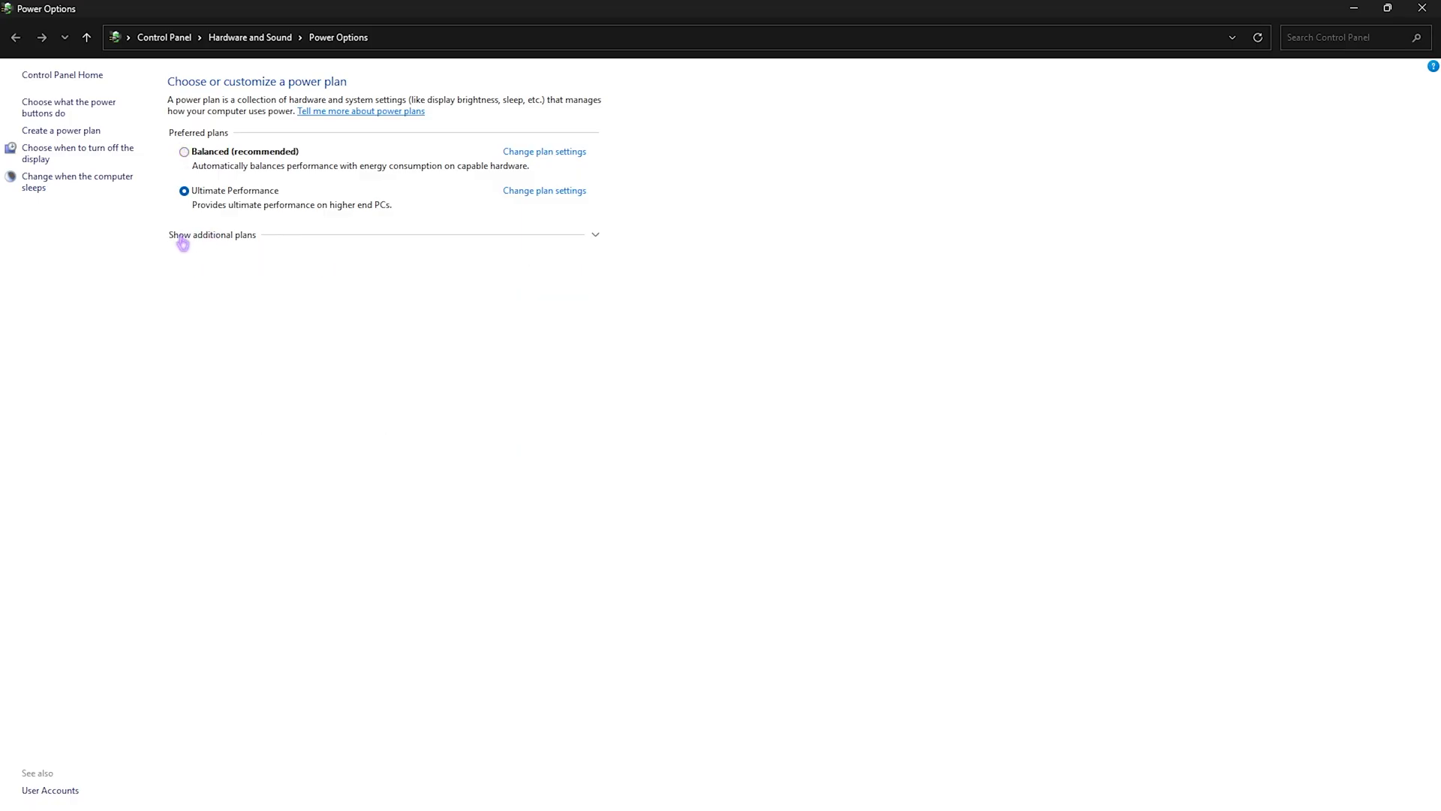
pyautogui.click(212, 235)
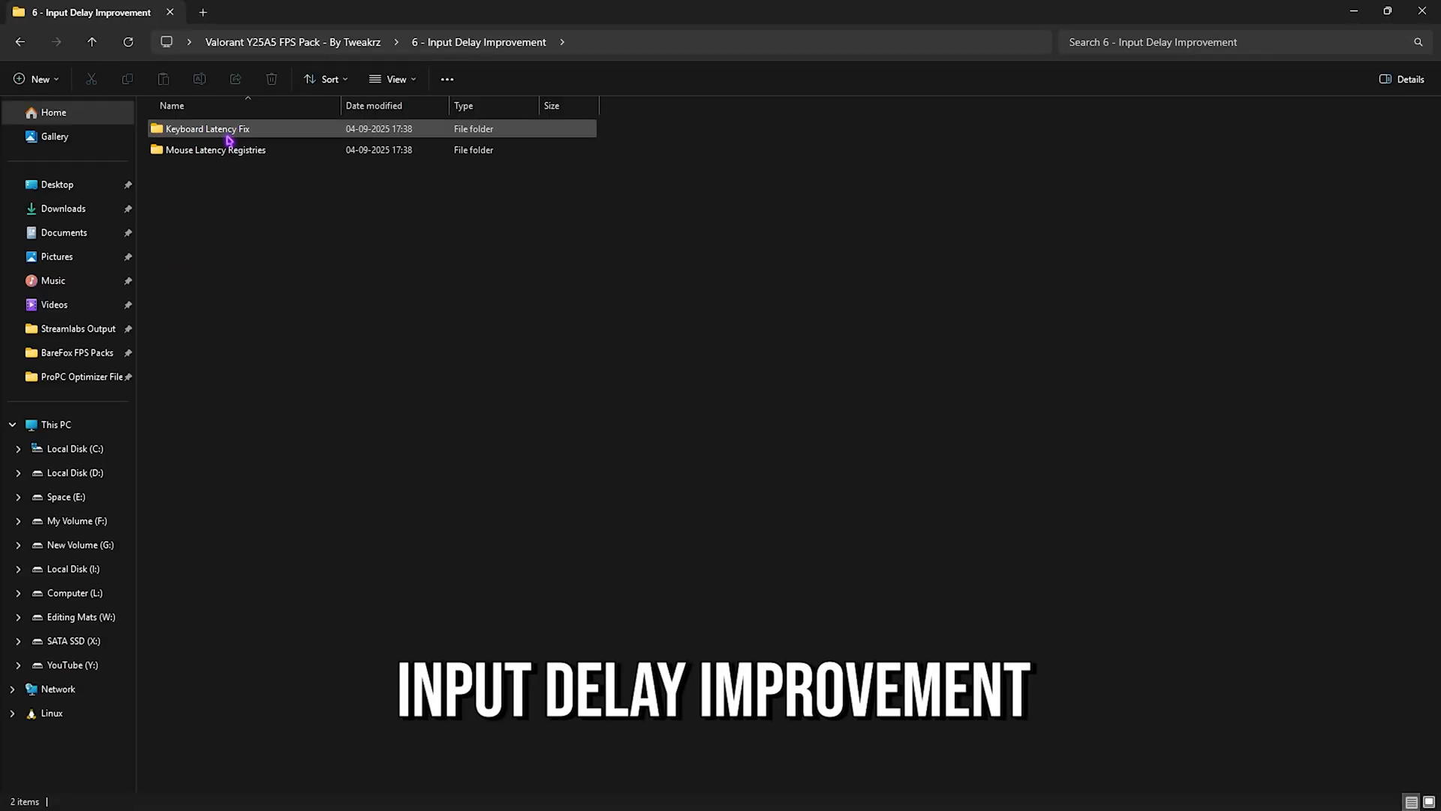
# Open the Keyboard Latency Fix folder on the way to Mouse Latency Registries
pyautogui.doubleClick(206, 129)
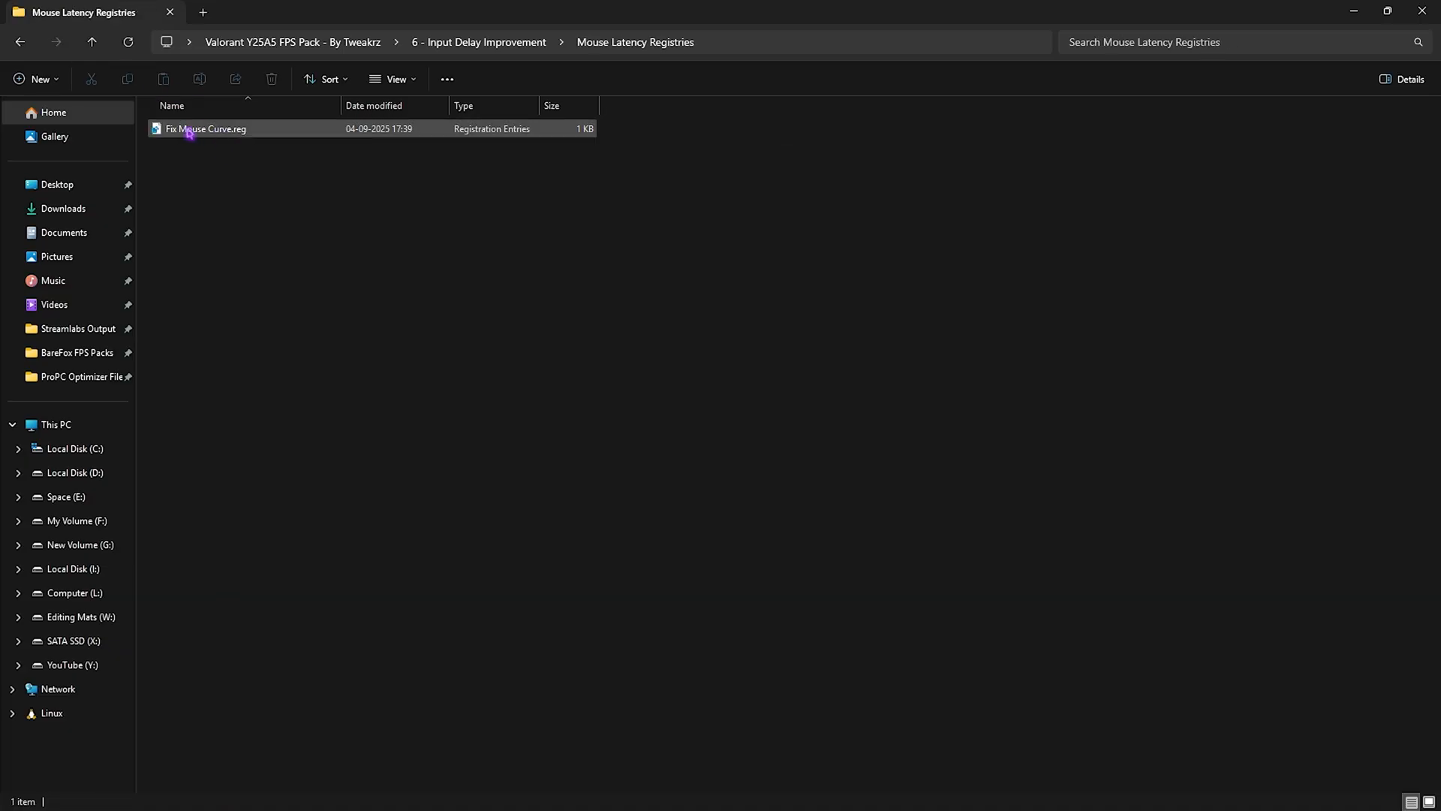
# Open Fix Mouse Curve.reg in Notepad to view its curve values
pyautogui.rightClick(190, 129)
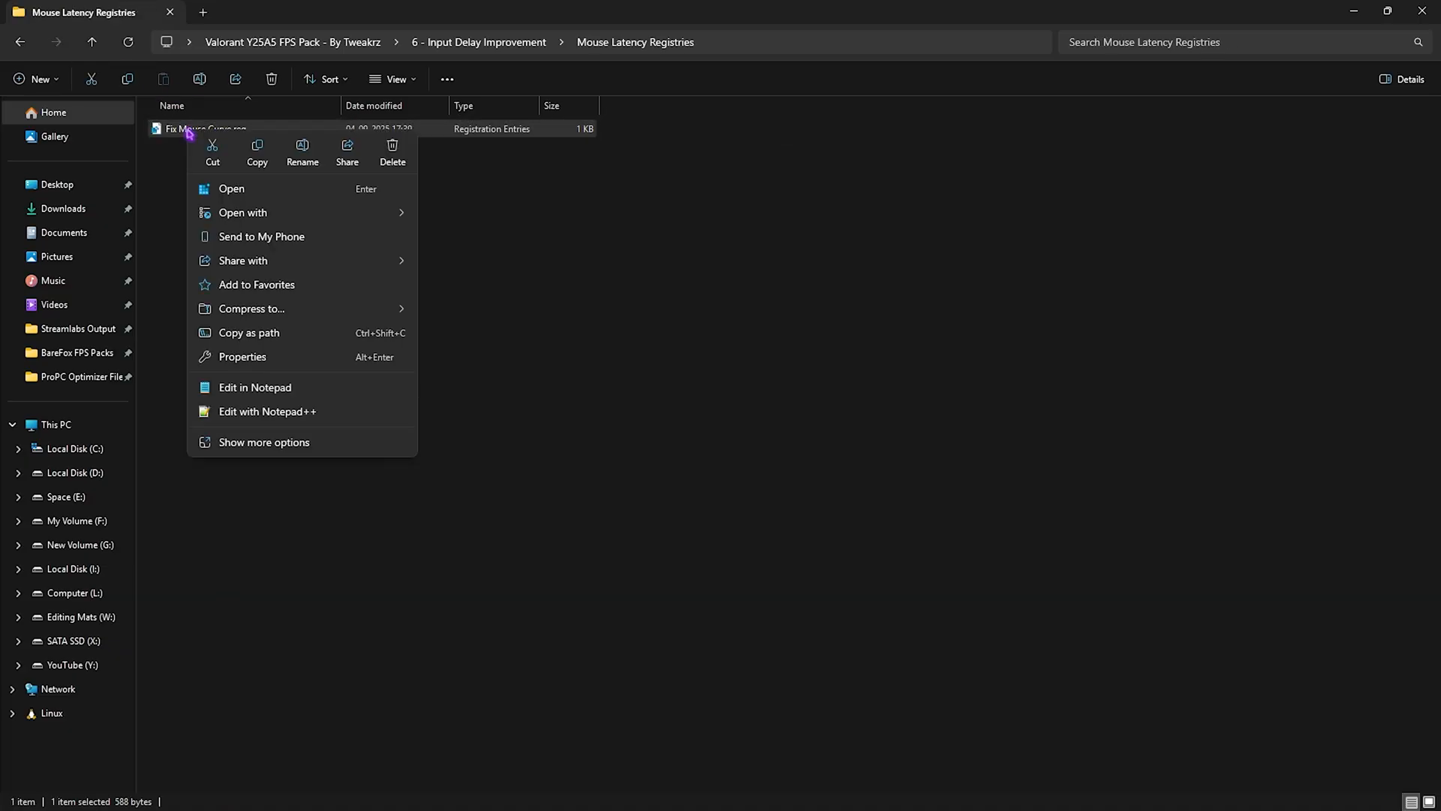
pyautogui.click(254, 388)
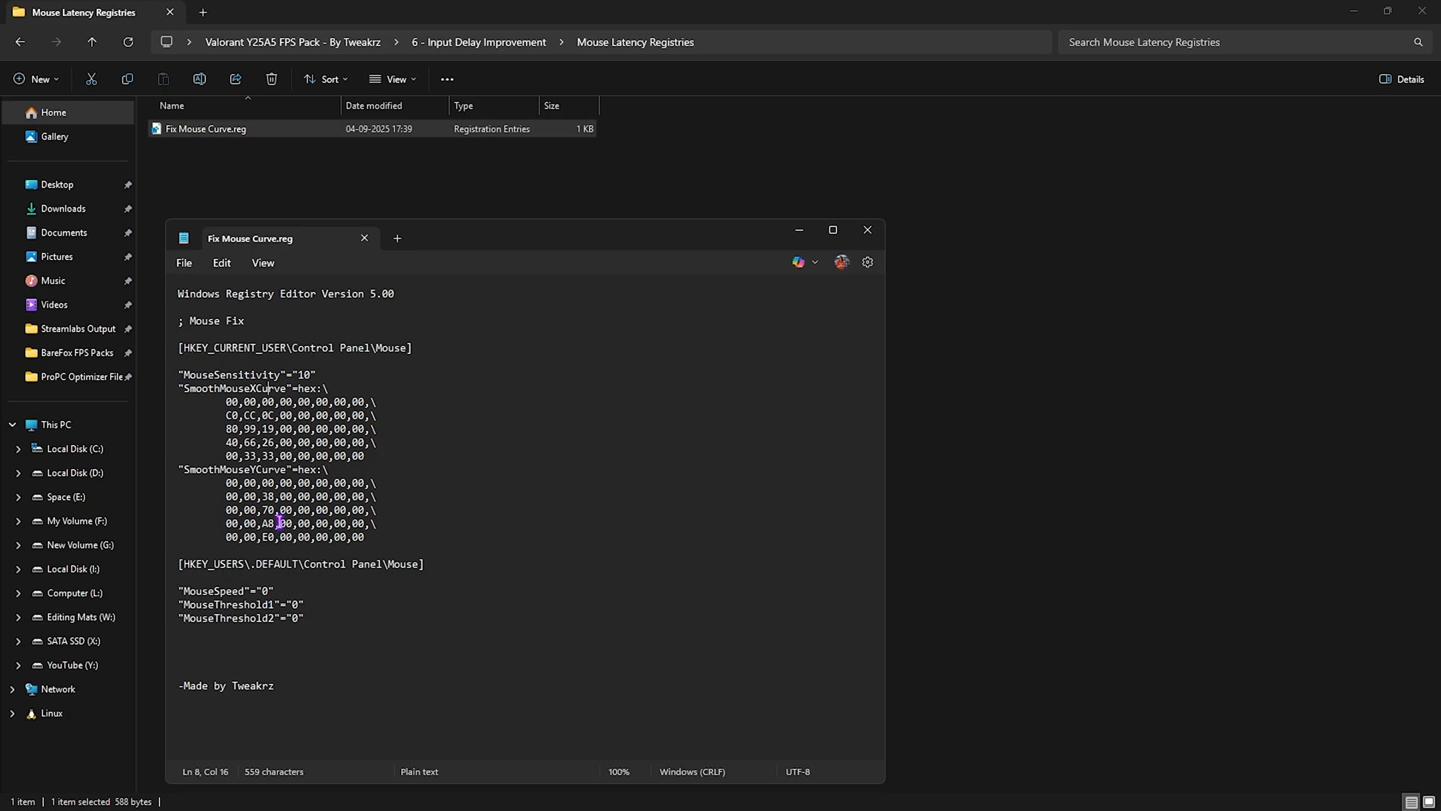
pyautogui.moveTo(365, 237)
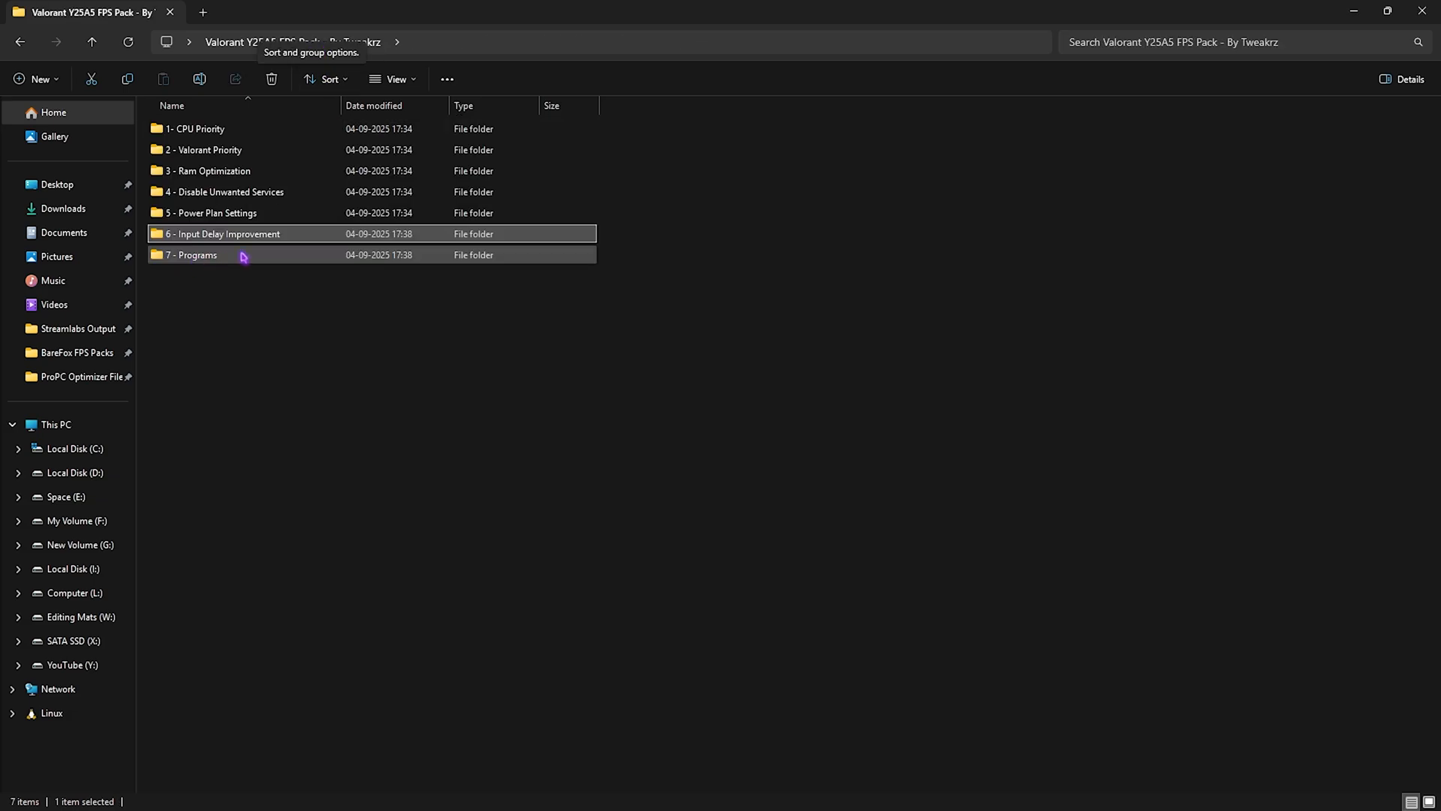
# Run Clean Temporary Files.bat from 7 - Programs as administrator, deleting temp files
pyautogui.doubleClick(189, 254)
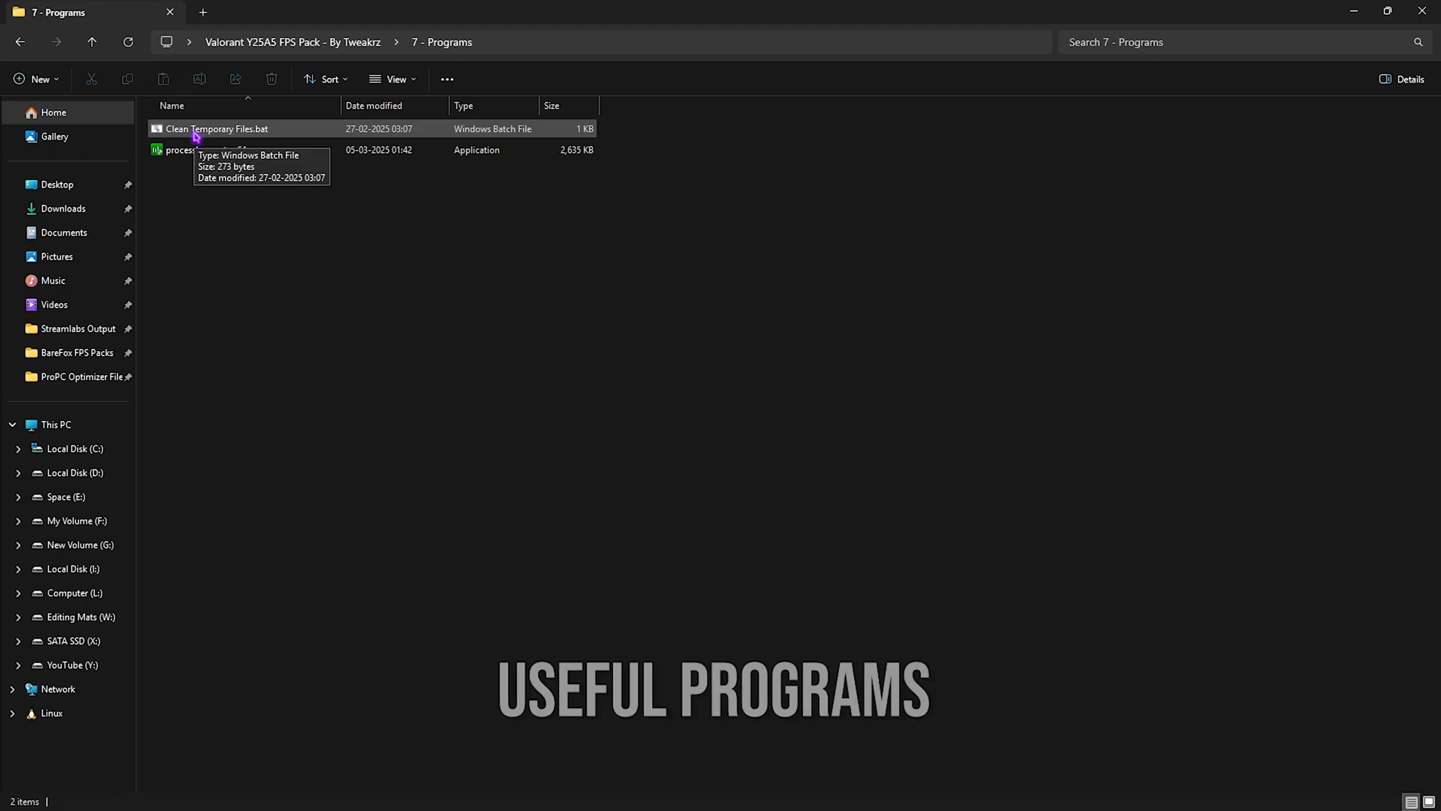
pyautogui.rightClick(216, 129)
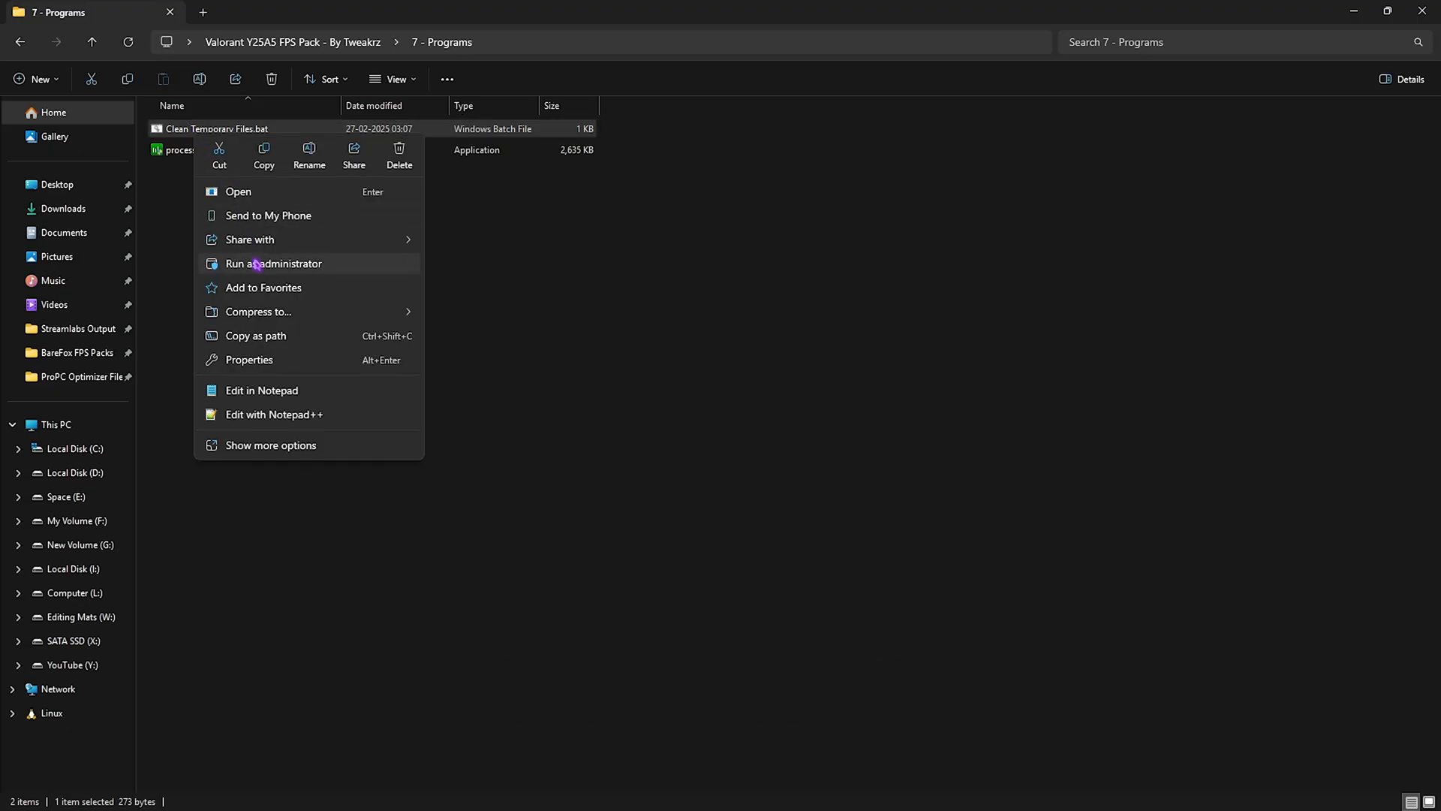
pyautogui.click(273, 263)
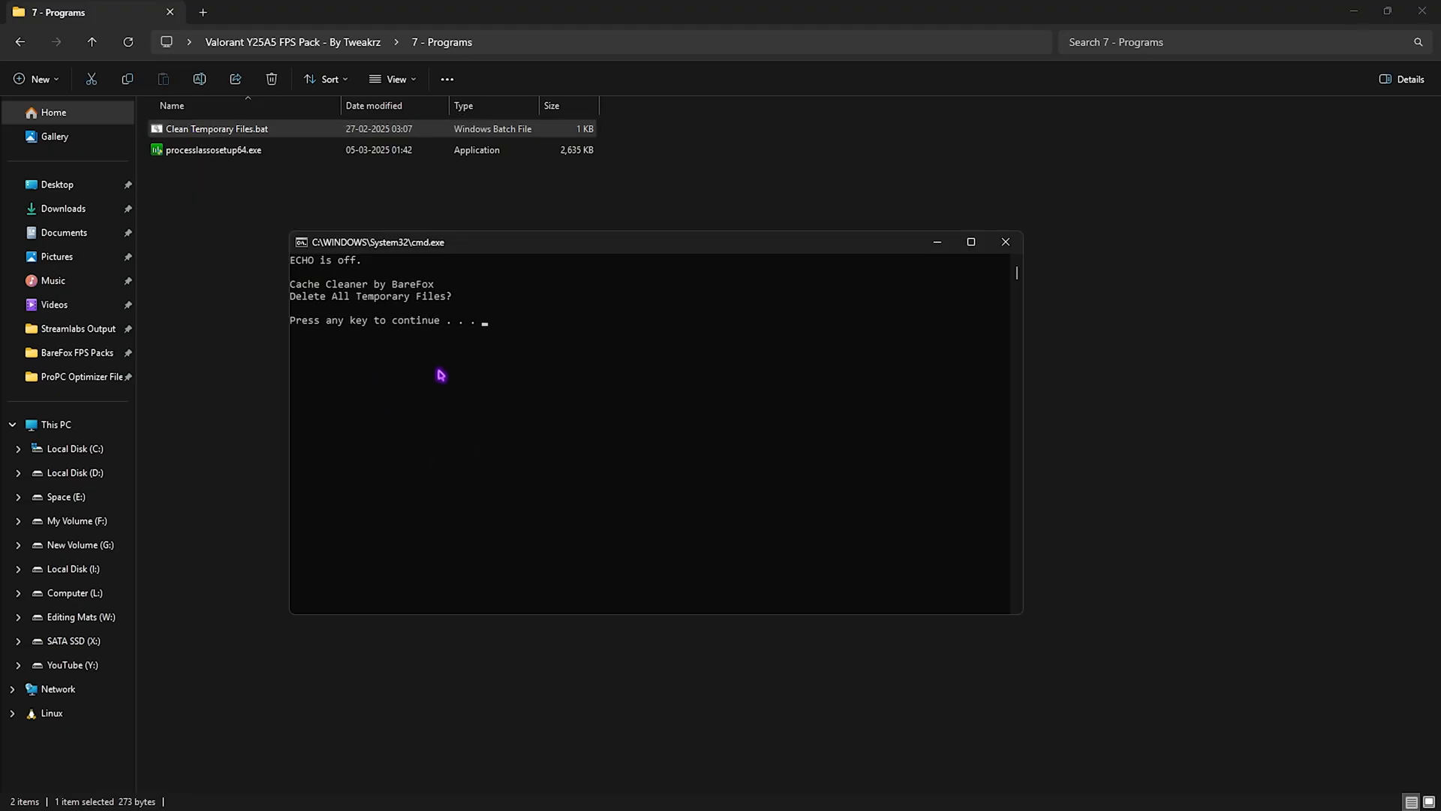
pyautogui.moveTo(464, 349)
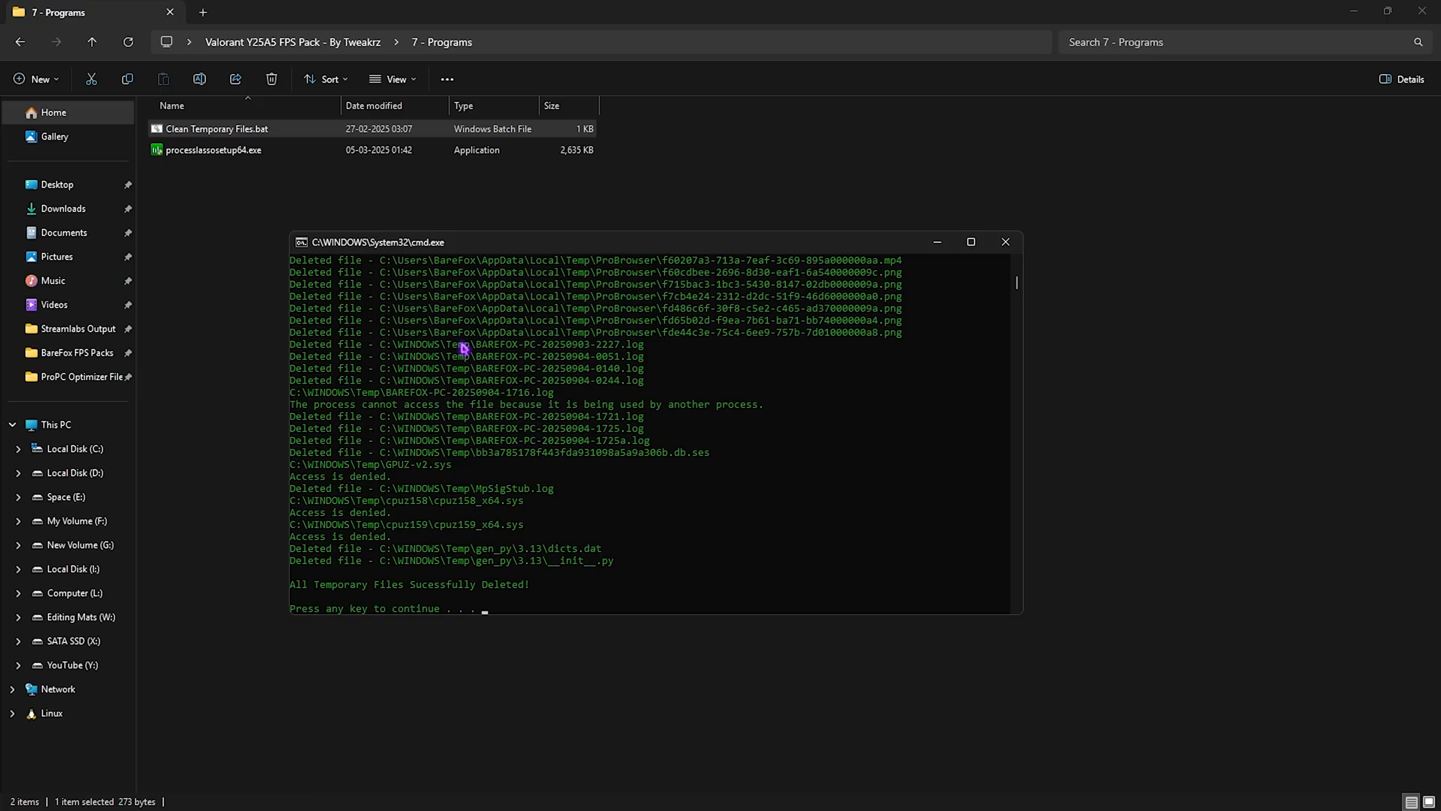
pyautogui.press('enter')
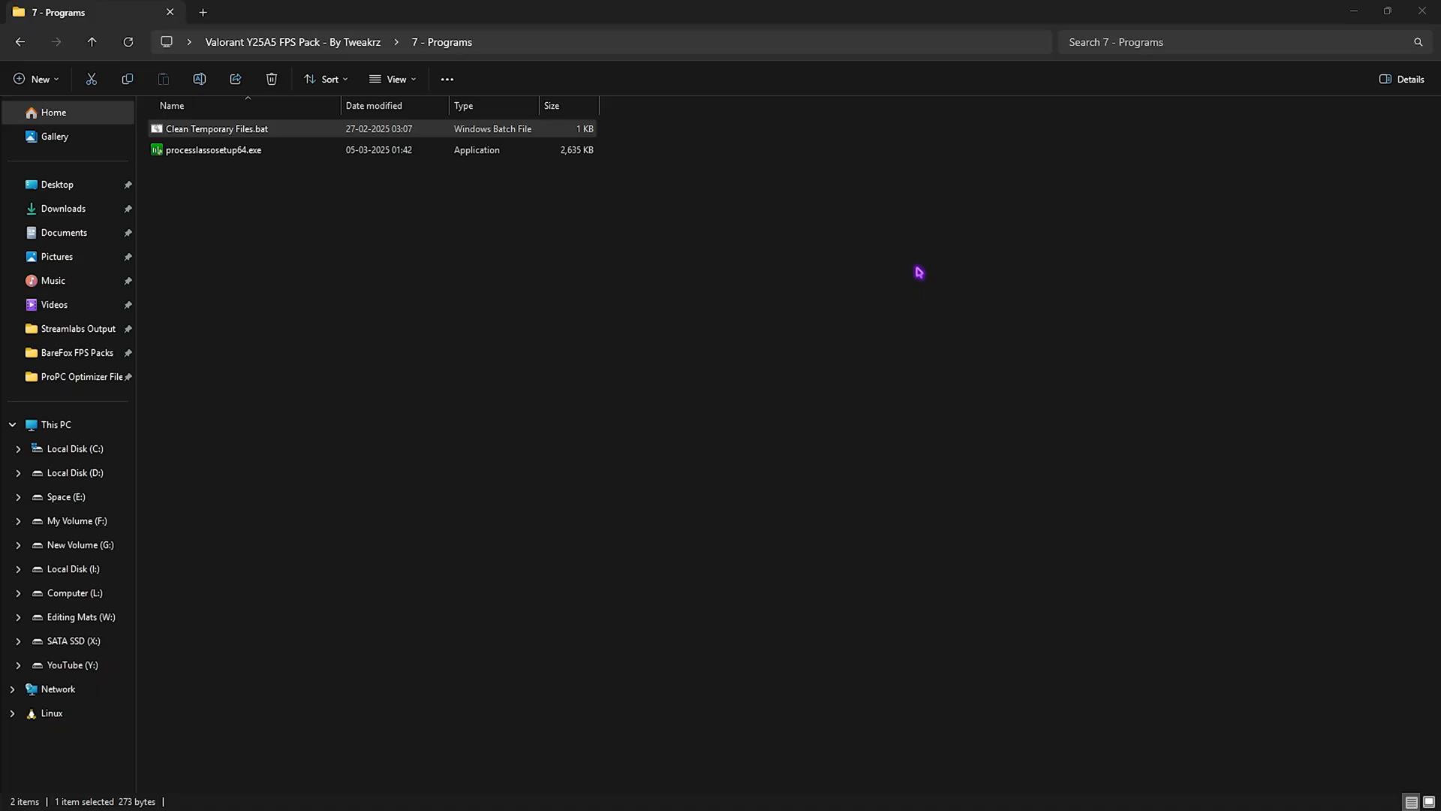
# Launch Process Lasso by searching 'pro' in Start
pyautogui.click(214, 149)
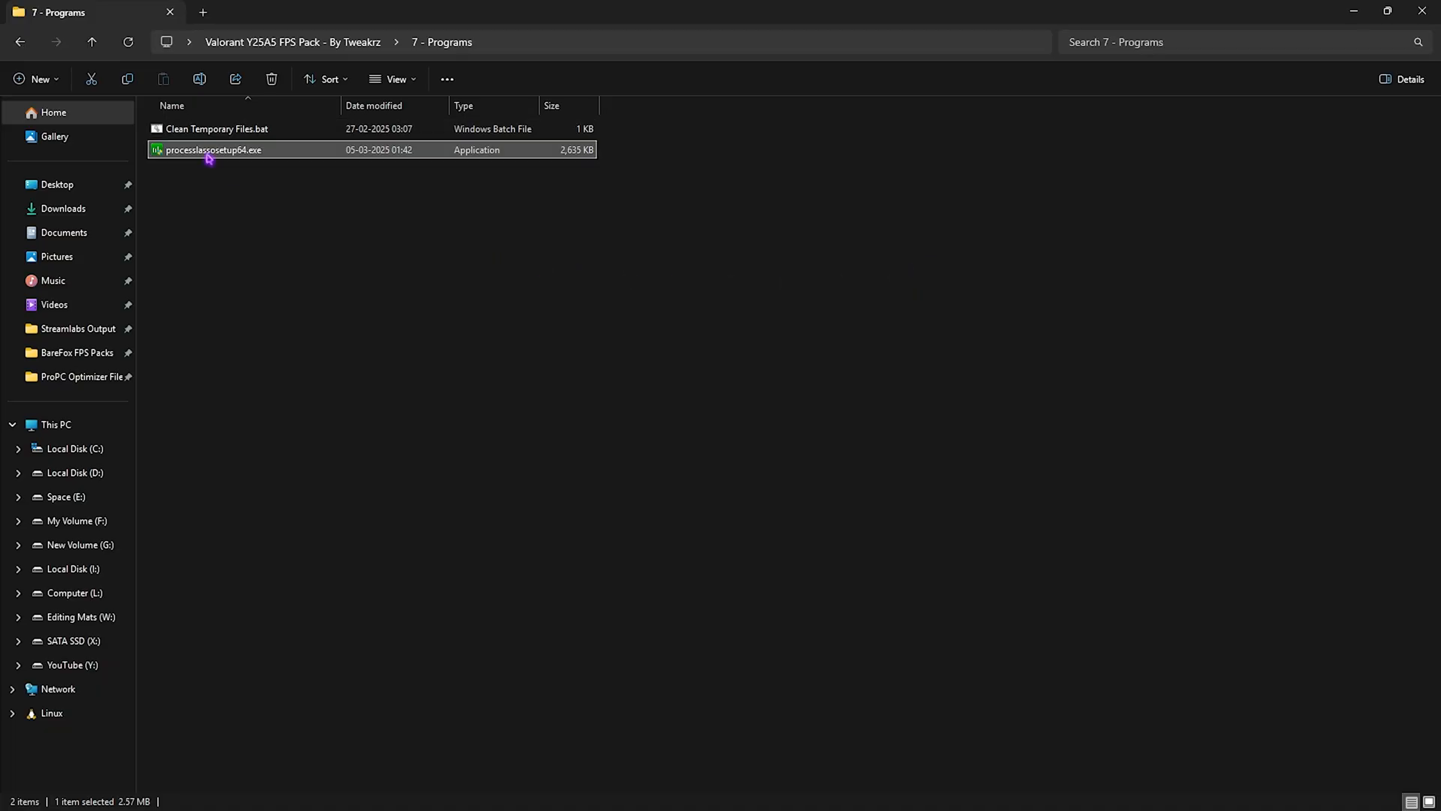
pyautogui.write('pro')
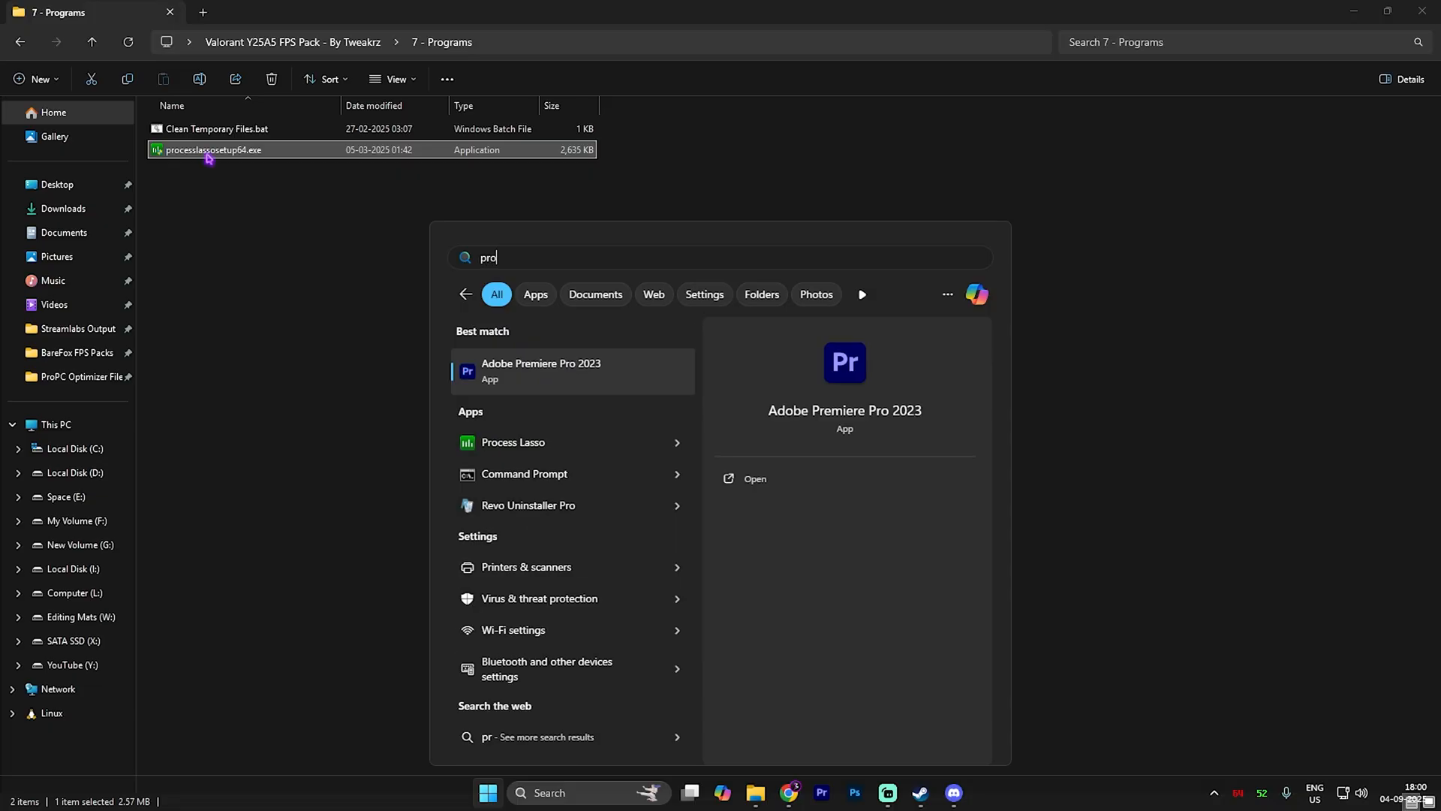
pyautogui.click(513, 442)
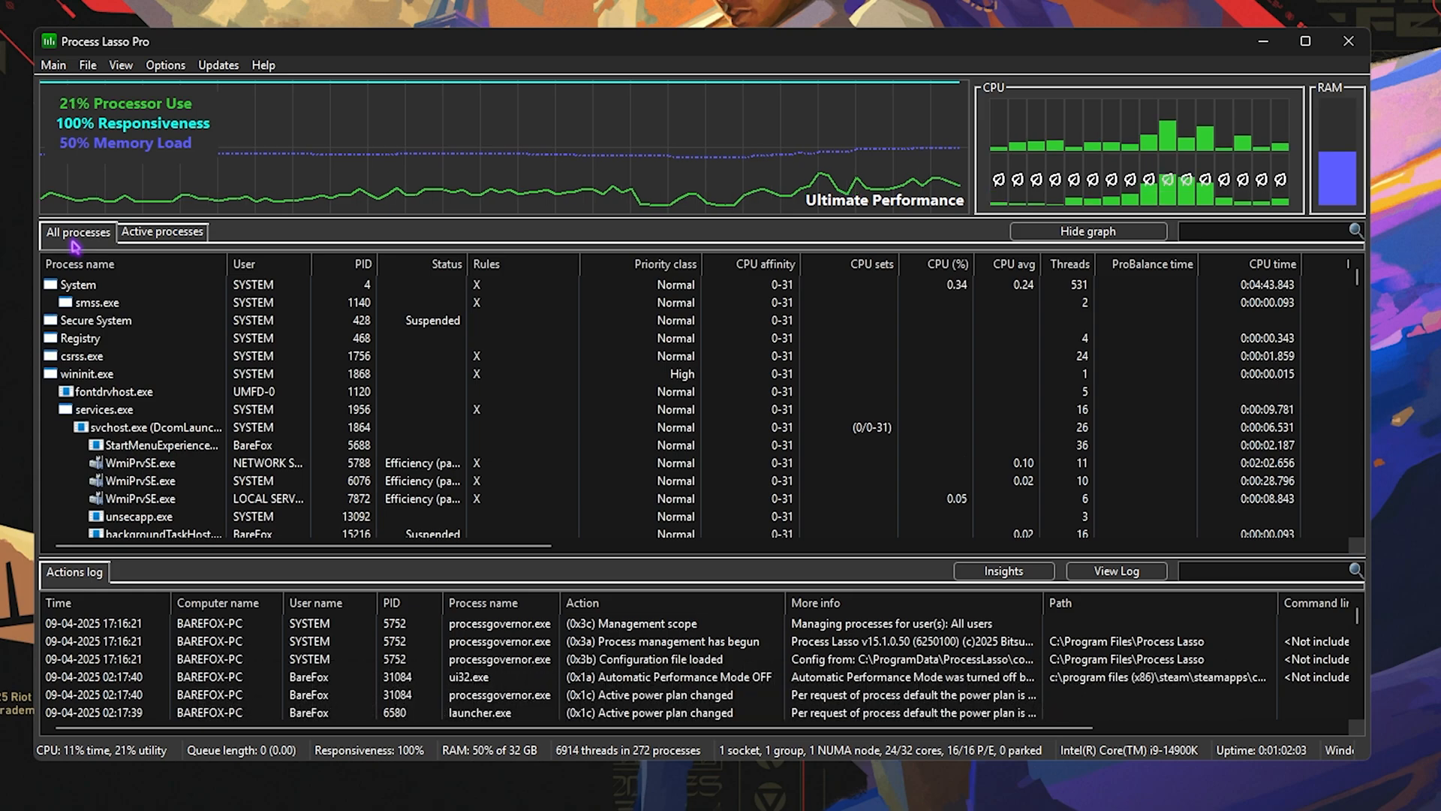
pyautogui.click(90, 319)
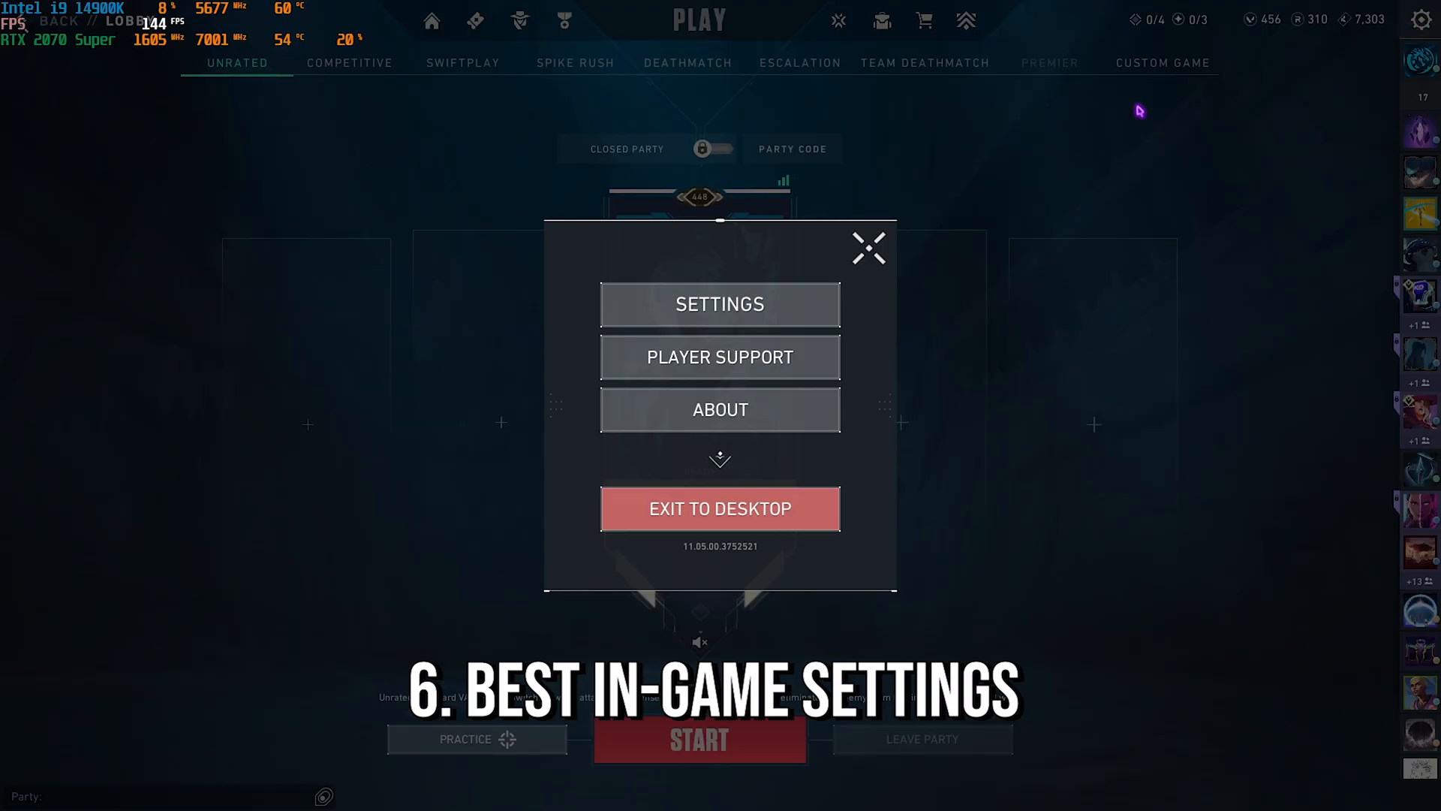
# Open Valorant settings, scroll through the General tab, then view Video settings
pyautogui.click(720, 304)
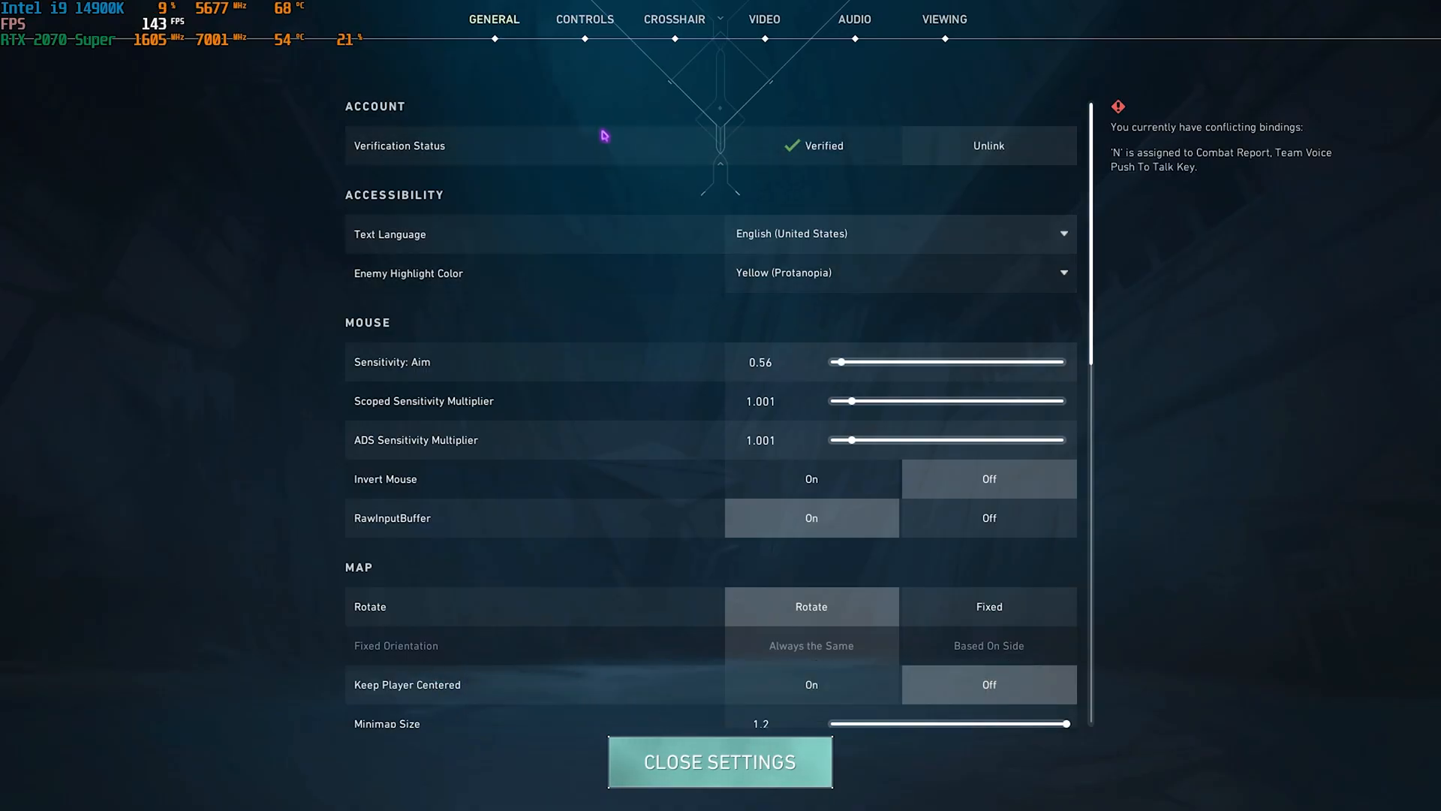
pyautogui.scroll(-3)
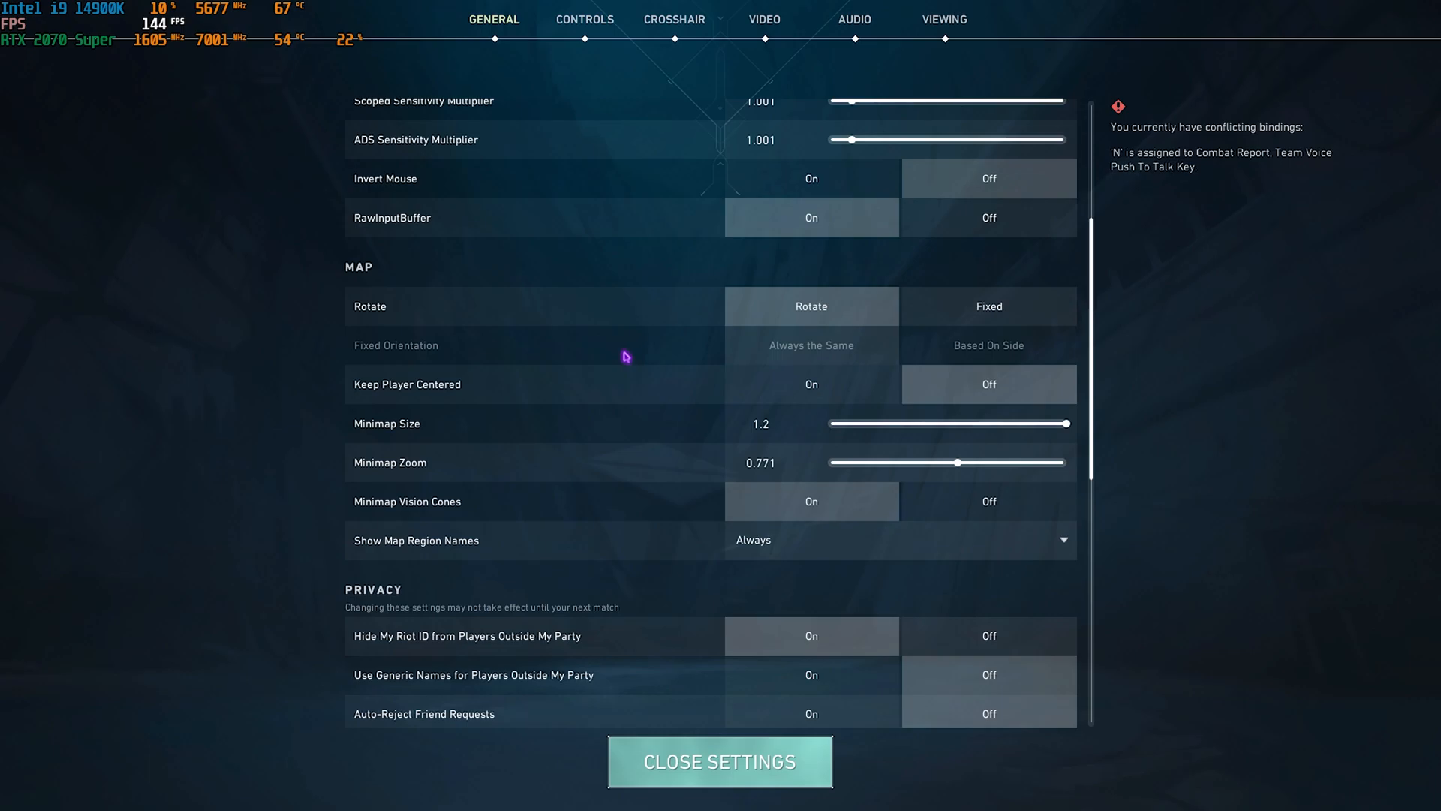
pyautogui.moveTo(392, 224)
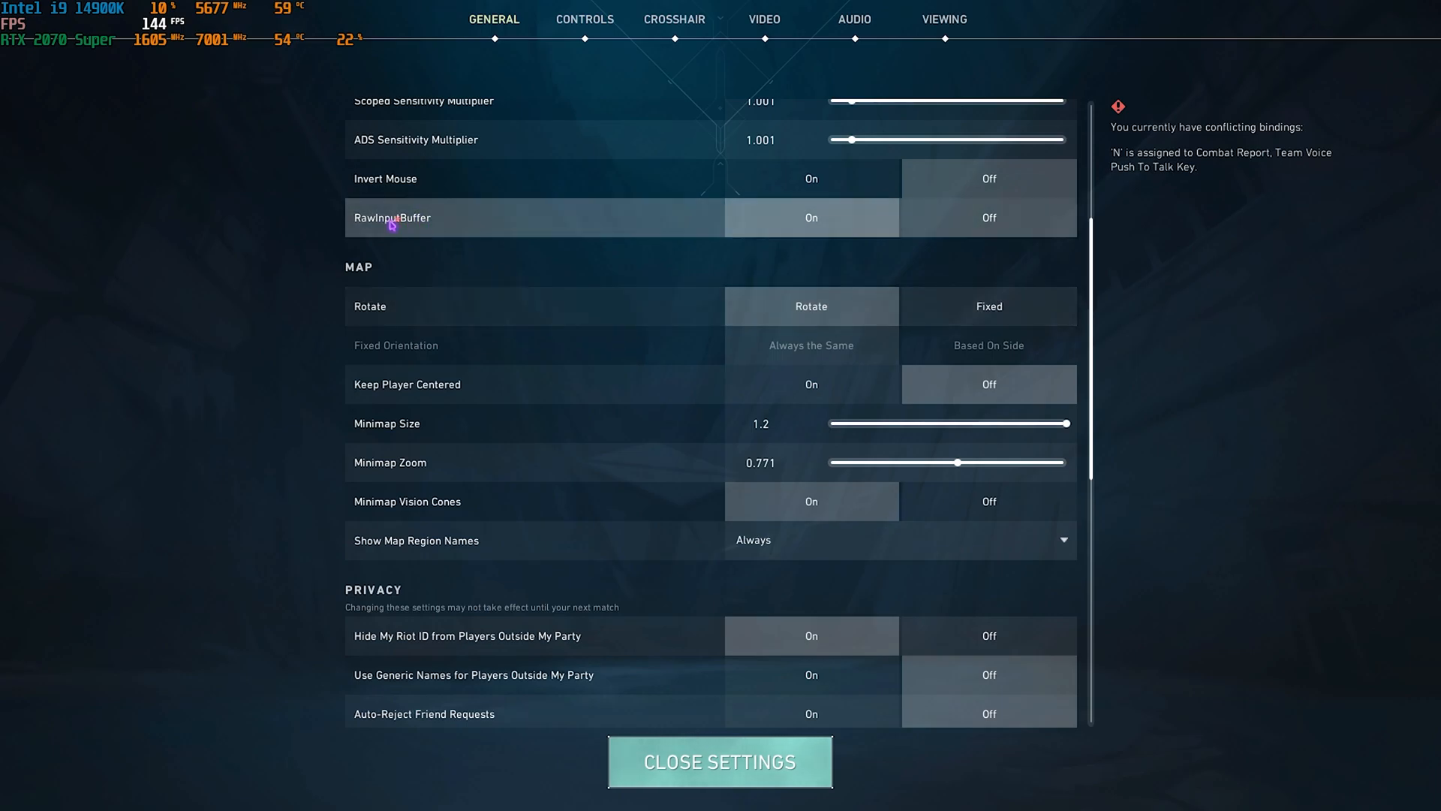
pyautogui.scroll(-3)
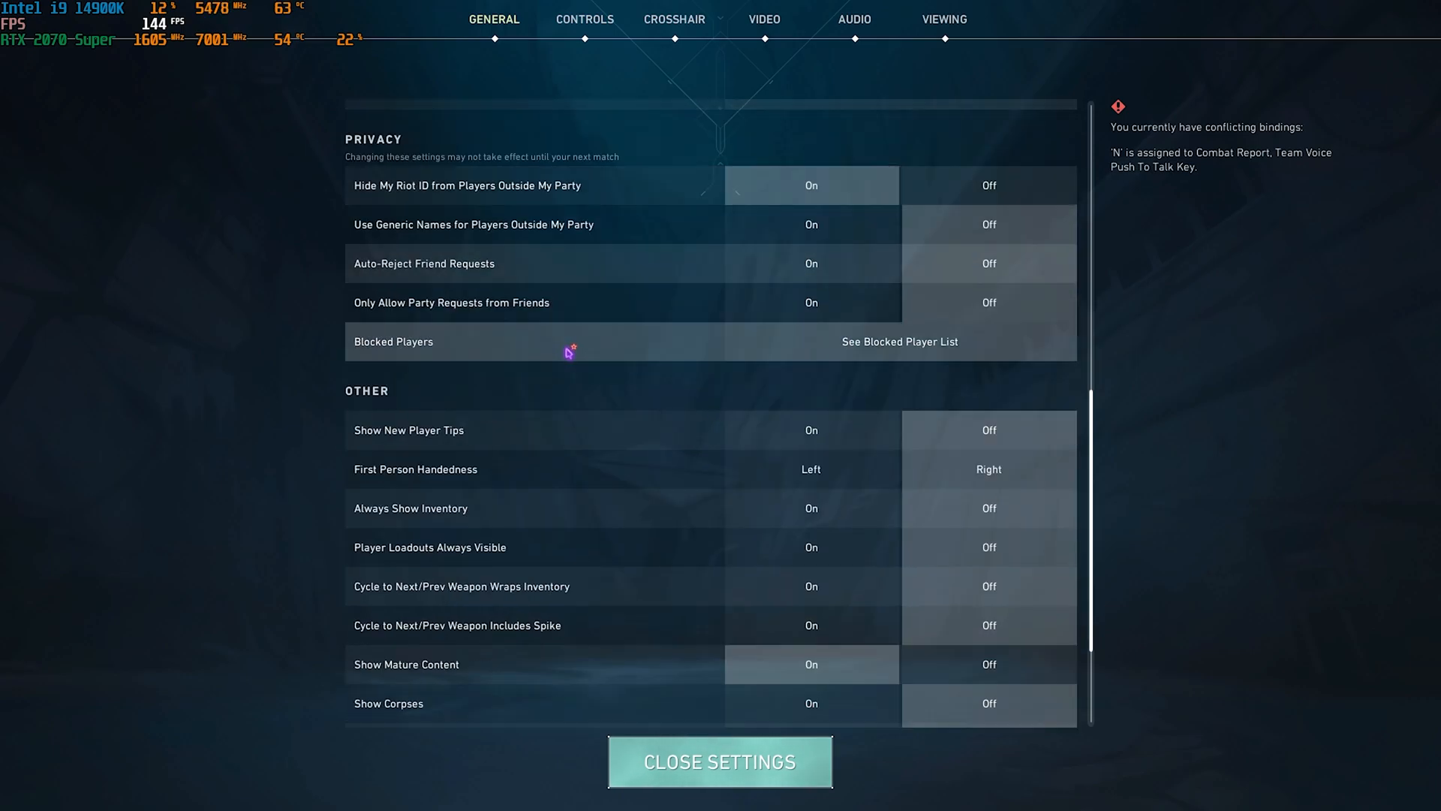
pyautogui.scroll(-3)
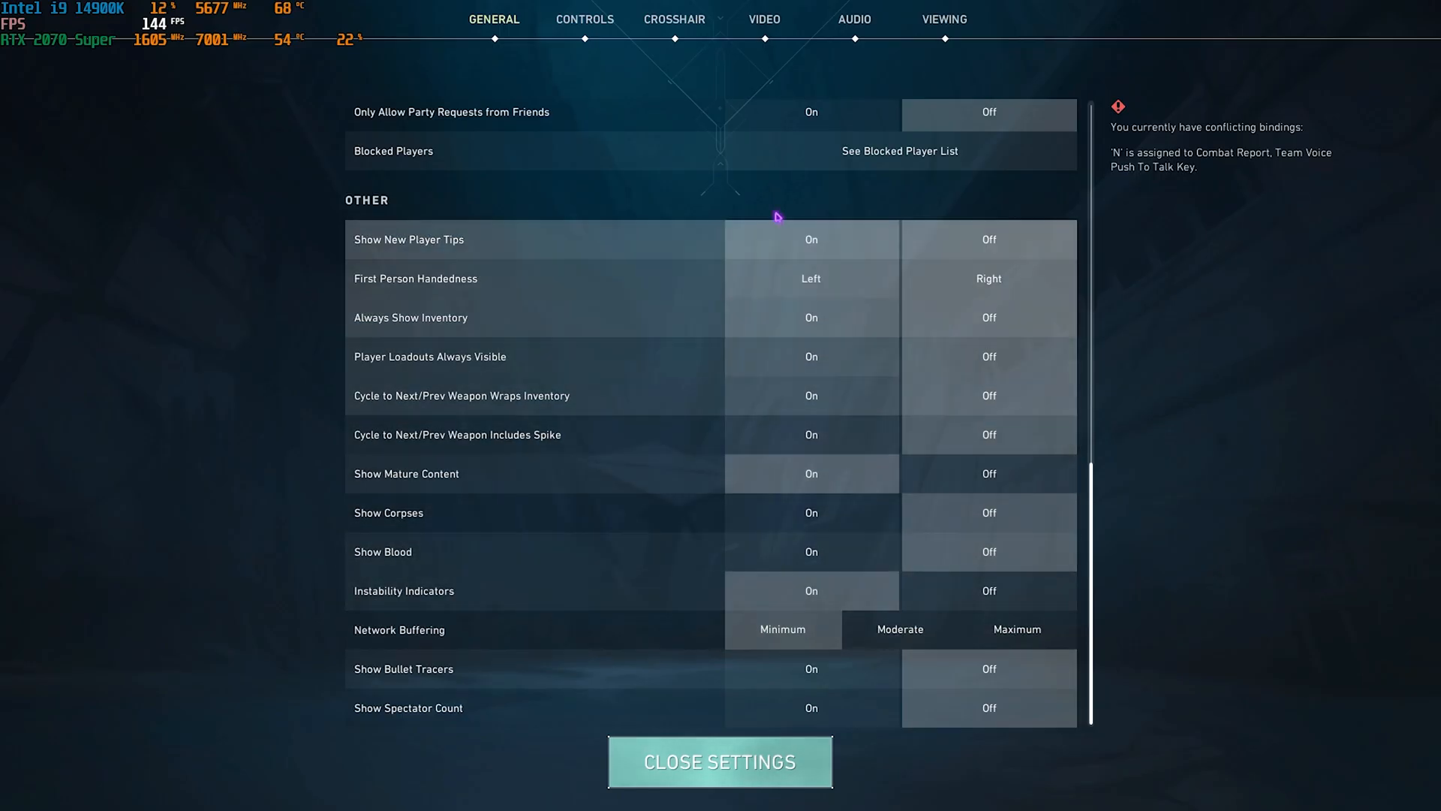
pyautogui.click(763, 19)
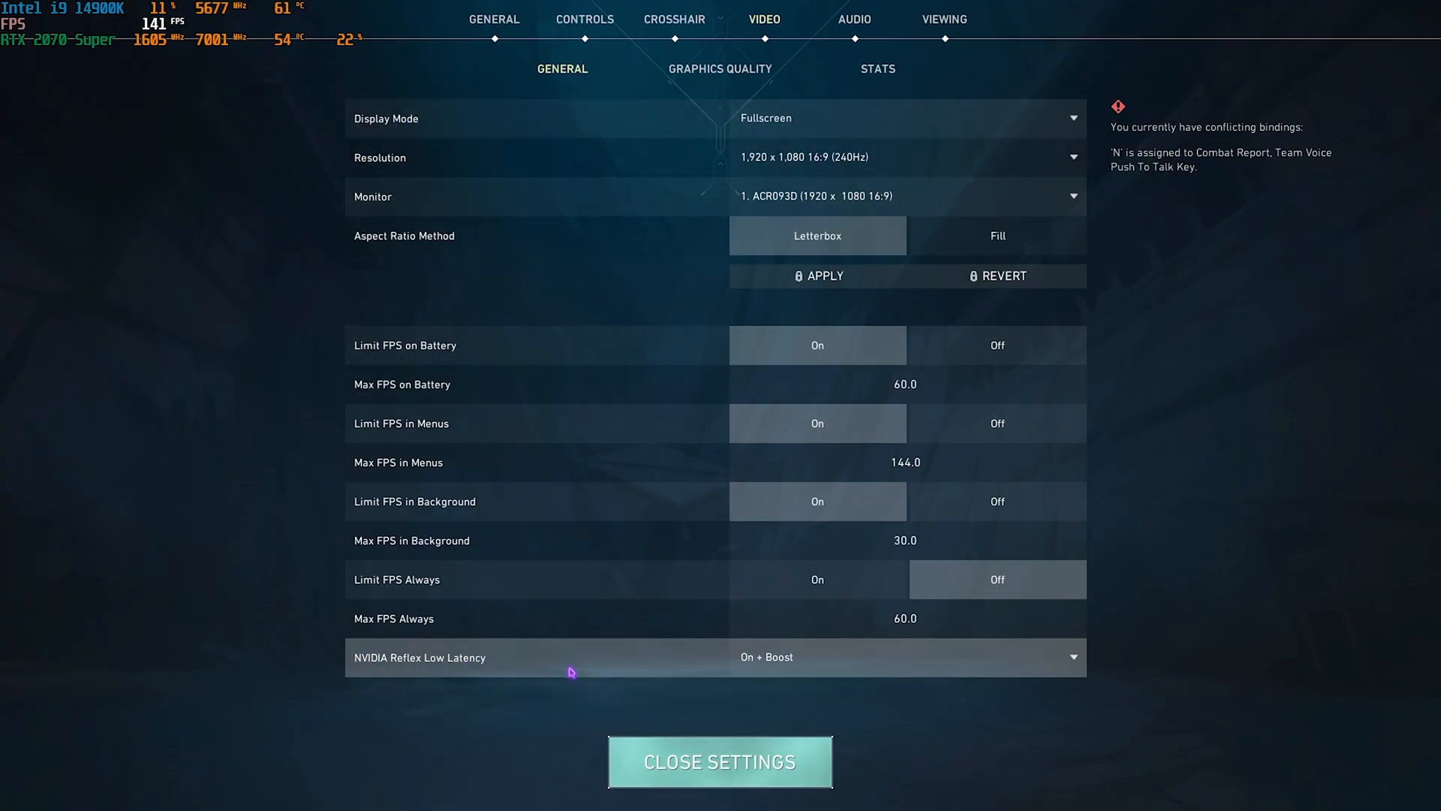
pyautogui.moveTo(759, 718)
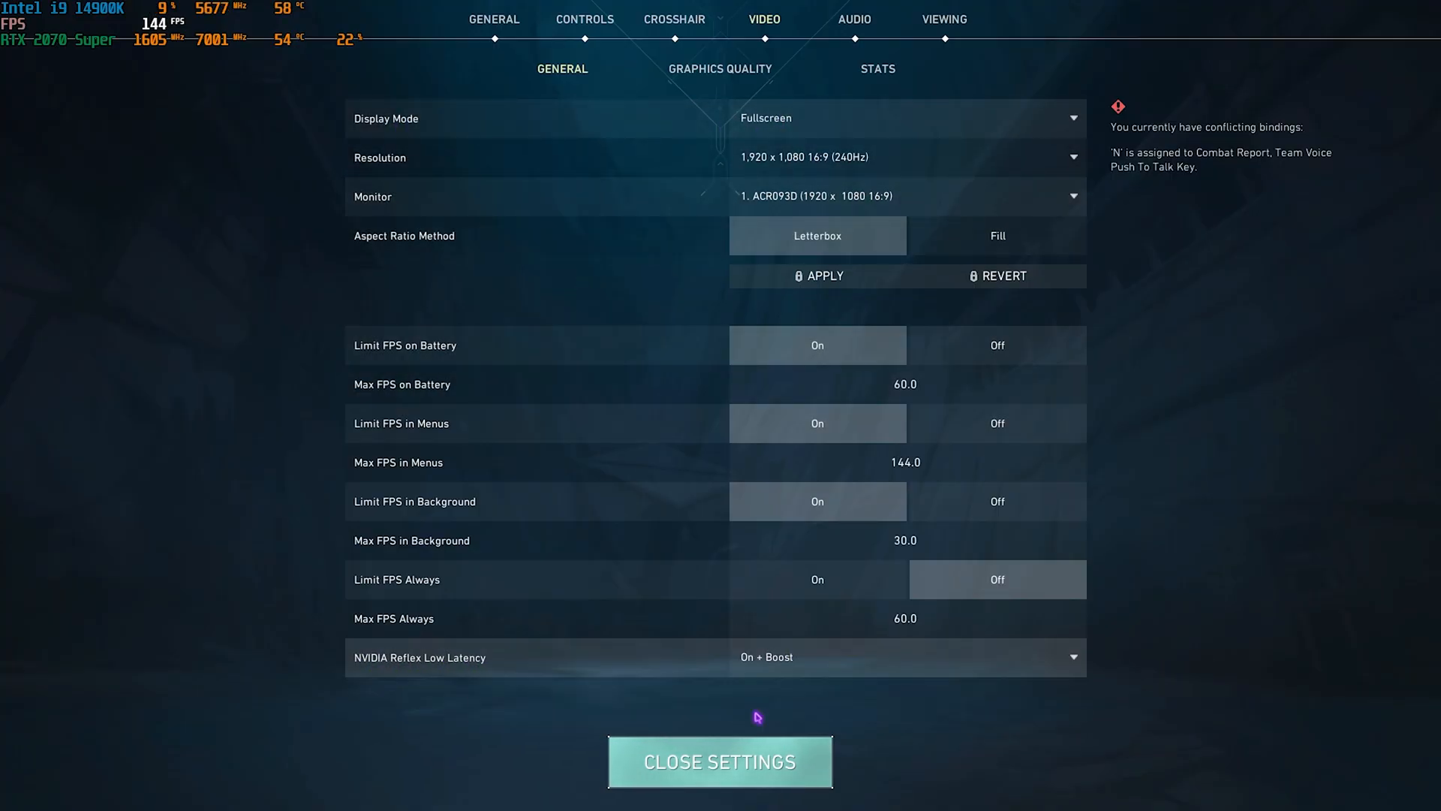
# Review Low graphics quality with effects off, then close settings to the lobby
pyautogui.click(720, 68)
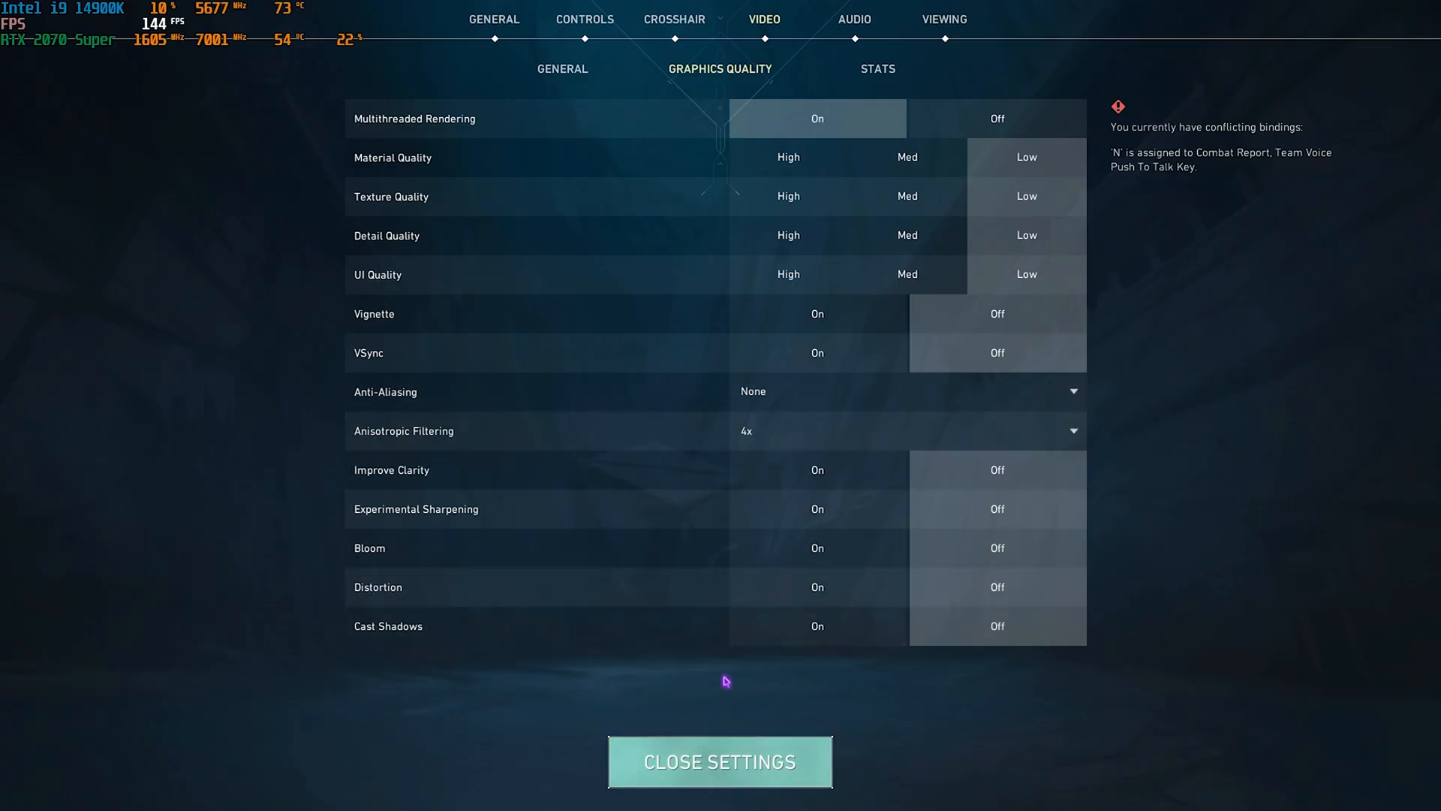
pyautogui.click(721, 761)
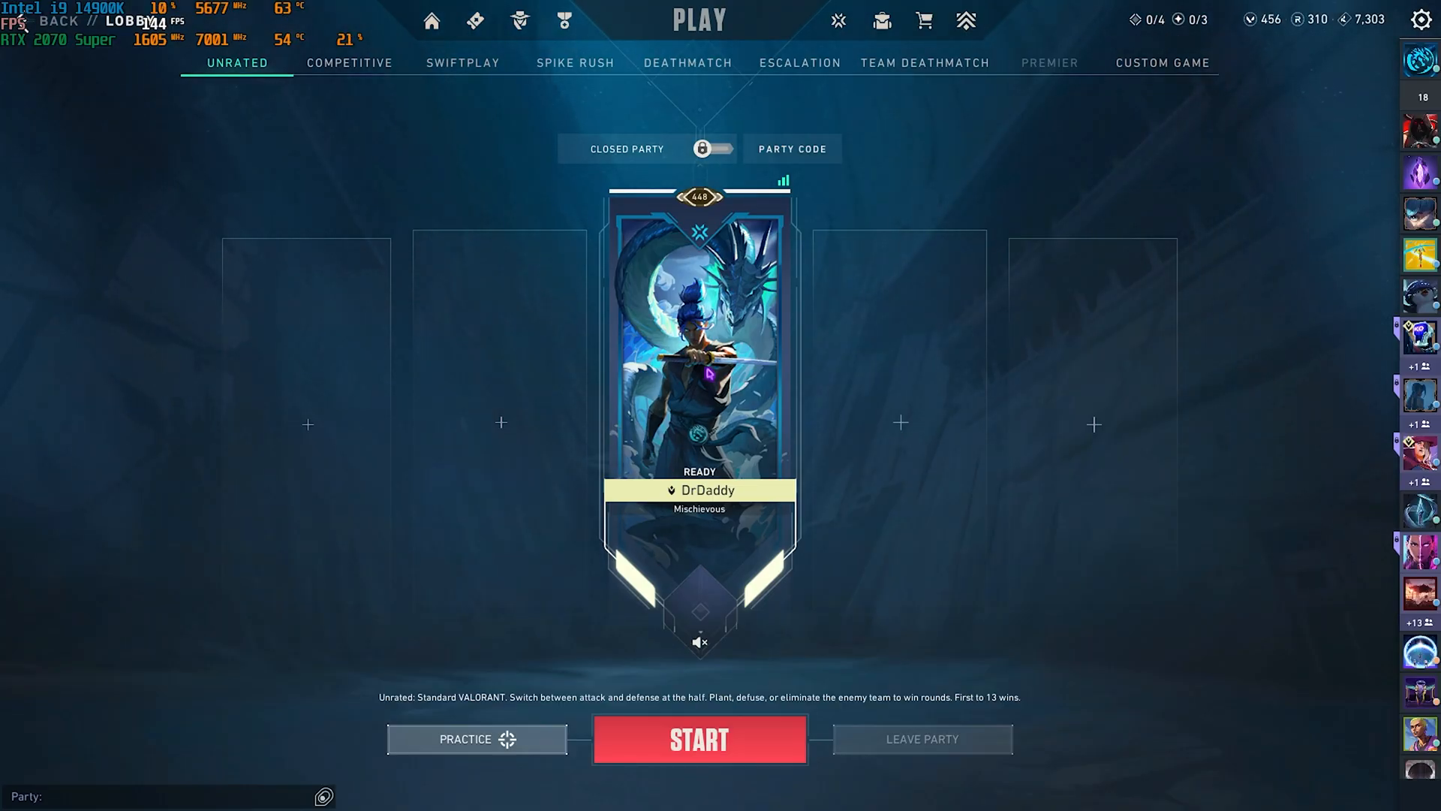
# Start a match and play around mid courtyard with the tuned settings
pyautogui.click(700, 739)
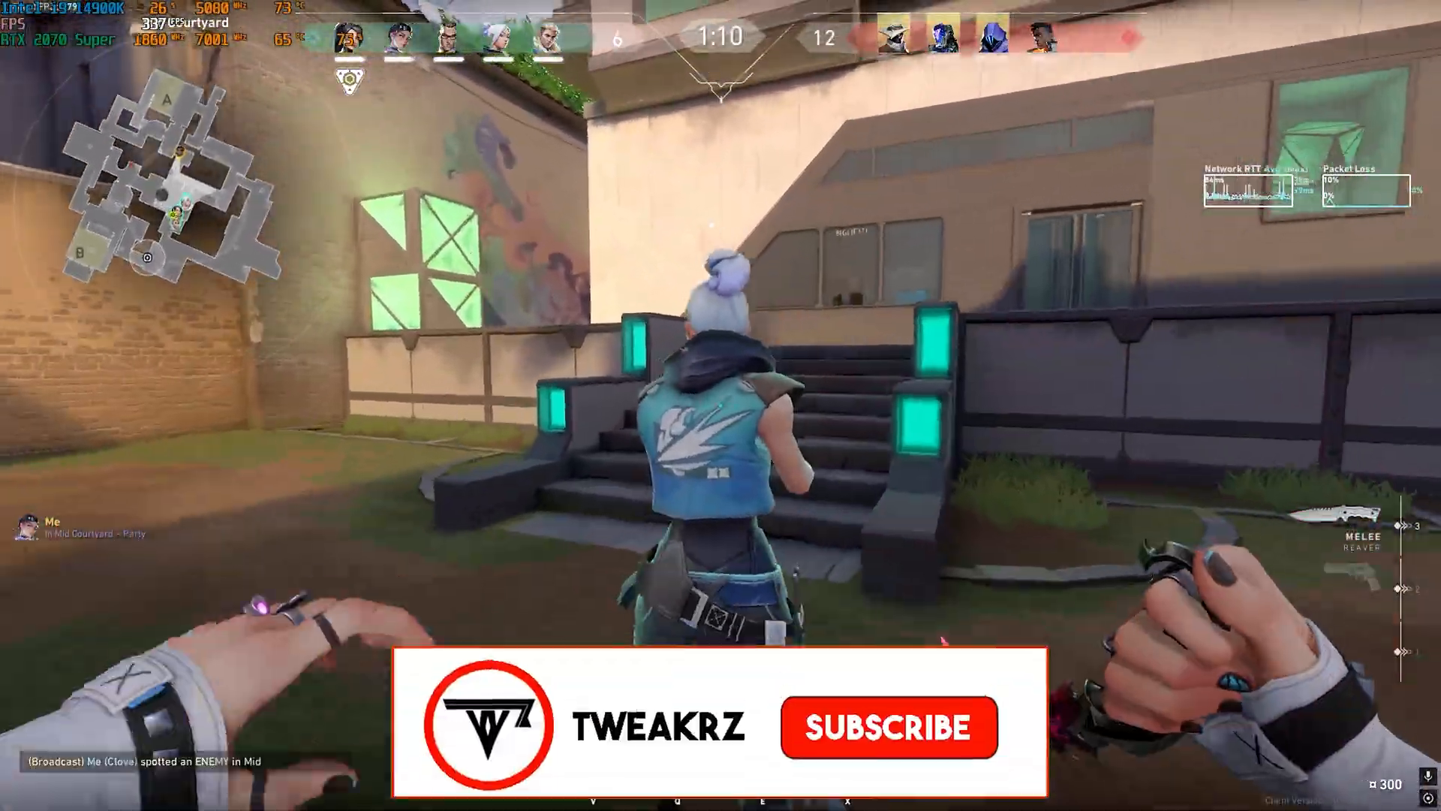
pyautogui.click(887, 726)
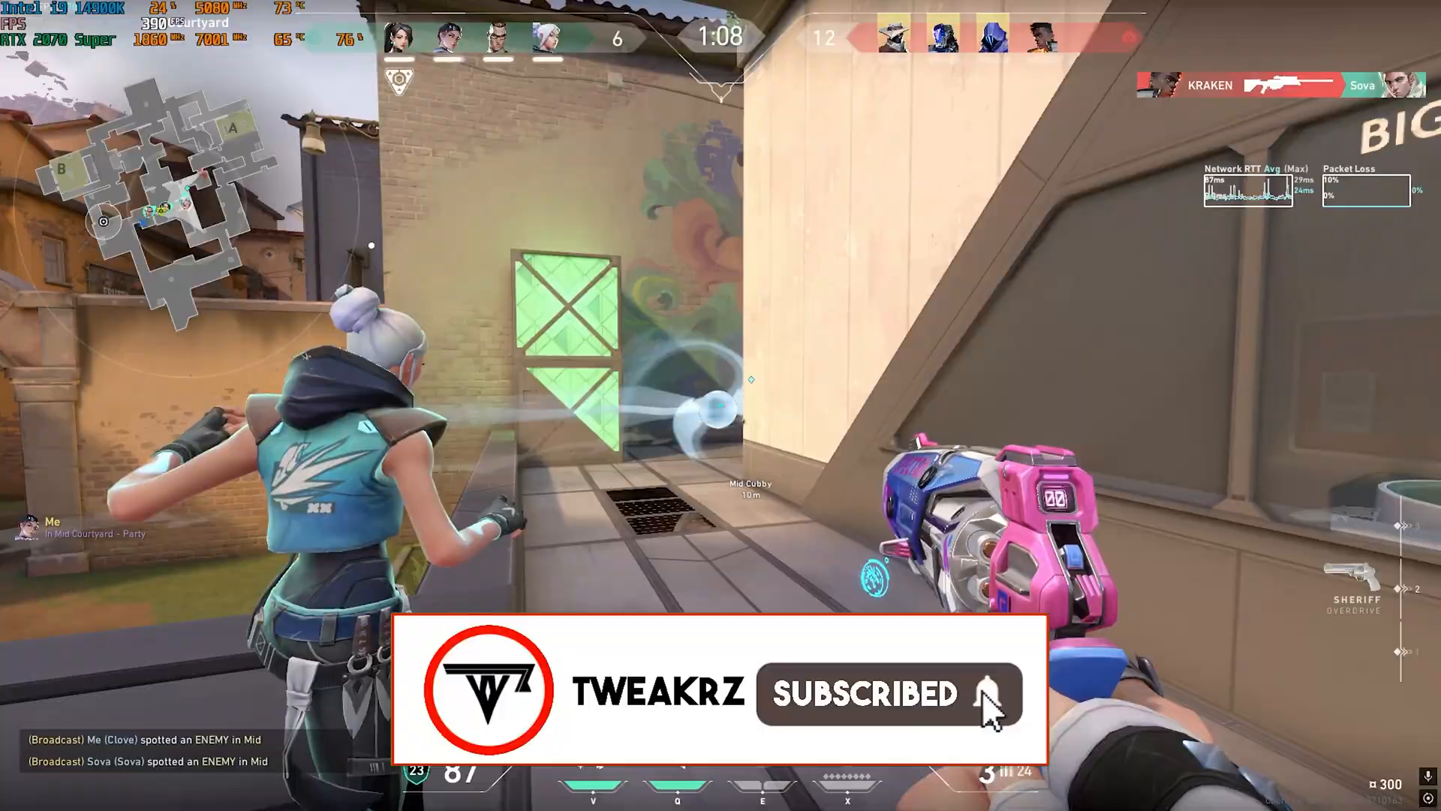